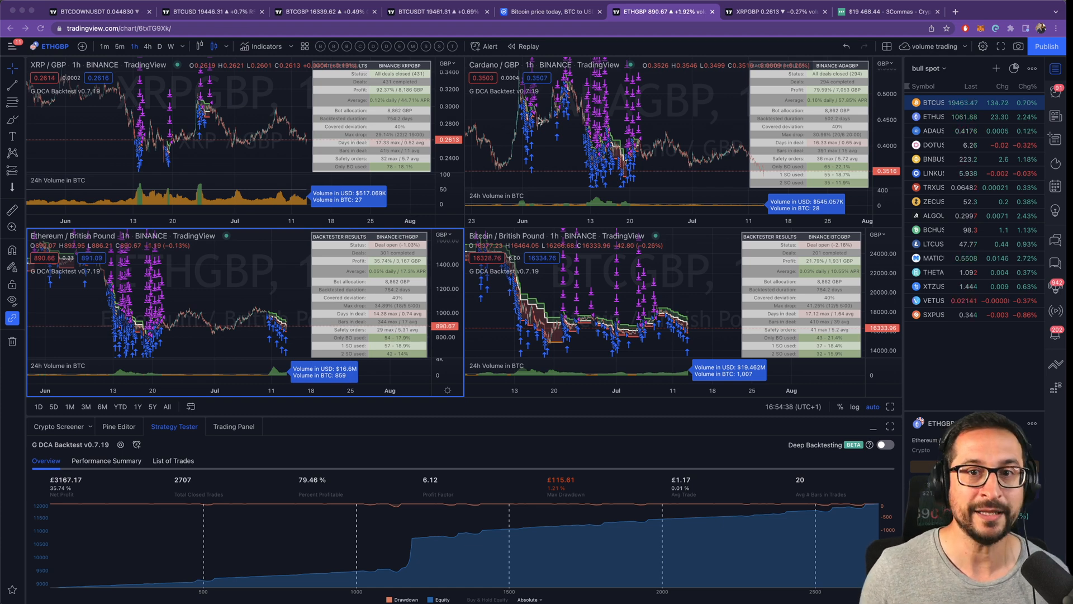
- Switch between the 3Commas bot form and CoinMarketCap's Bitcoin Markets tab
{"action": "left_click", "coordinate": [890, 12]}
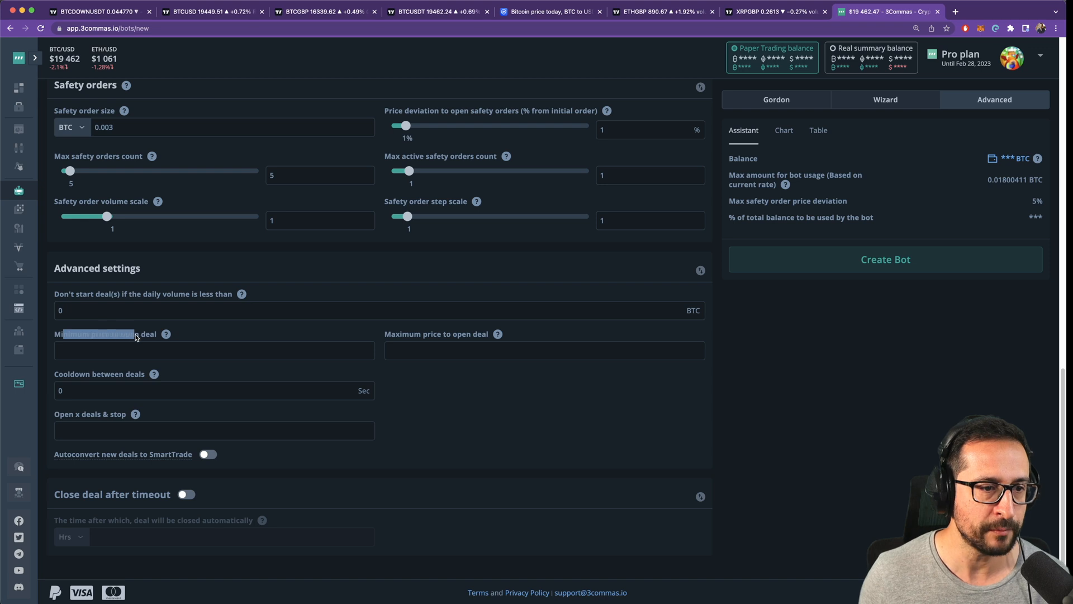
{"action": "mouse_move", "coordinate": [165, 334]}
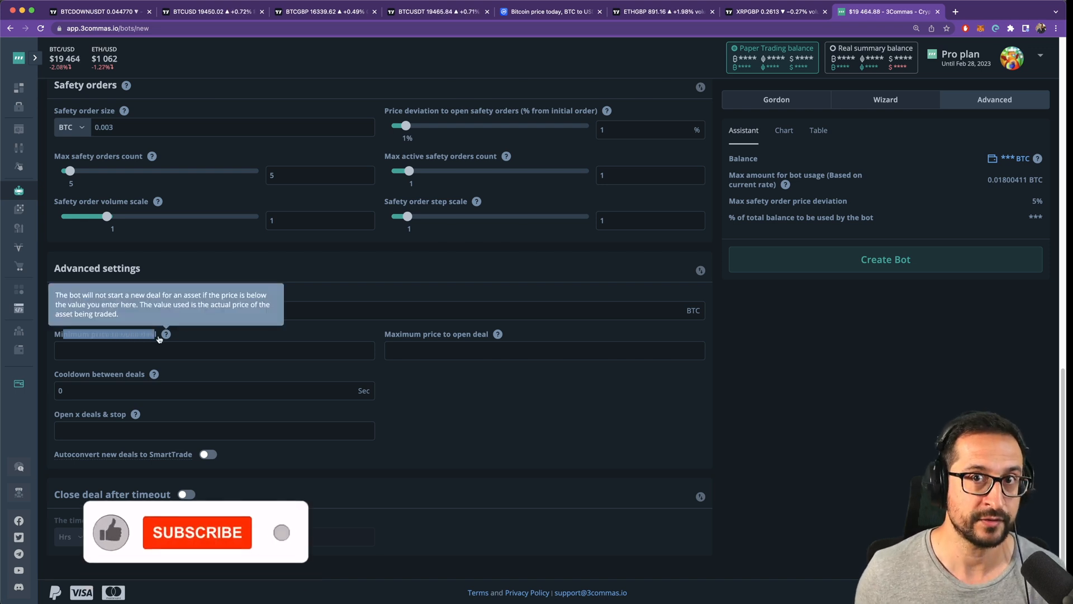
{"action": "left_click", "coordinate": [551, 12]}
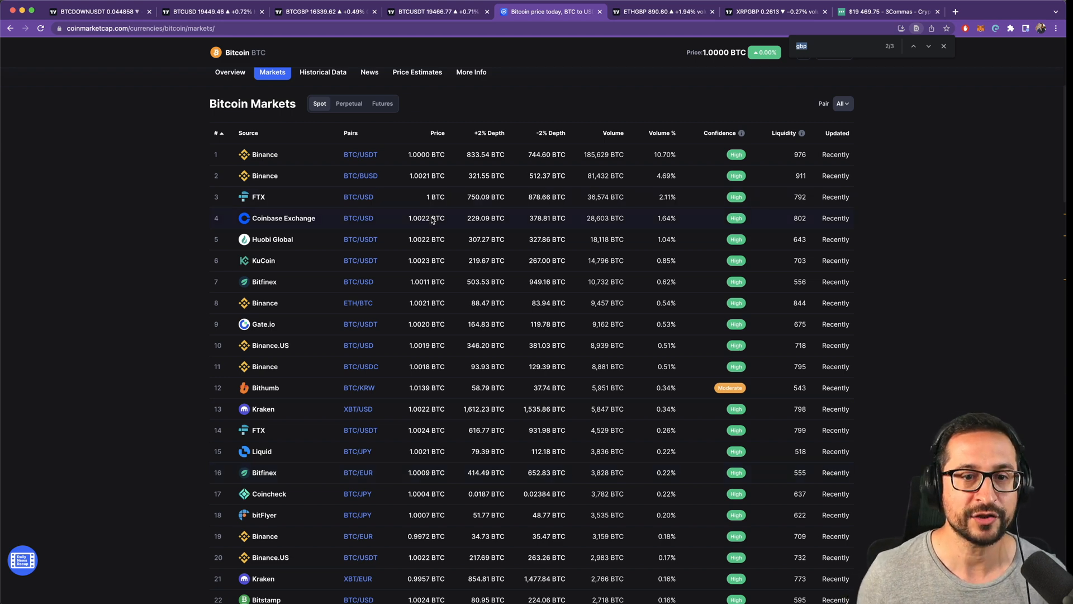
{"action": "left_click", "coordinate": [888, 12]}
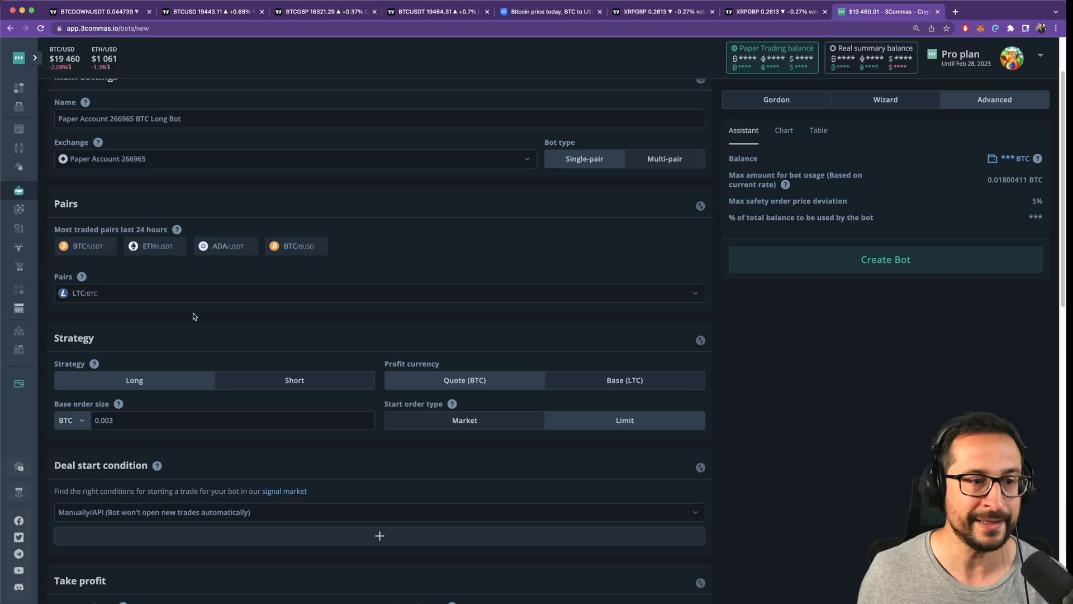
- Set the bot's minimum daily volume for starting deals in the Advanced settings
{"action": "scroll", "scroll_direction": "down", "scroll_amount": 3}
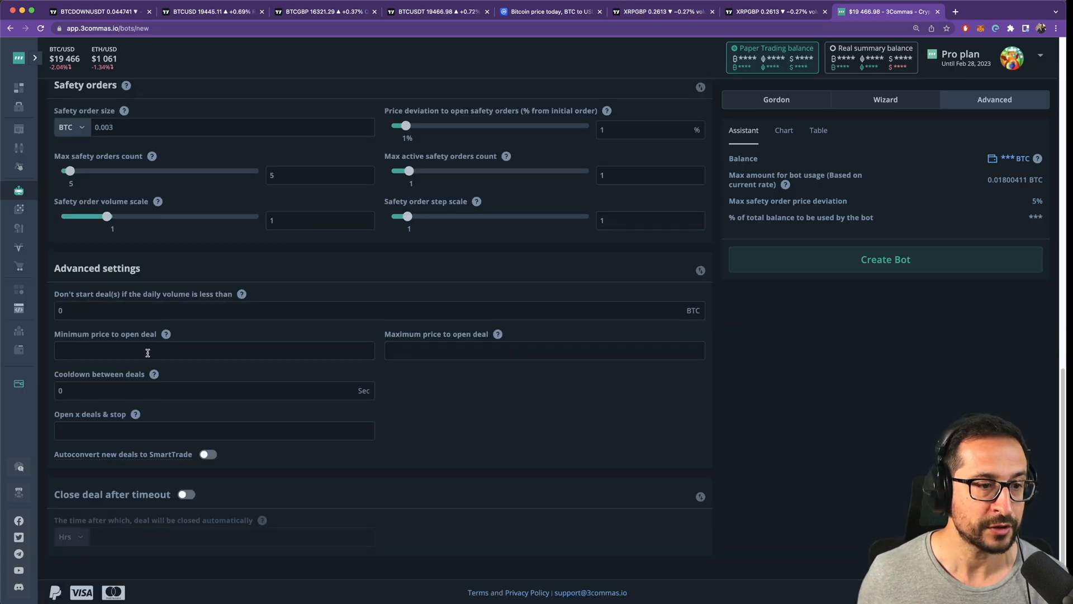
{"action": "left_click", "coordinate": [205, 310]}
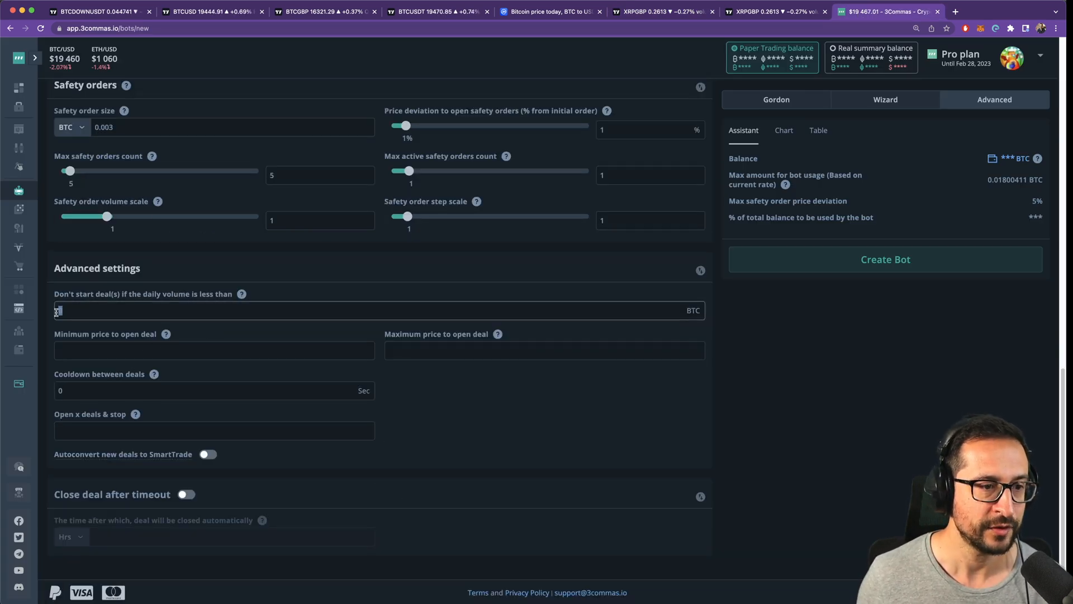
{"action": "type", "text": "100000"}
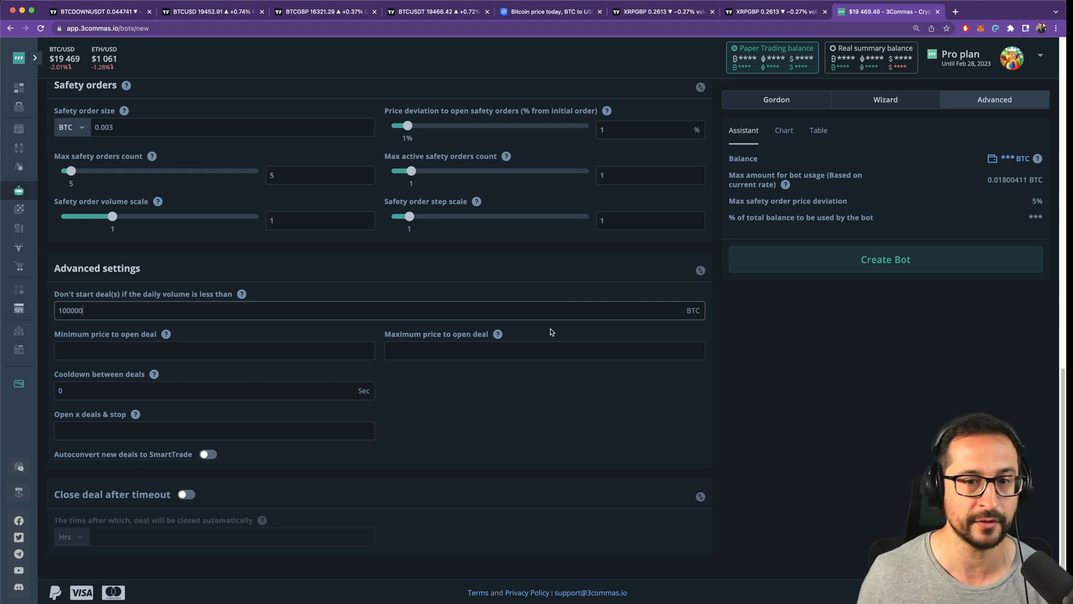
{"action": "mouse_move", "coordinate": [554, 297]}
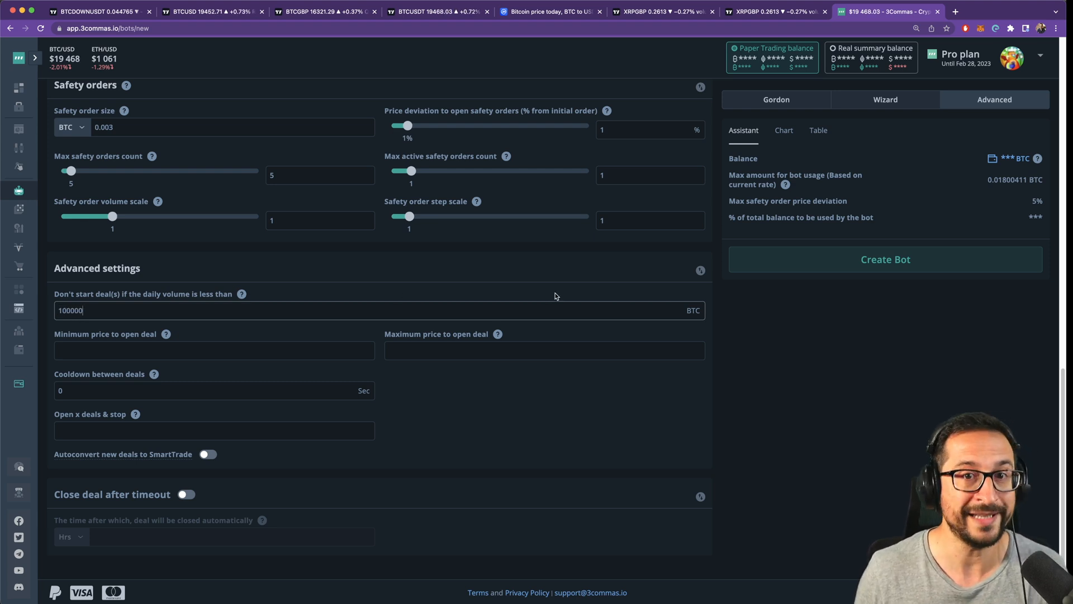
{"action": "mouse_move", "coordinate": [242, 293]}
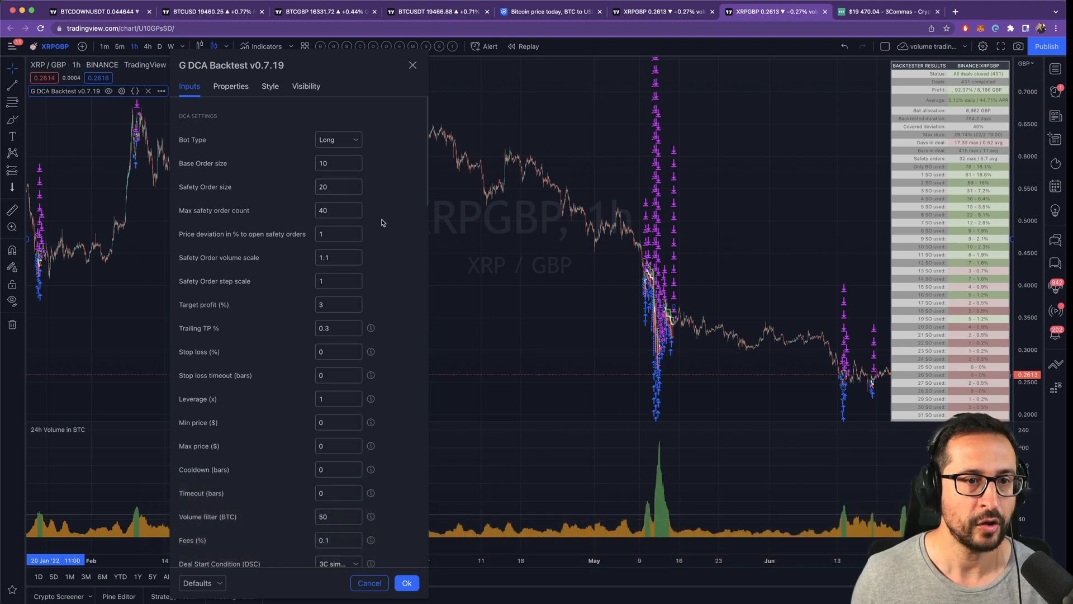
- Review the G DCA Backtest inputs: max safety orders, price deviation, volume scale, target profit, volume filter
{"action": "left_click", "coordinate": [337, 163]}
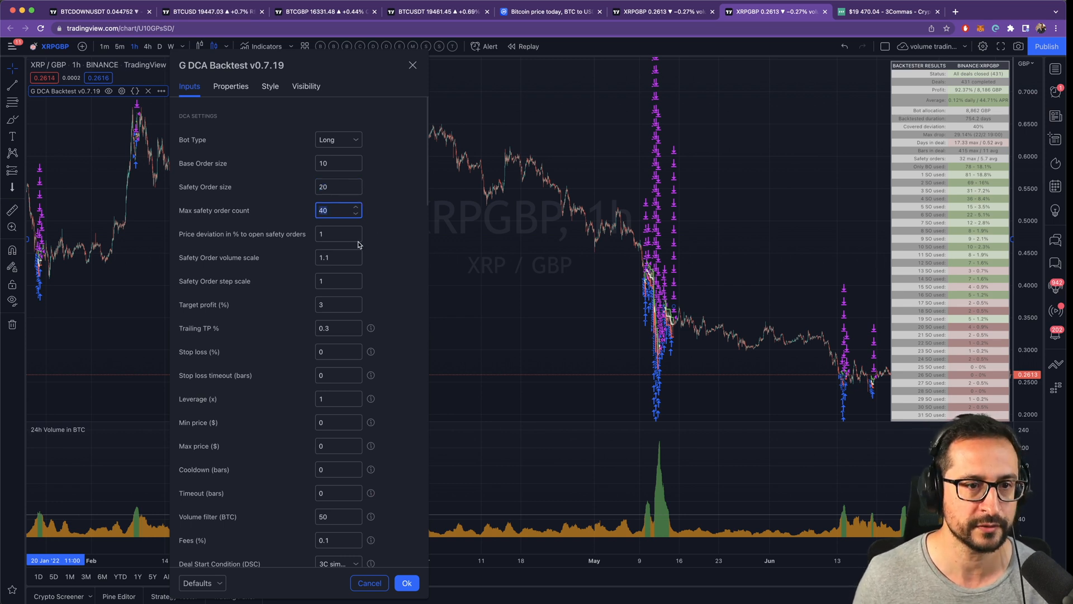
{"action": "left_click", "coordinate": [338, 234]}
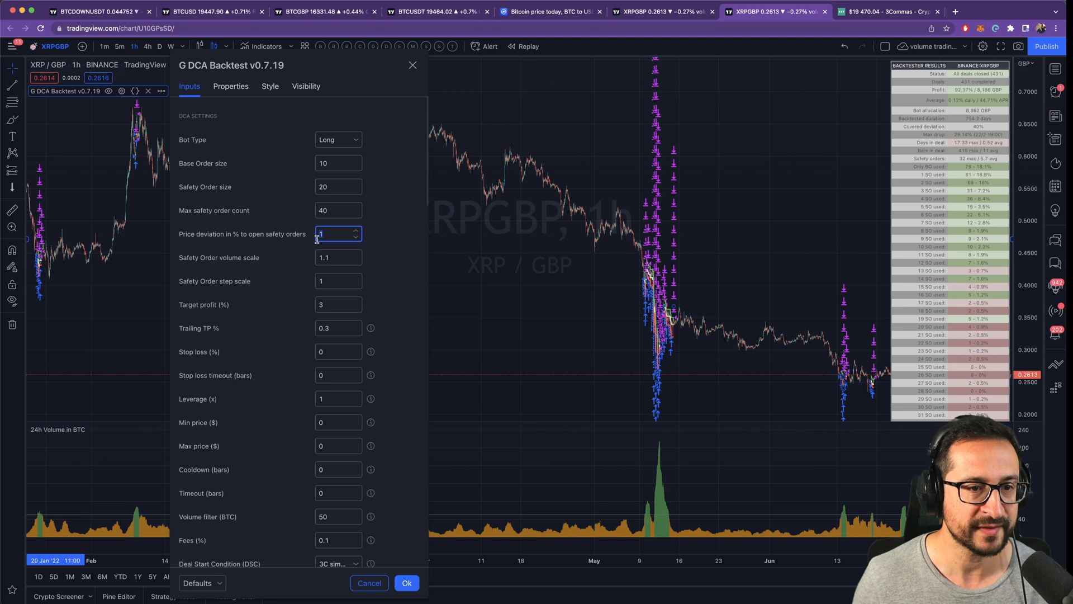
{"action": "left_click", "coordinate": [338, 256]}
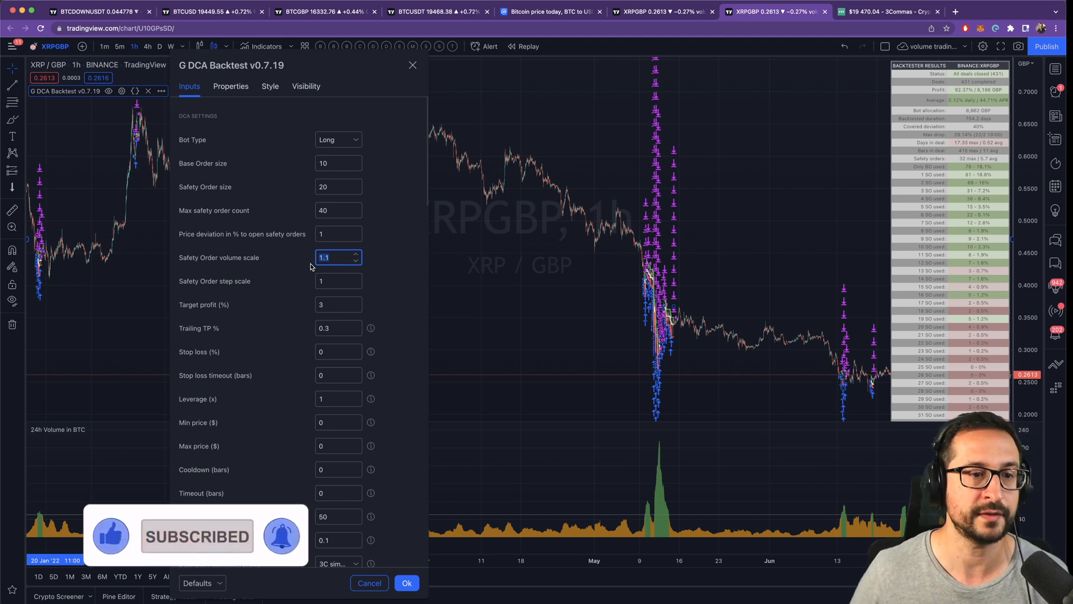
{"action": "left_click", "coordinate": [338, 304]}
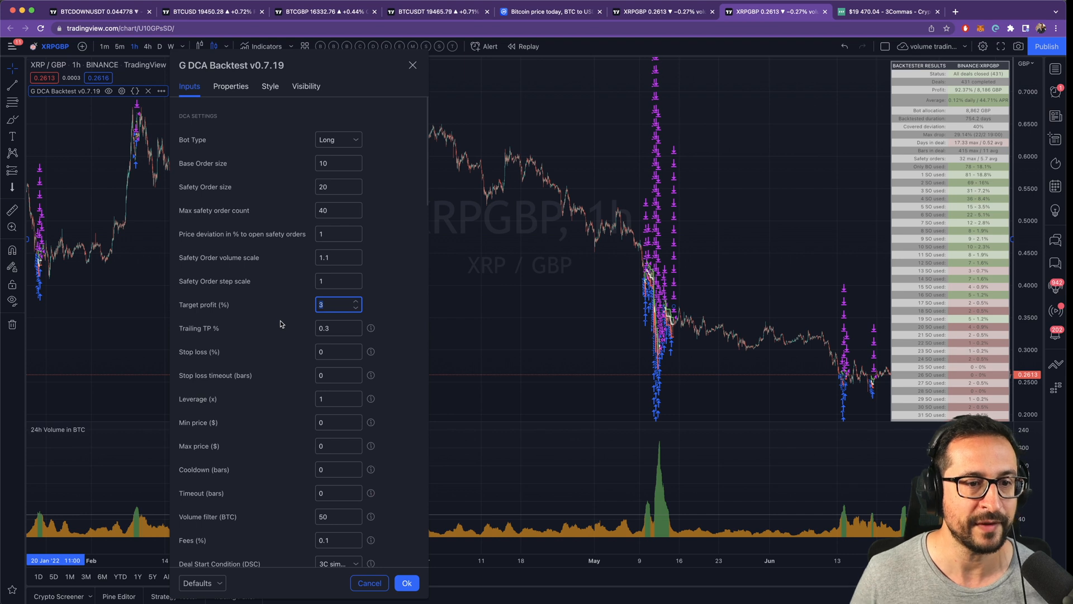
{"action": "left_click", "coordinate": [337, 328]}
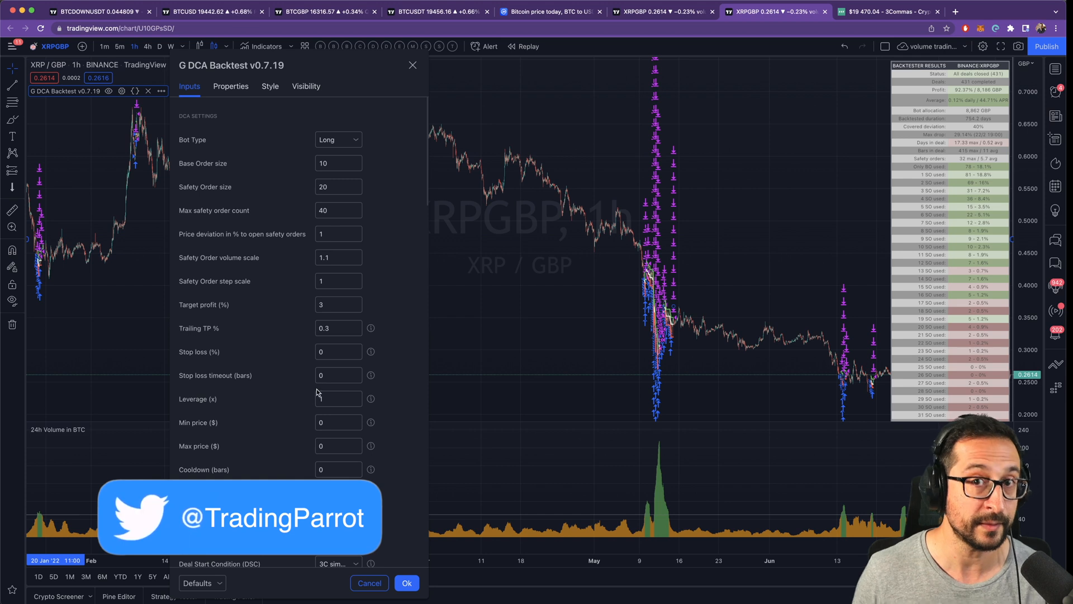
{"action": "type", "text": "1"}
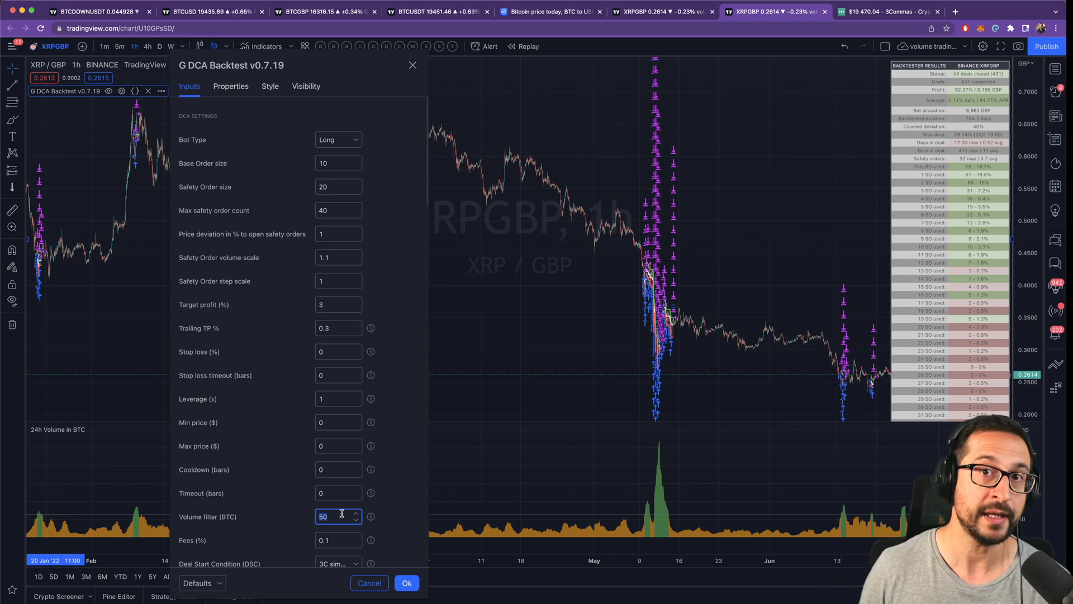
- Scroll past the Deal Start Condition and RSI inputs, then close the backtest settings
{"action": "scroll", "scroll_direction": "down", "scroll_amount": 3}
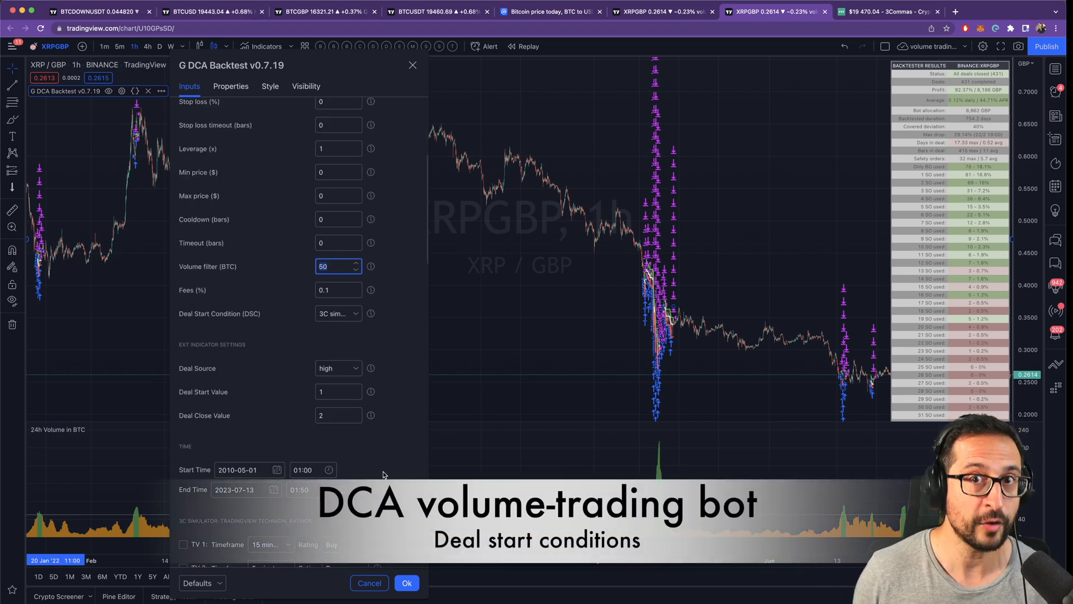
{"action": "scroll", "scroll_direction": "down", "scroll_amount": 3}
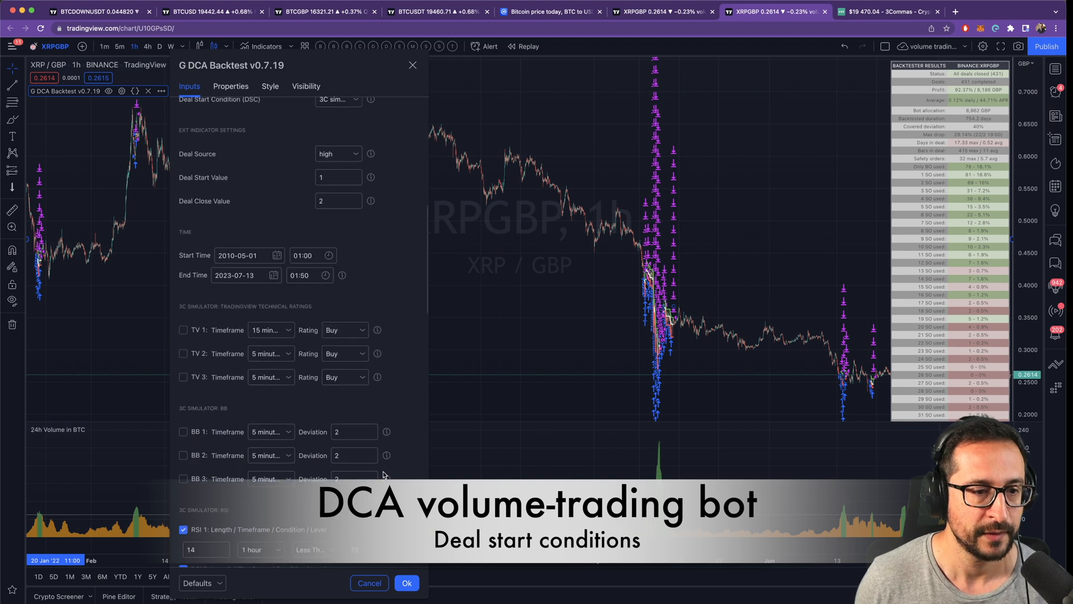
{"action": "scroll", "scroll_direction": "down", "scroll_amount": 3}
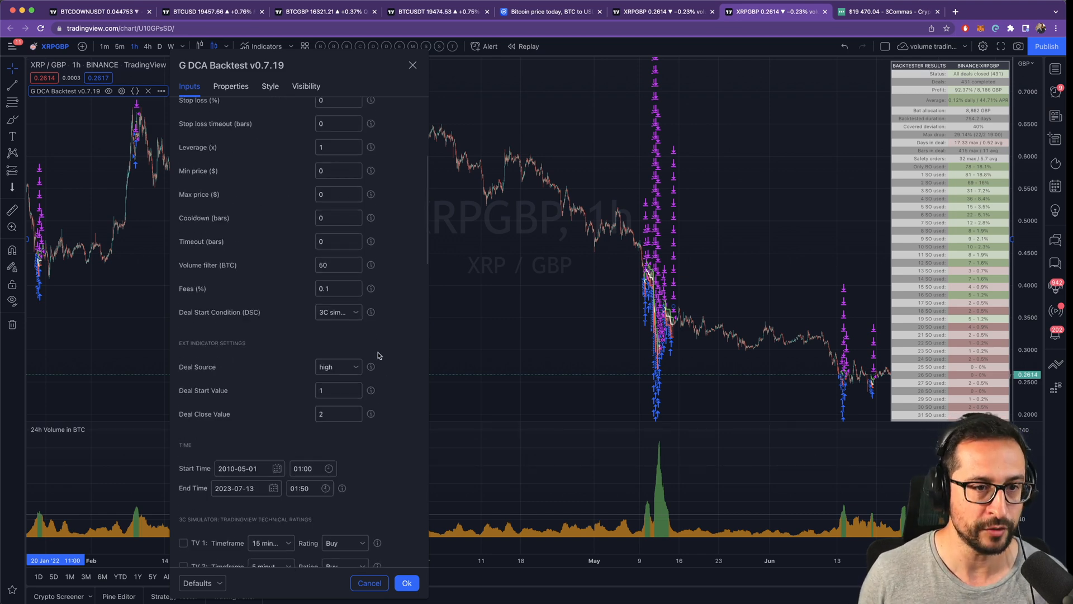
{"action": "left_click", "coordinate": [335, 265]}
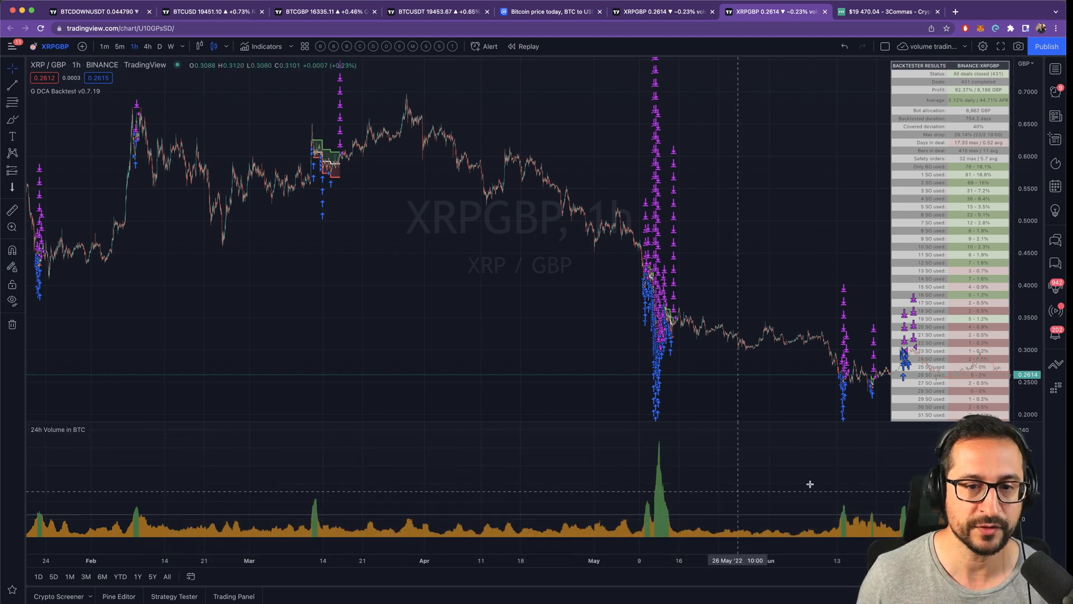
{"action": "mouse_move", "coordinate": [89, 504]}
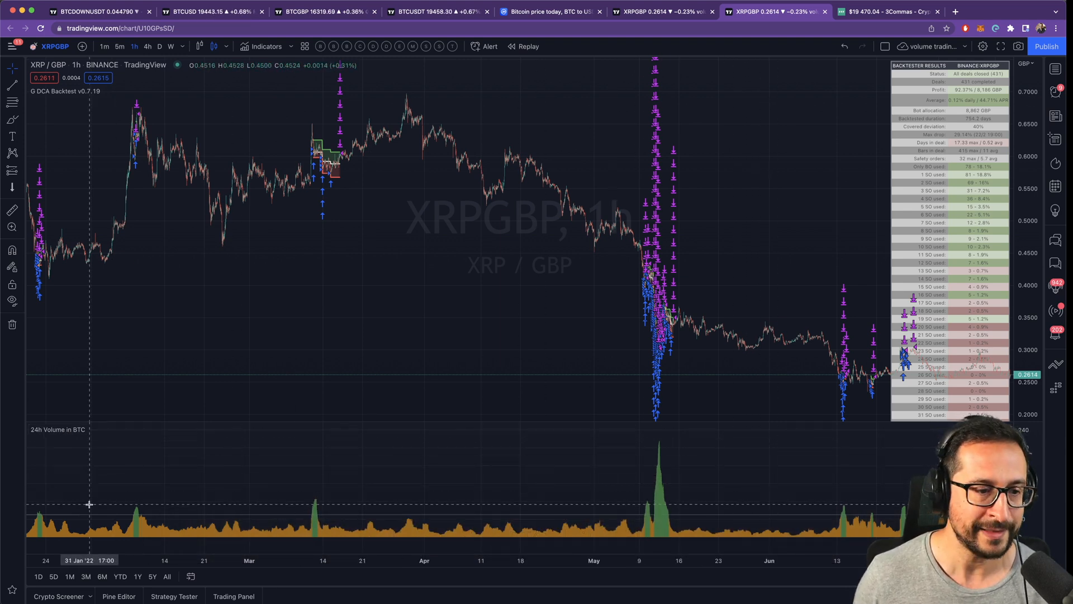
{"action": "mouse_move", "coordinate": [699, 490]}
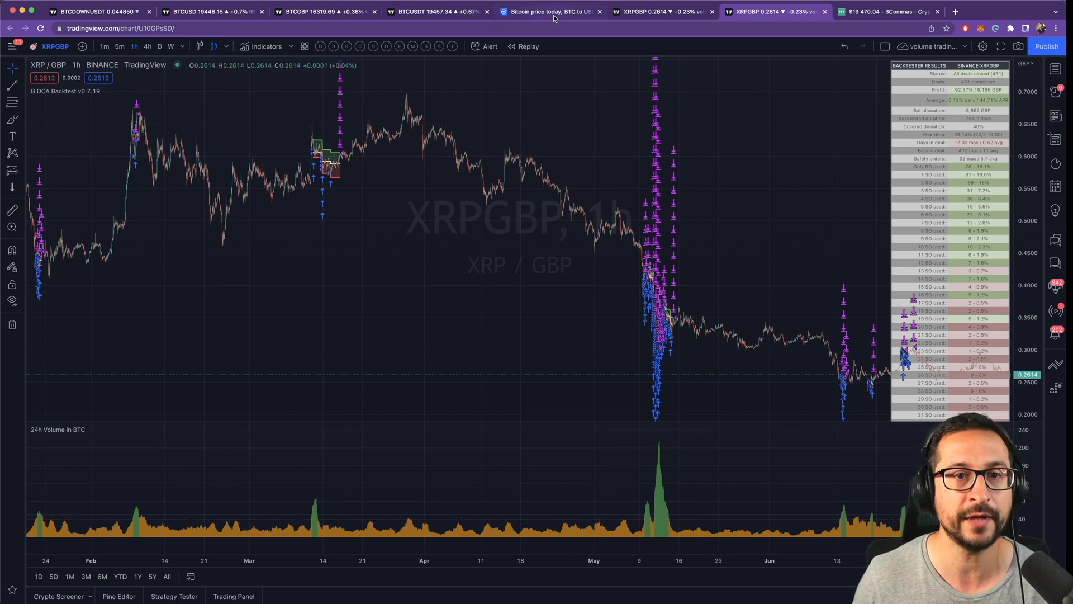
- Return to the 3Commas bot's Advanced settings showing the 100000 BTC volume minimum
{"action": "left_click", "coordinate": [887, 11]}
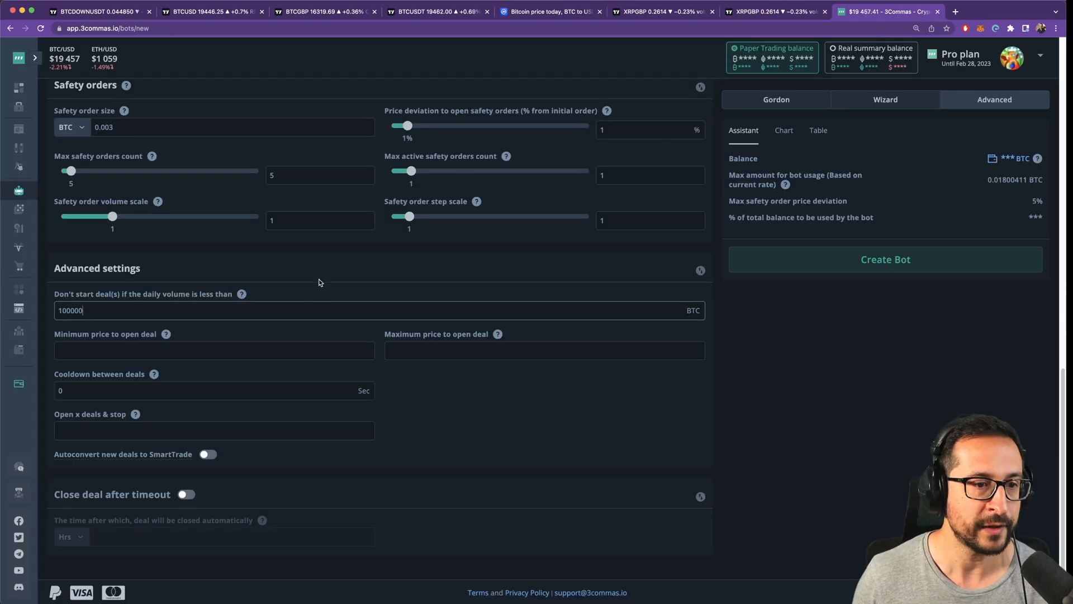
{"action": "mouse_move", "coordinate": [241, 294]}
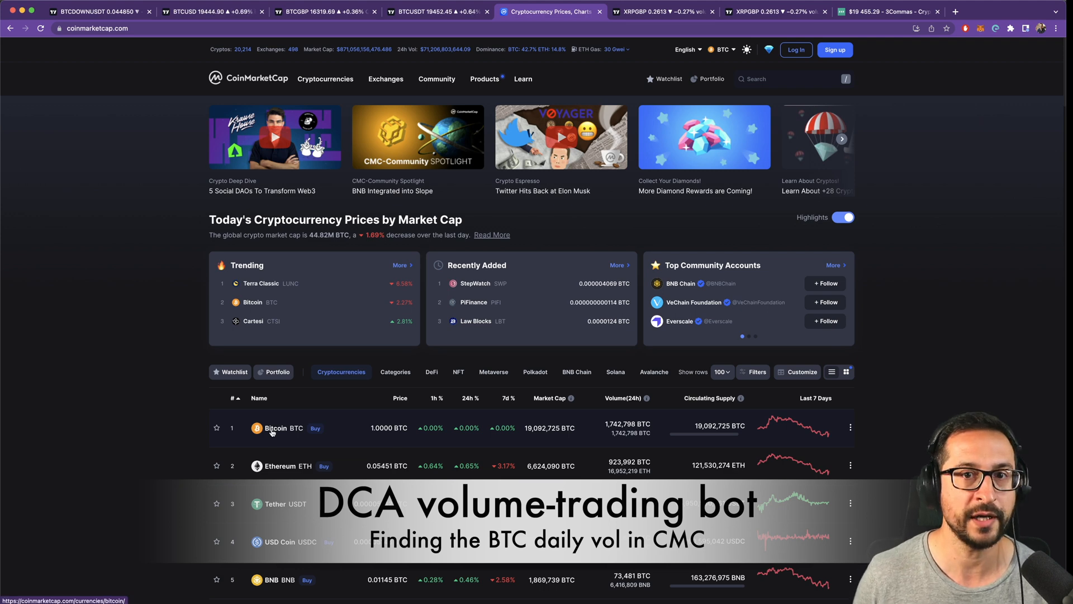
- Open the XRP coin page from CoinMarketCap's cryptocurrency table
{"action": "scroll", "scroll_direction": "down", "scroll_amount": 3}
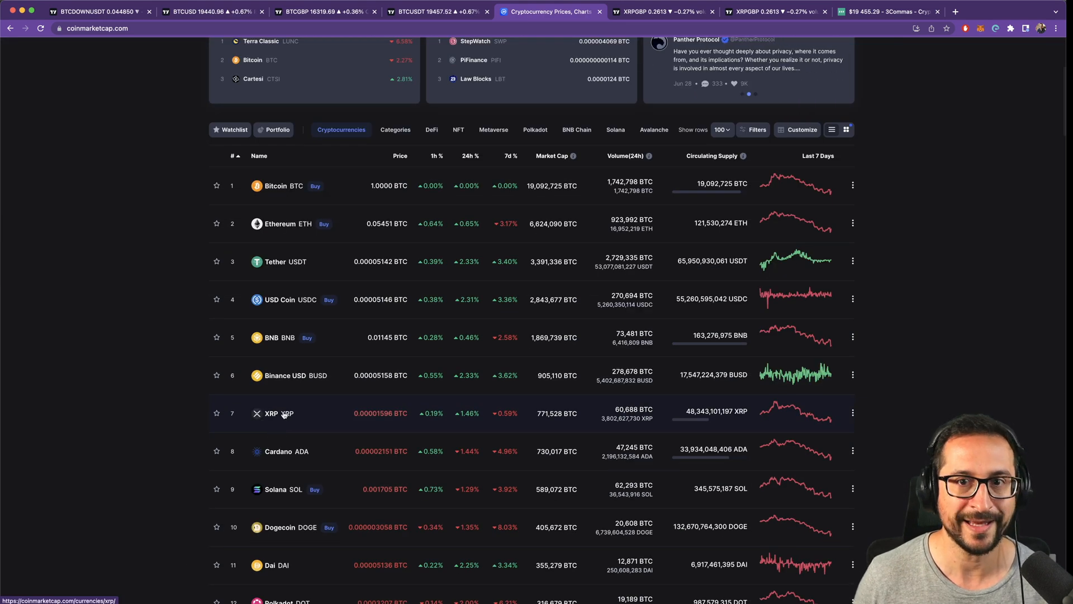
{"action": "left_click", "coordinate": [279, 413]}
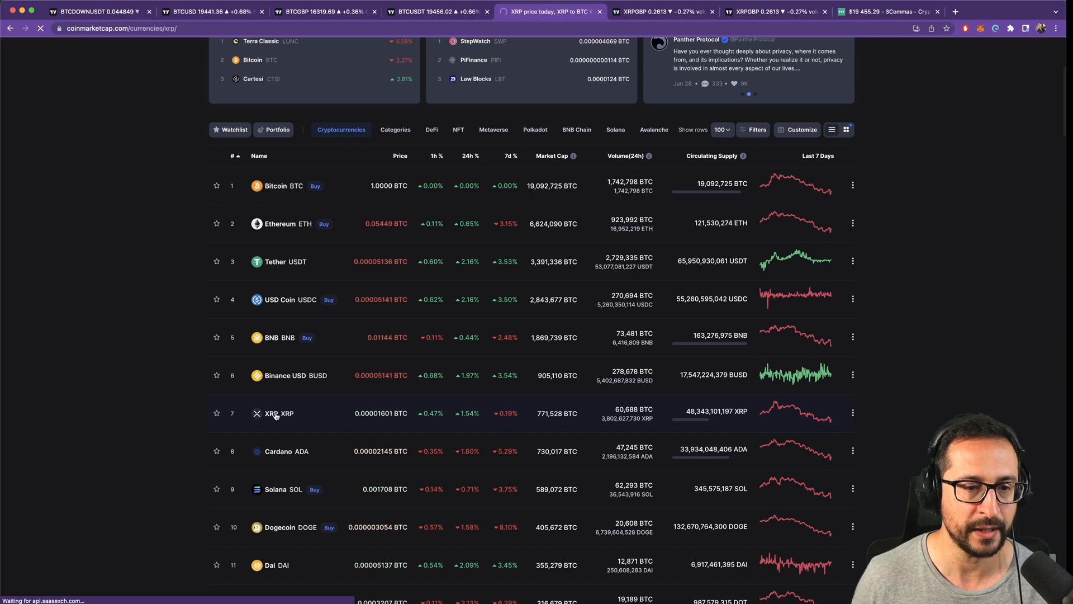
{"action": "left_click", "coordinate": [279, 412]}
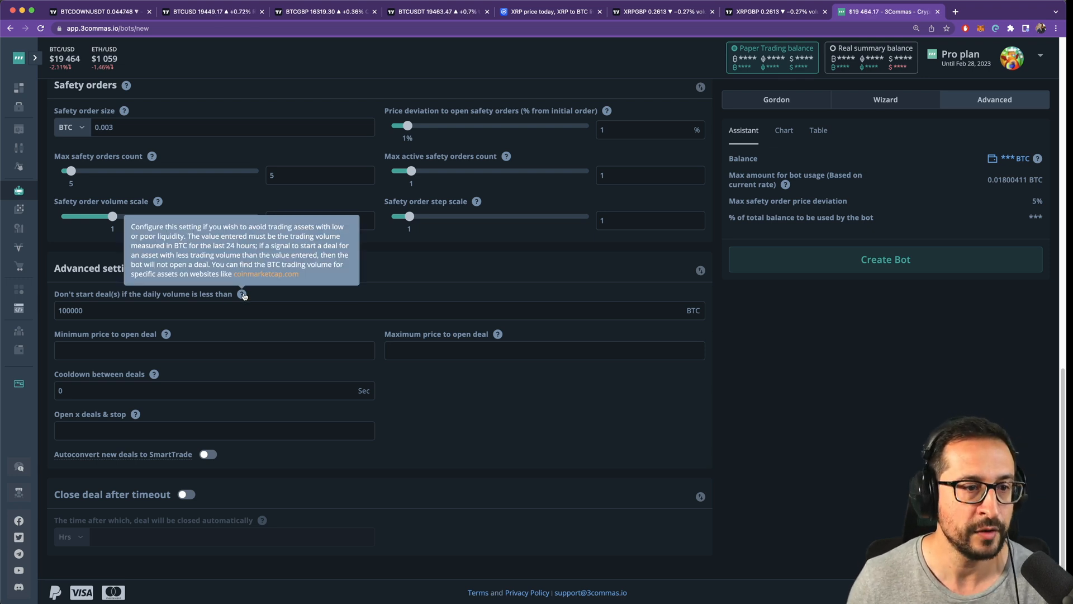
- Show XRP's markets table in Bitcoin instead of USD and locate the GBP pairs
{"action": "left_click", "coordinate": [548, 11]}
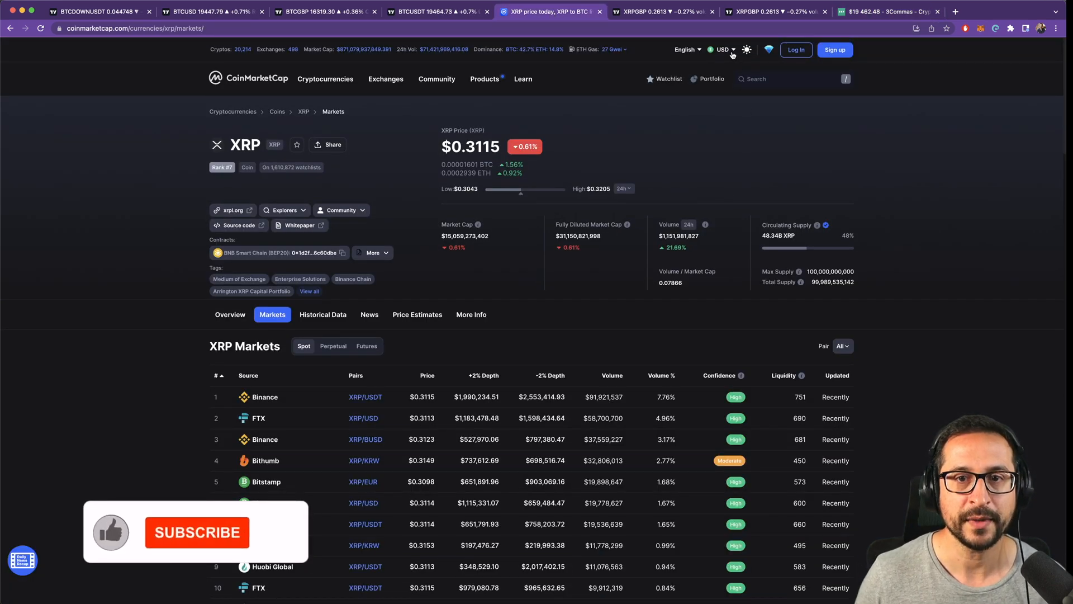
{"action": "left_click", "coordinate": [725, 49]}
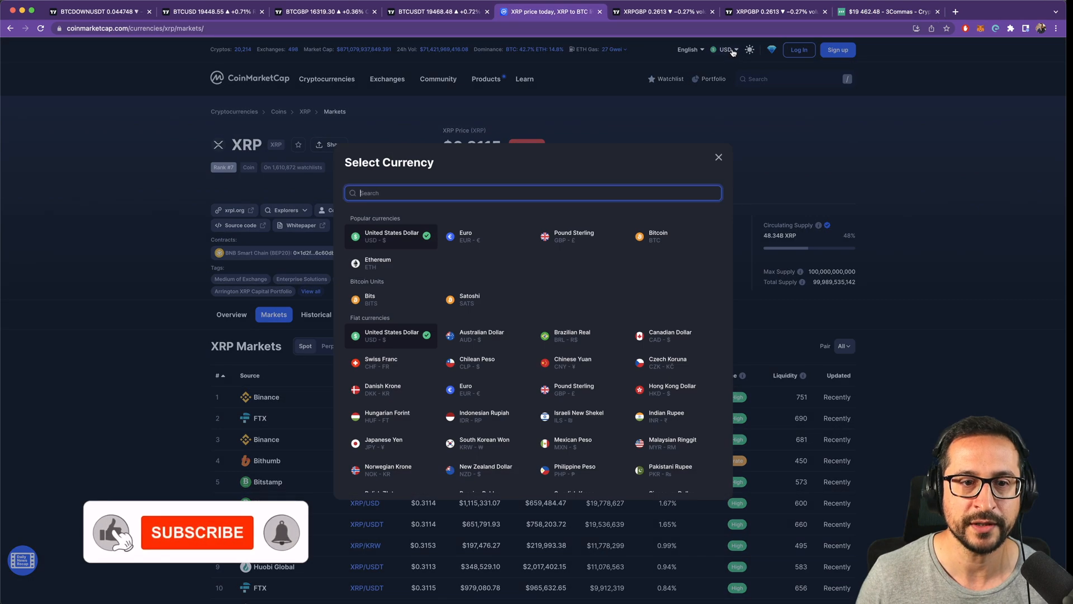
{"action": "left_click", "coordinate": [717, 157]}
{"action": "type", "text": "btc"}
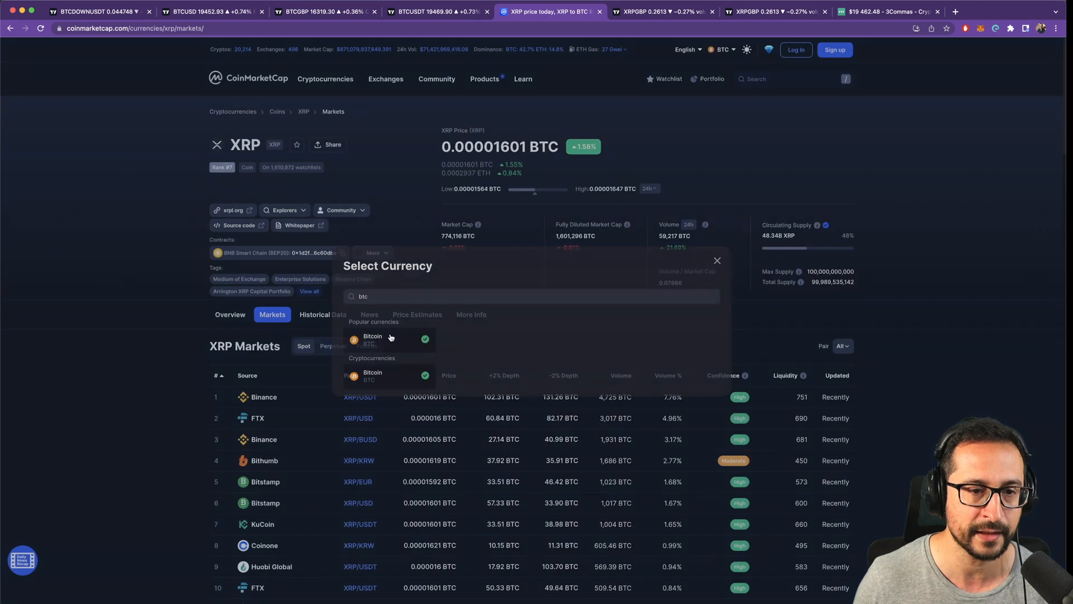
{"action": "left_click", "coordinate": [717, 260]}
{"action": "type", "text": "gbp"}
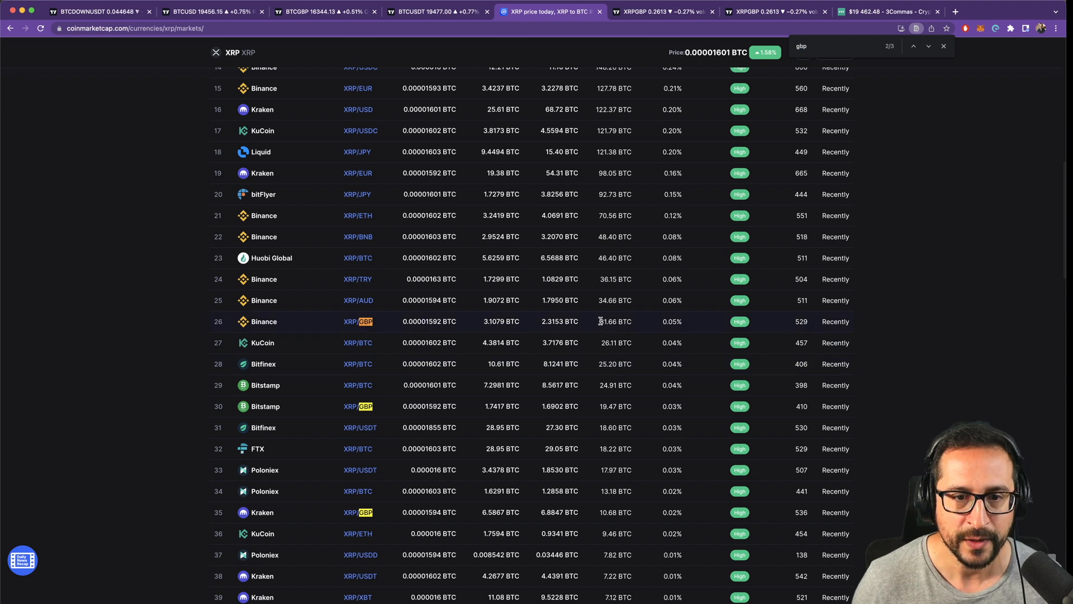
{"action": "double_click", "coordinate": [614, 320]}
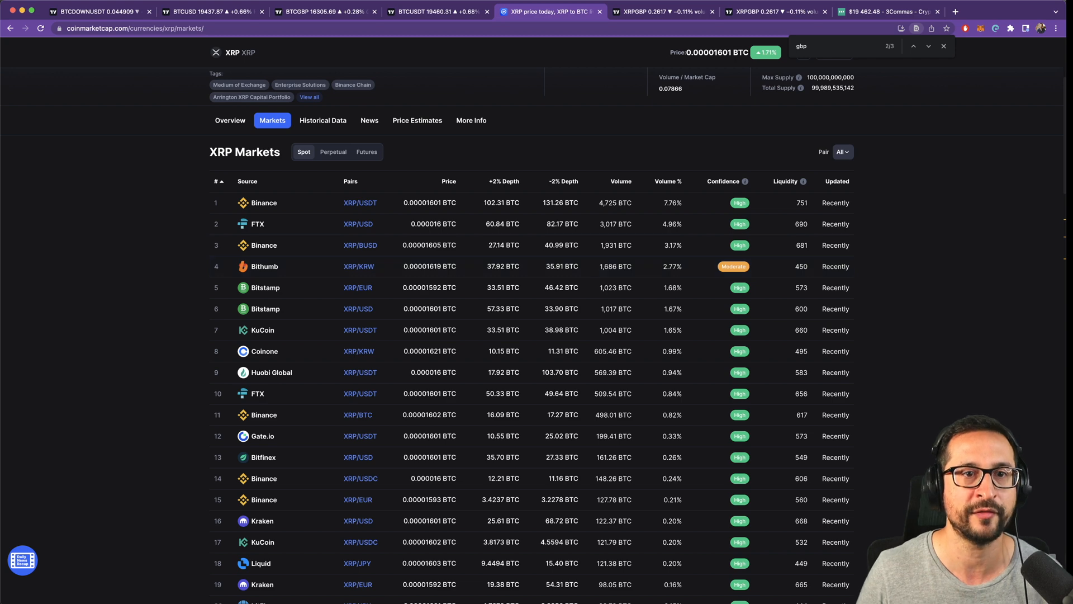
- Set the 24h Volume in BTC indicator threshold on XRPGBP to 10 instead of 50
{"action": "left_click", "coordinate": [774, 11]}
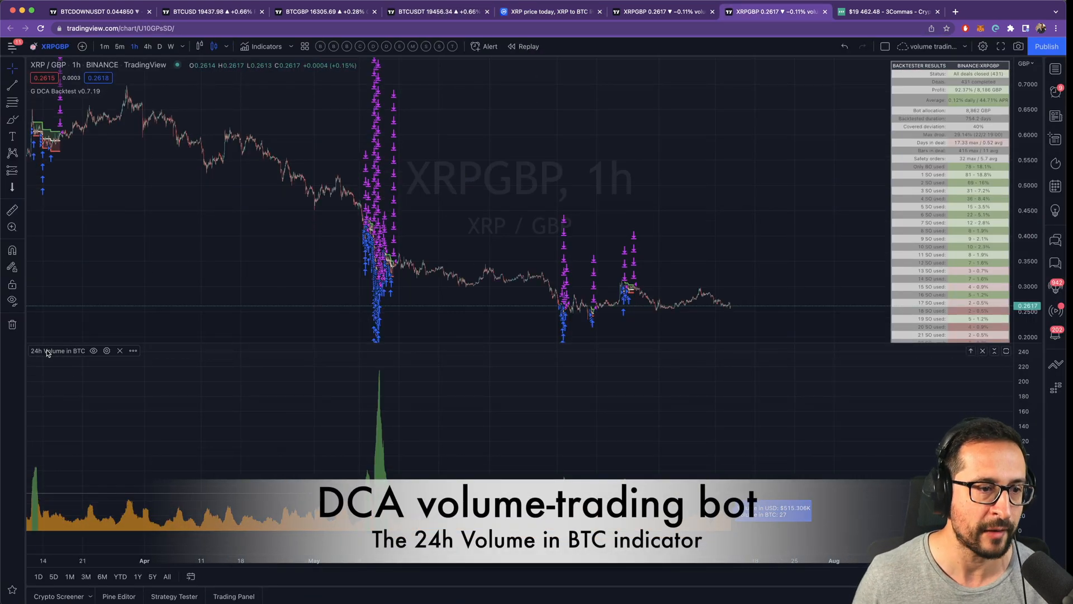
{"action": "left_click", "coordinate": [106, 350]}
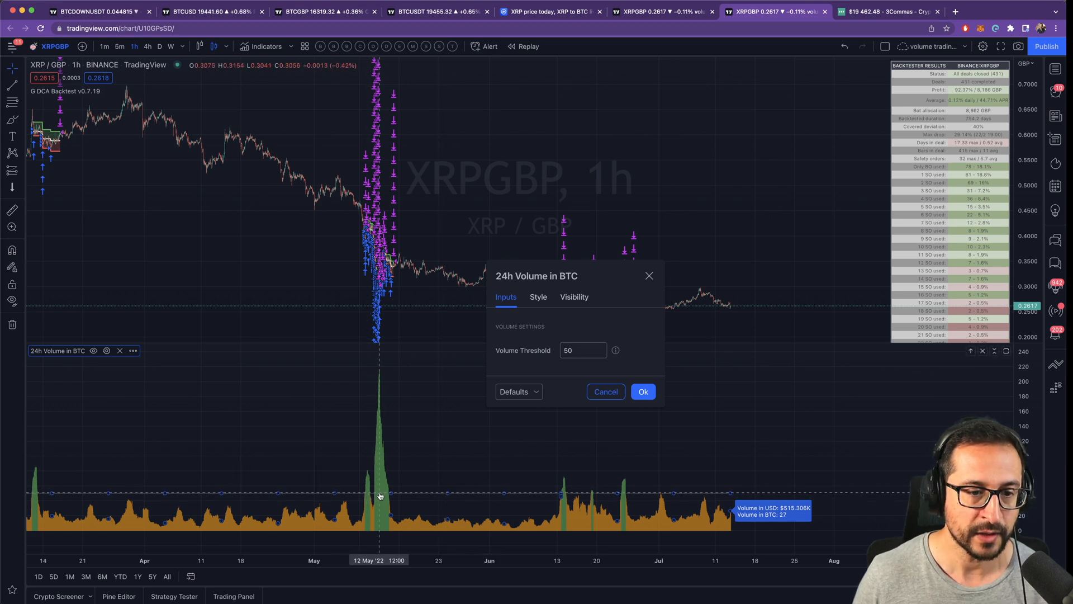
{"action": "left_click", "coordinate": [583, 350]}
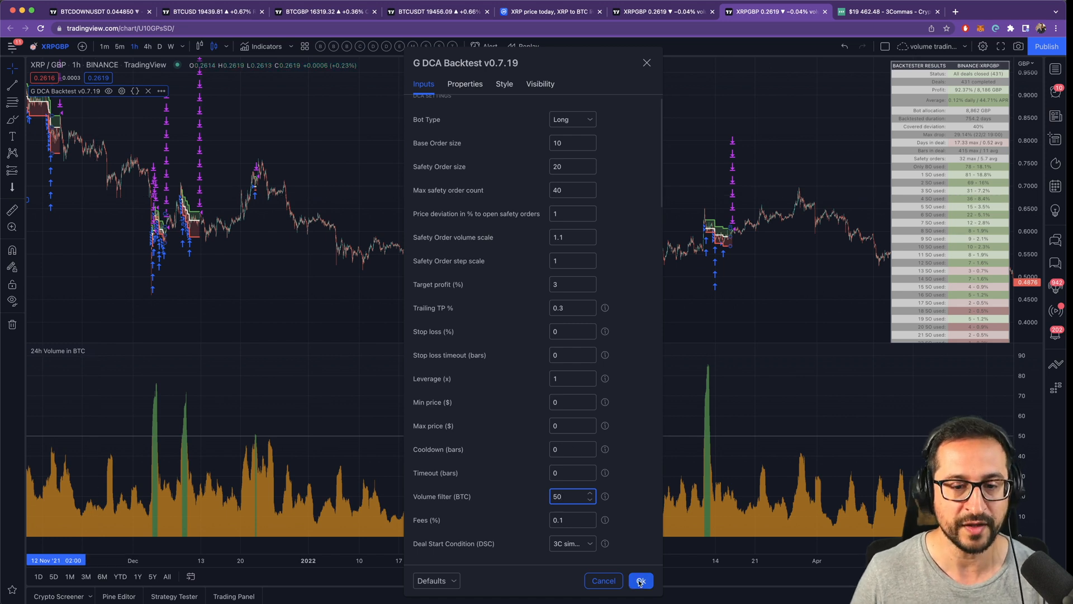
{"action": "left_click", "coordinate": [640, 580]}
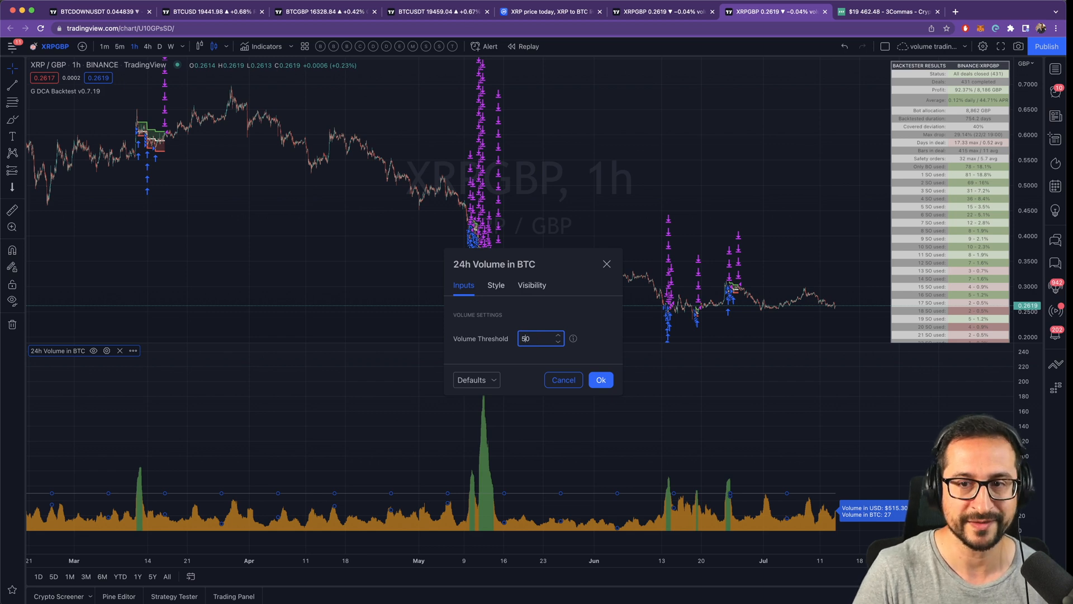
{"action": "type", "text": "10"}
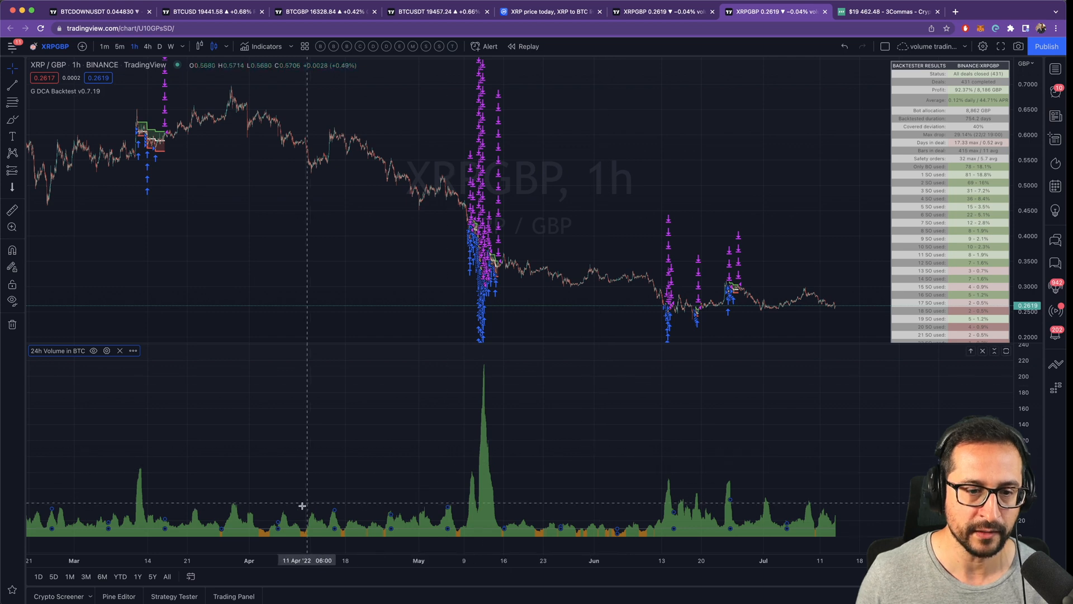
{"action": "mouse_move", "coordinate": [656, 524]}
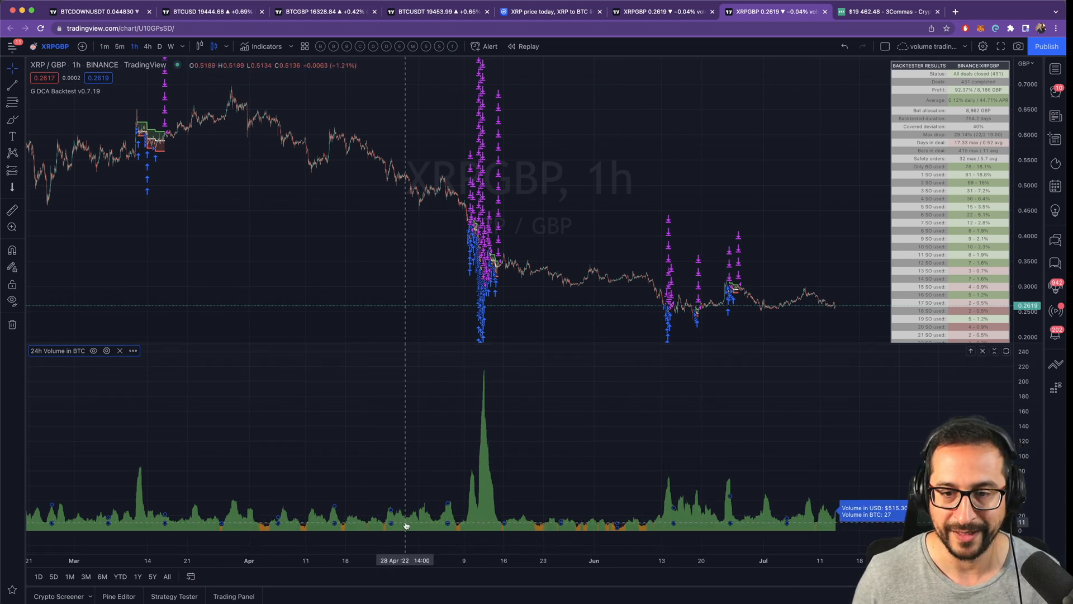
- Revert the volume indicator's threshold back to 50
{"action": "left_click", "coordinate": [107, 350]}
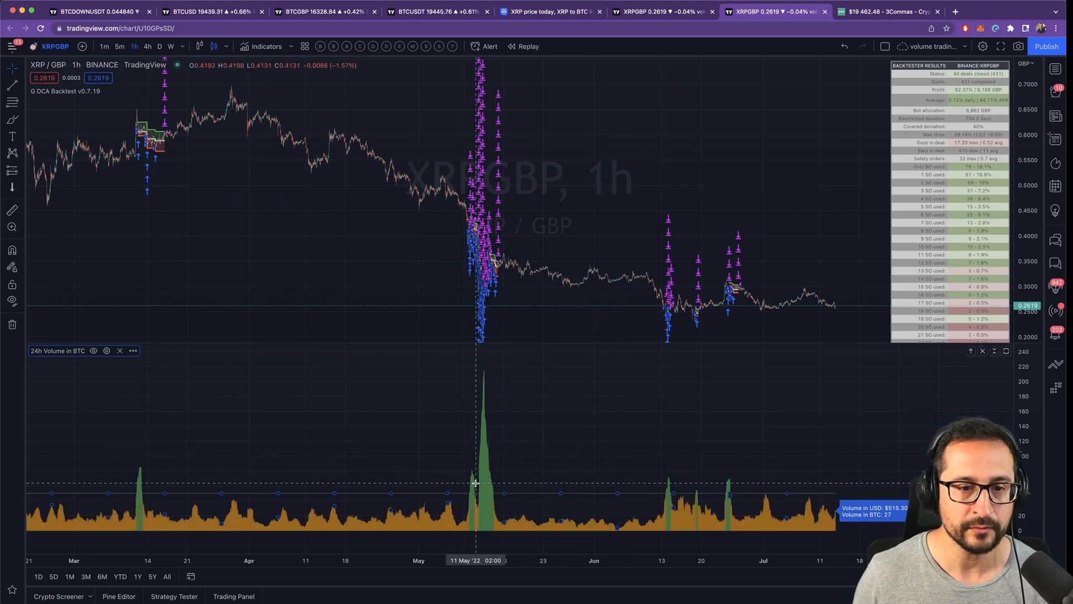
{"action": "mouse_move", "coordinate": [171, 497]}
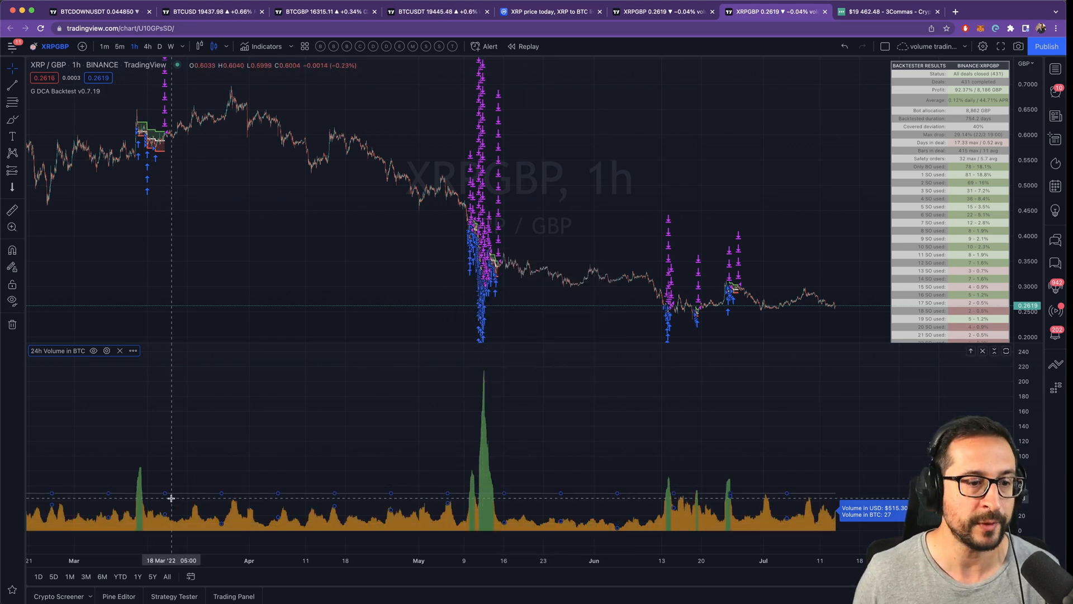
{"action": "mouse_move", "coordinate": [448, 431]}
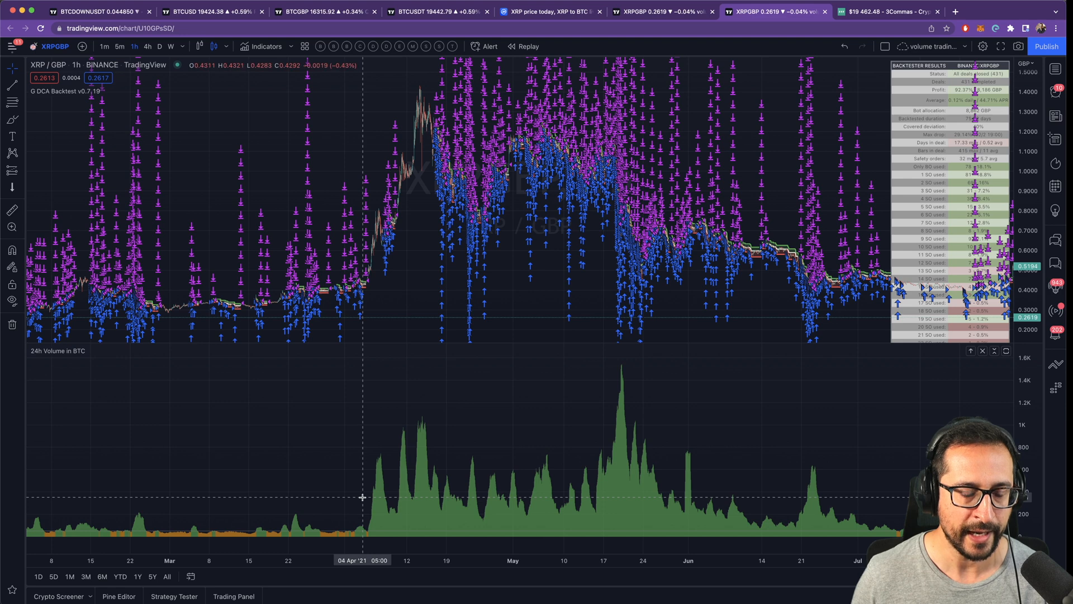
{"action": "mouse_move", "coordinate": [217, 497]}
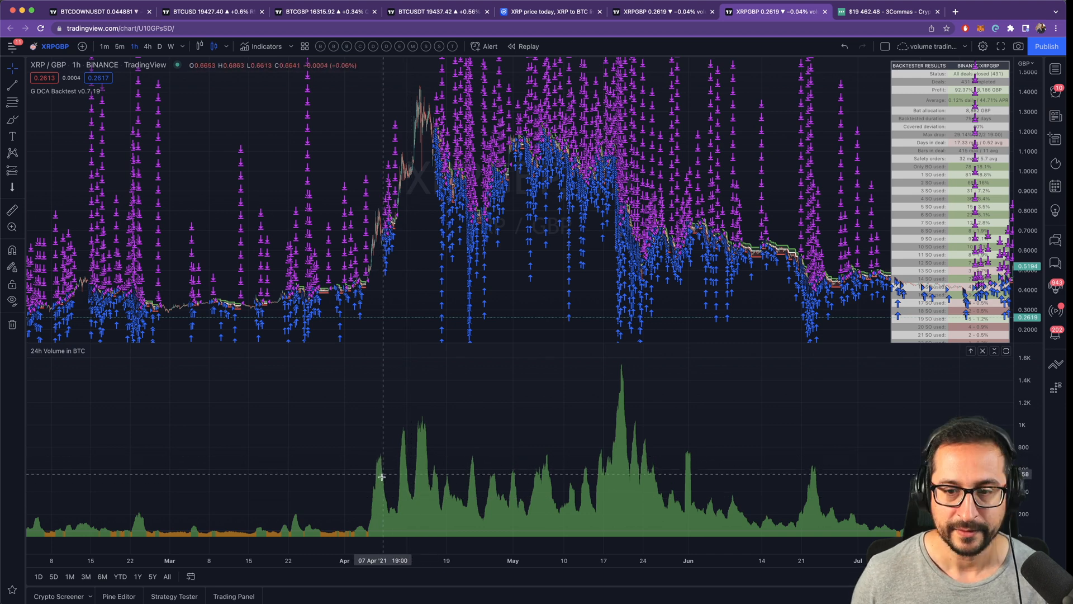
{"action": "mouse_move", "coordinate": [407, 507]}
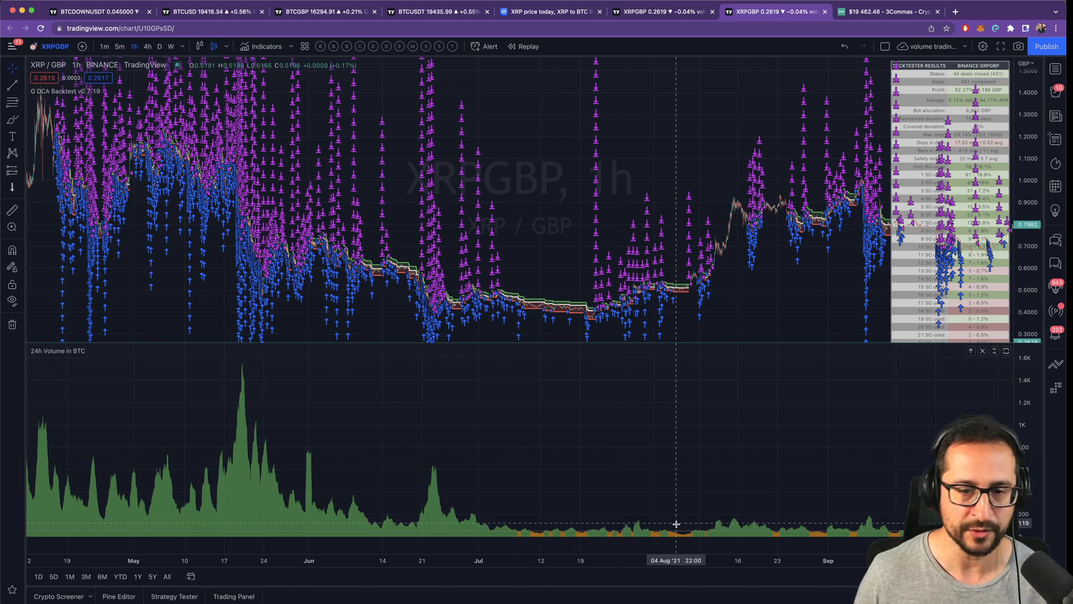
{"action": "mouse_move", "coordinate": [766, 464]}
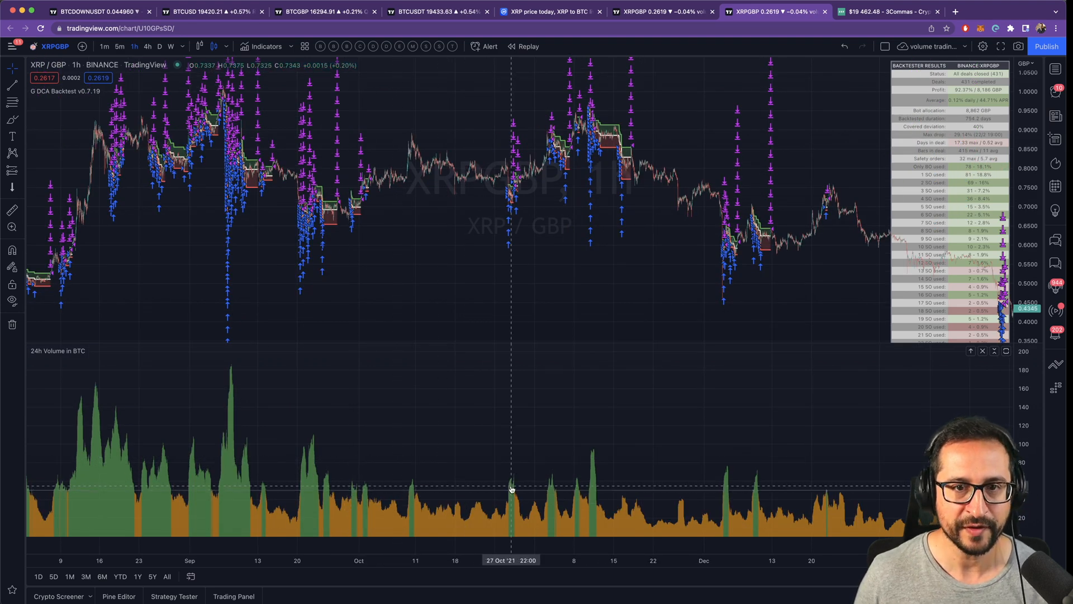
{"action": "mouse_move", "coordinate": [604, 480]}
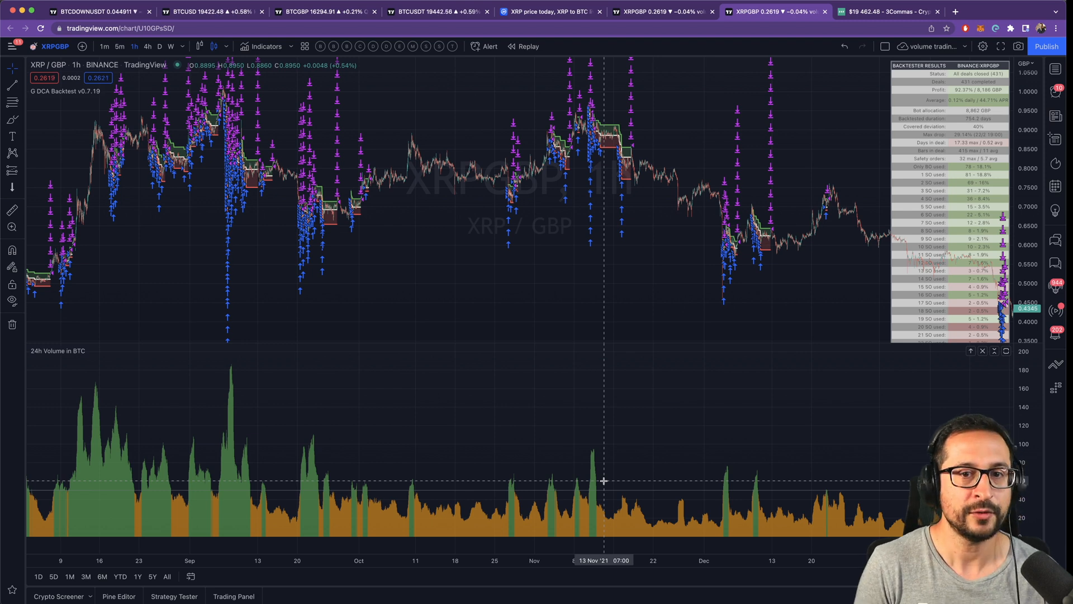
{"action": "mouse_move", "coordinate": [462, 505]}
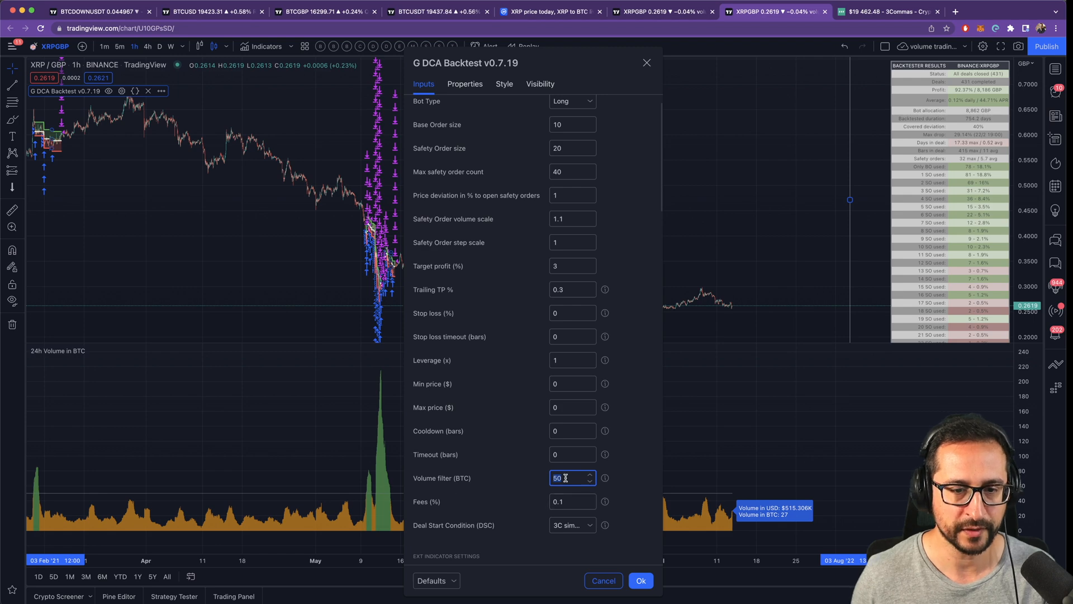
- Change the backtest's BTC volume filter and apply it to the XRPGBP chart
{"action": "left_click", "coordinate": [640, 581]}
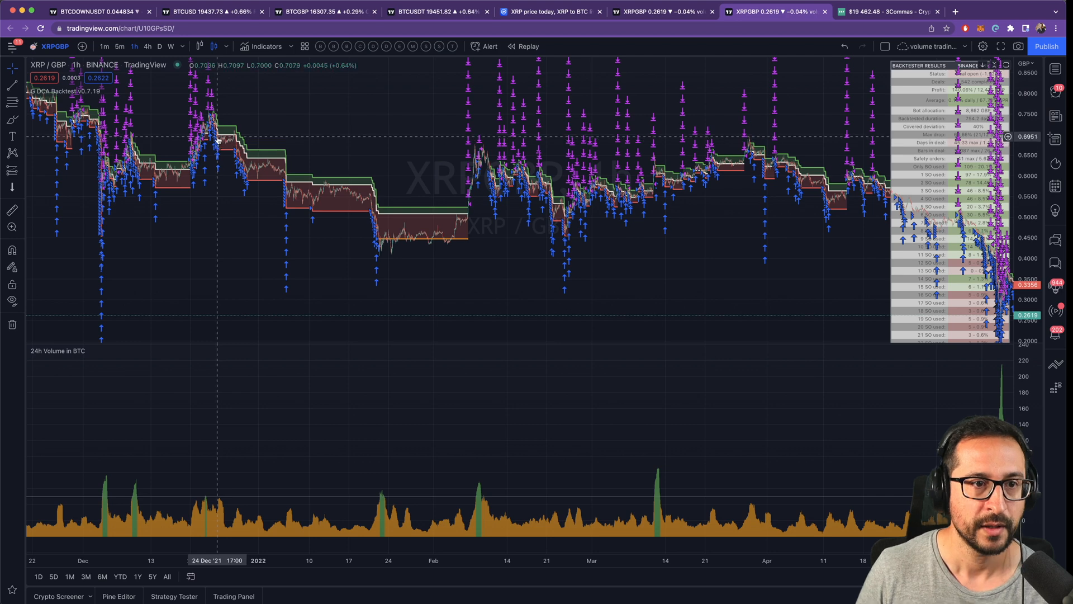
{"action": "mouse_move", "coordinate": [468, 243]}
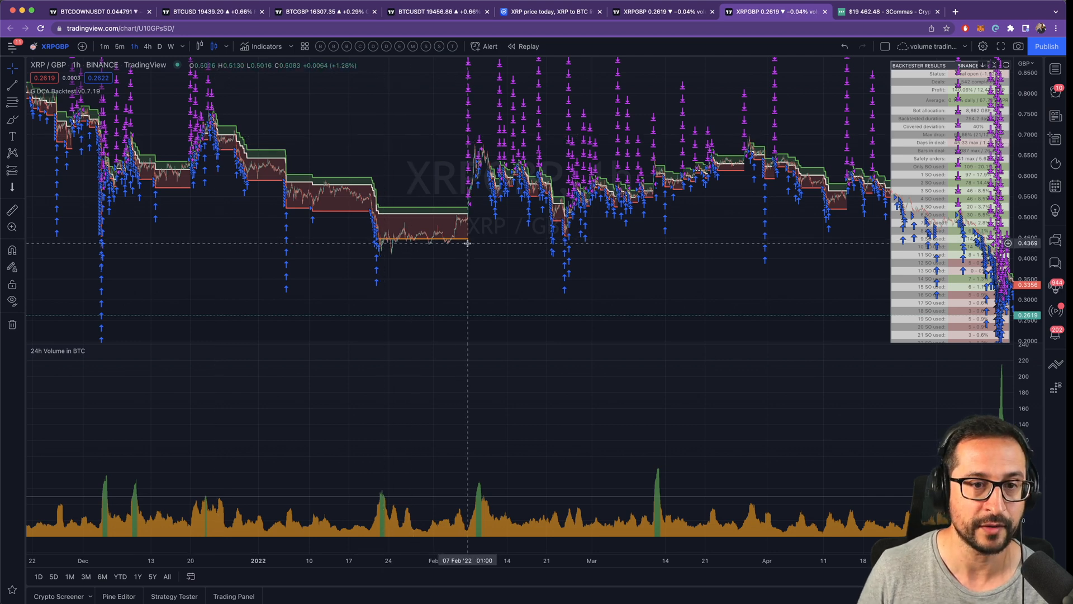
{"action": "mouse_move", "coordinate": [399, 222]}
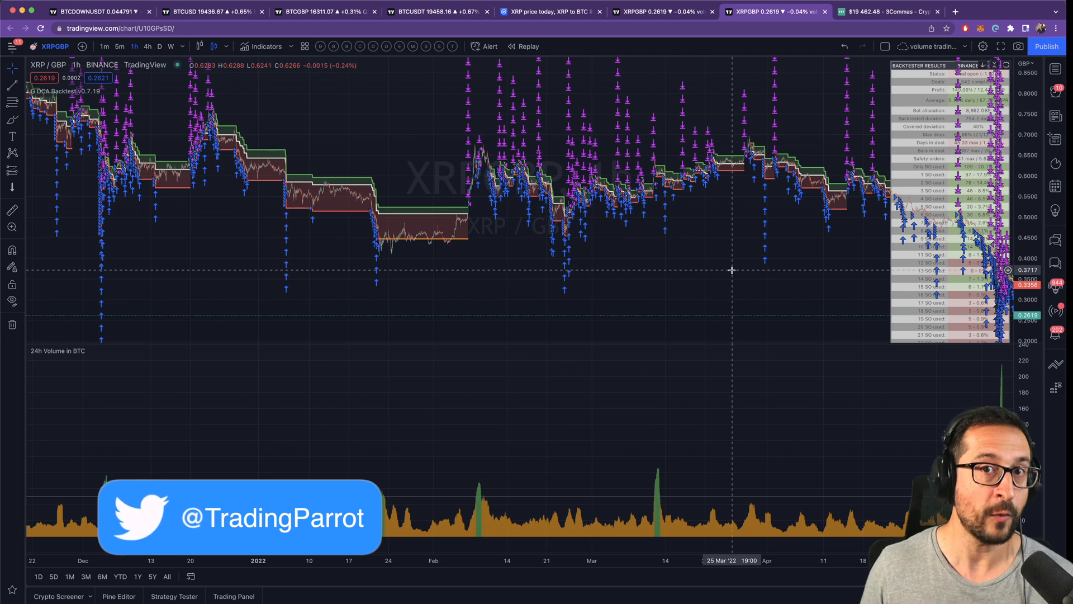
{"action": "mouse_move", "coordinate": [416, 246]}
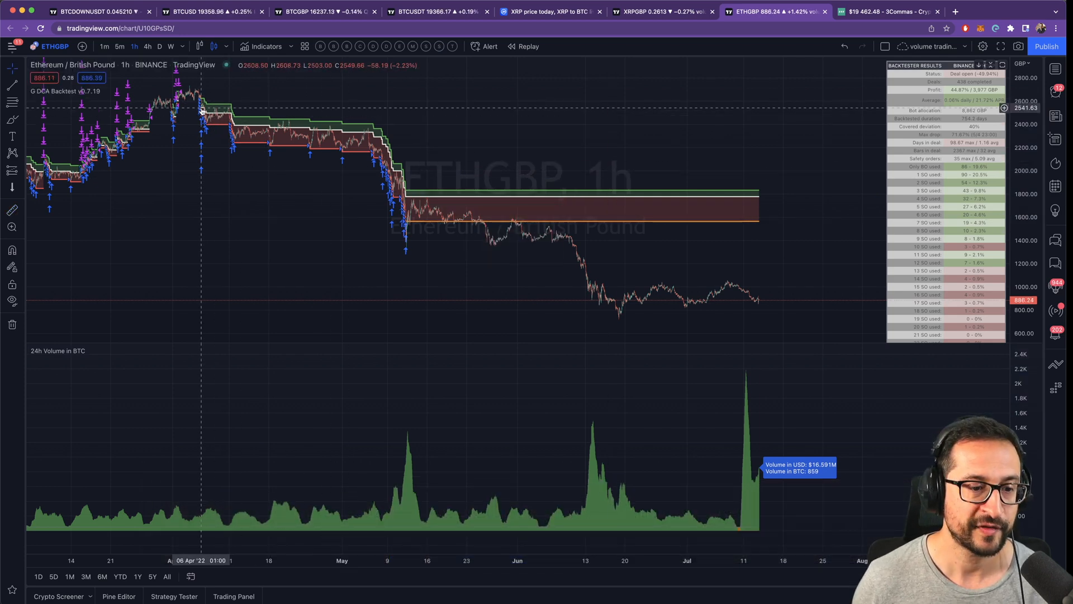
{"action": "mouse_move", "coordinate": [743, 225]}
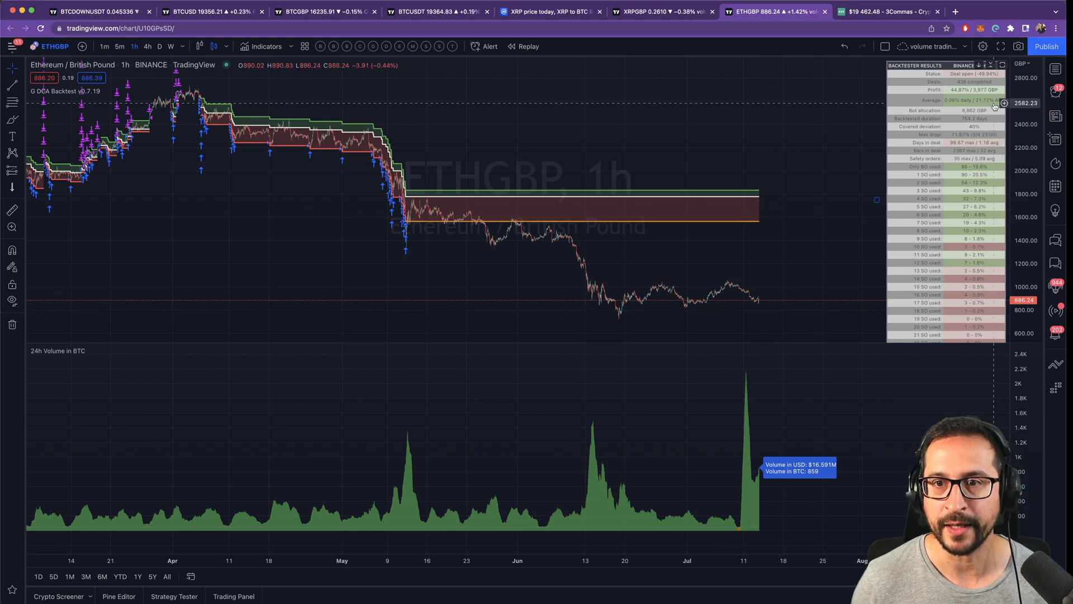
{"action": "mouse_move", "coordinate": [95, 100]}
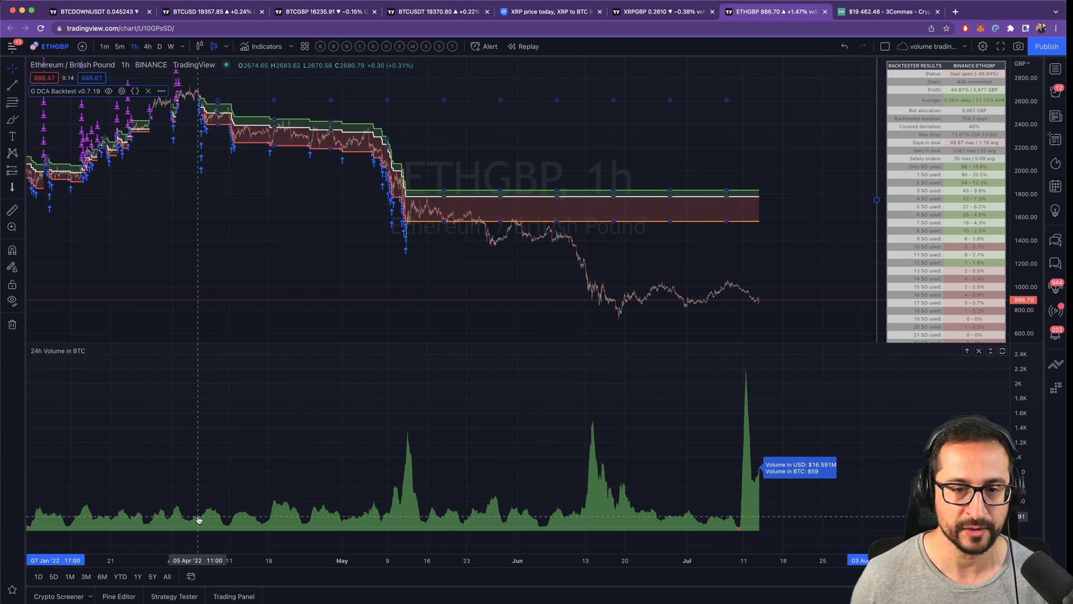
{"action": "mouse_move", "coordinate": [764, 514]}
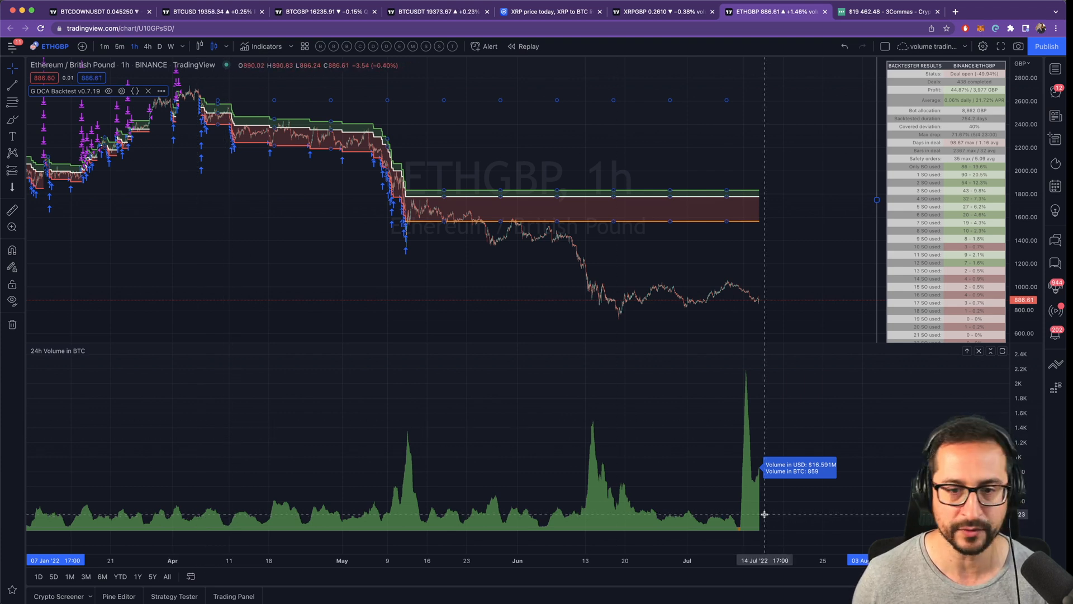
{"action": "mouse_move", "coordinate": [409, 432]}
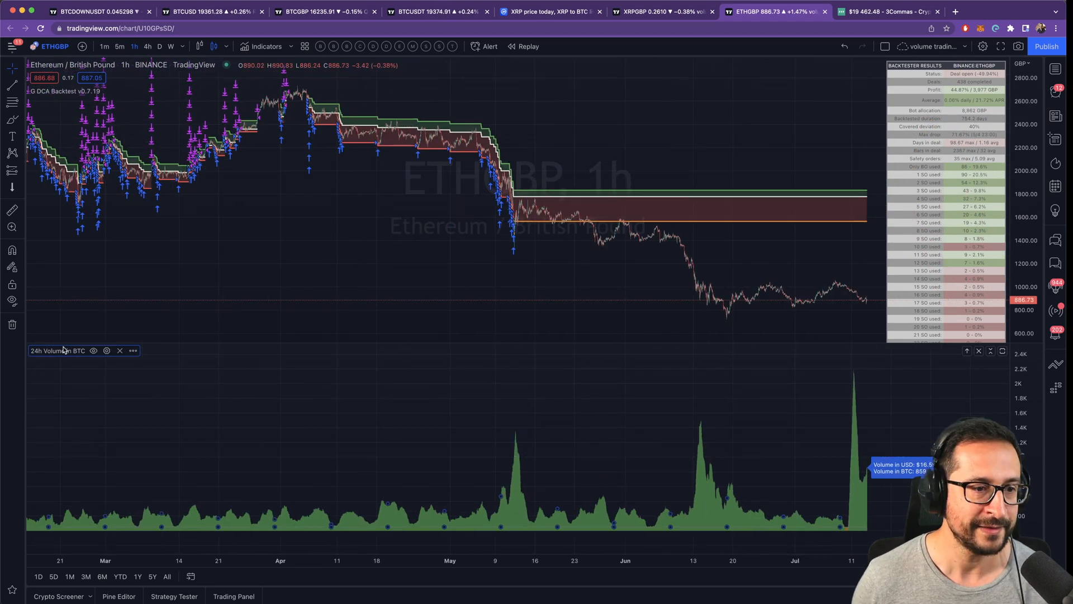
- Set the ETHGBP G DCA Backtest's Volume filter (BTC) to 300 and confirm
{"action": "left_click", "coordinate": [106, 350]}
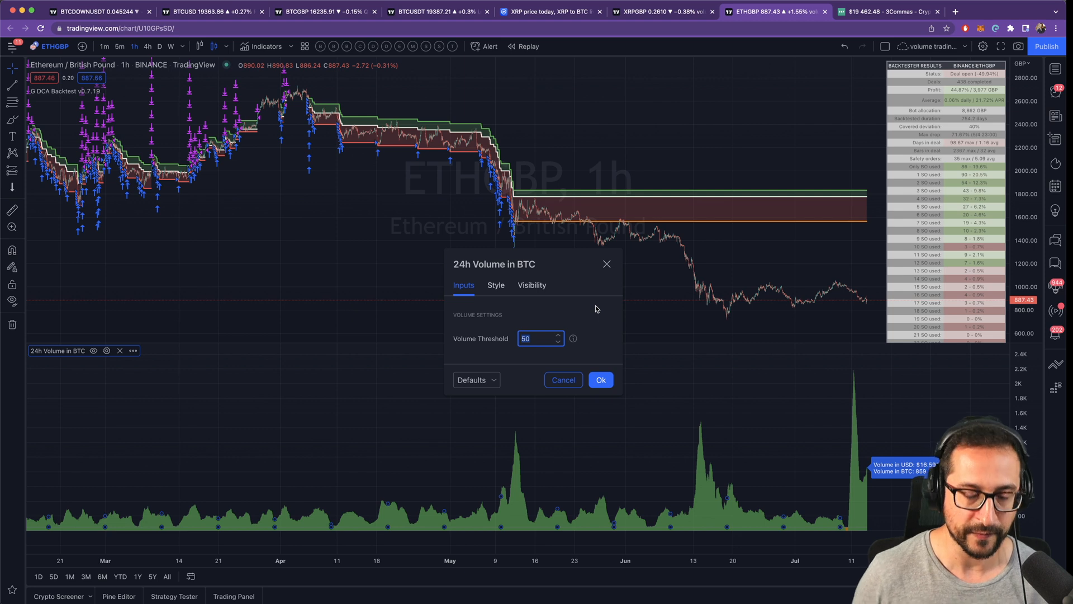
{"action": "left_click", "coordinate": [599, 379]}
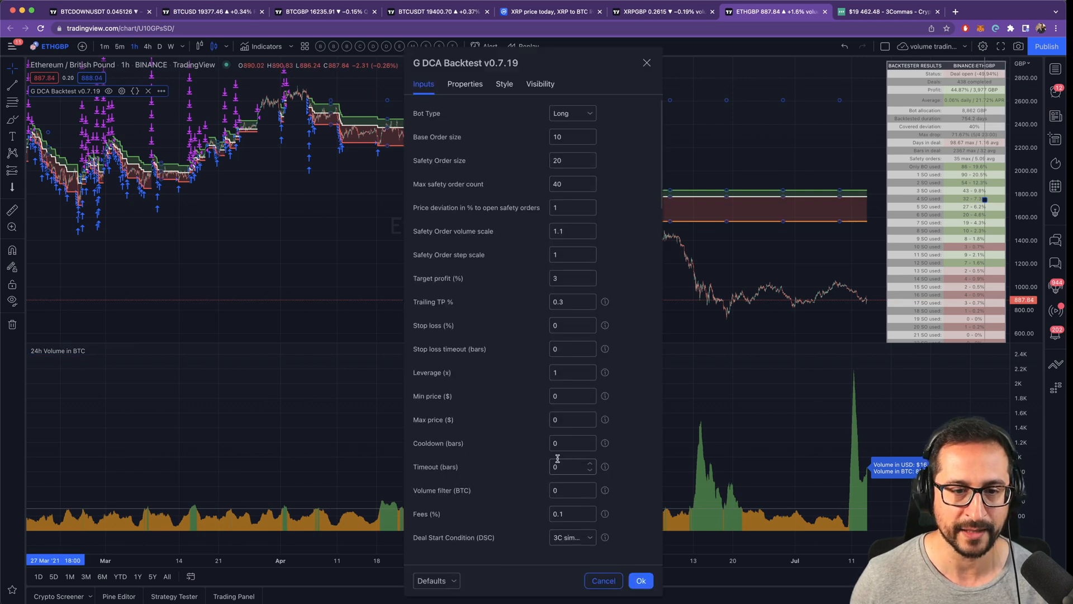
{"action": "type", "text": "300"}
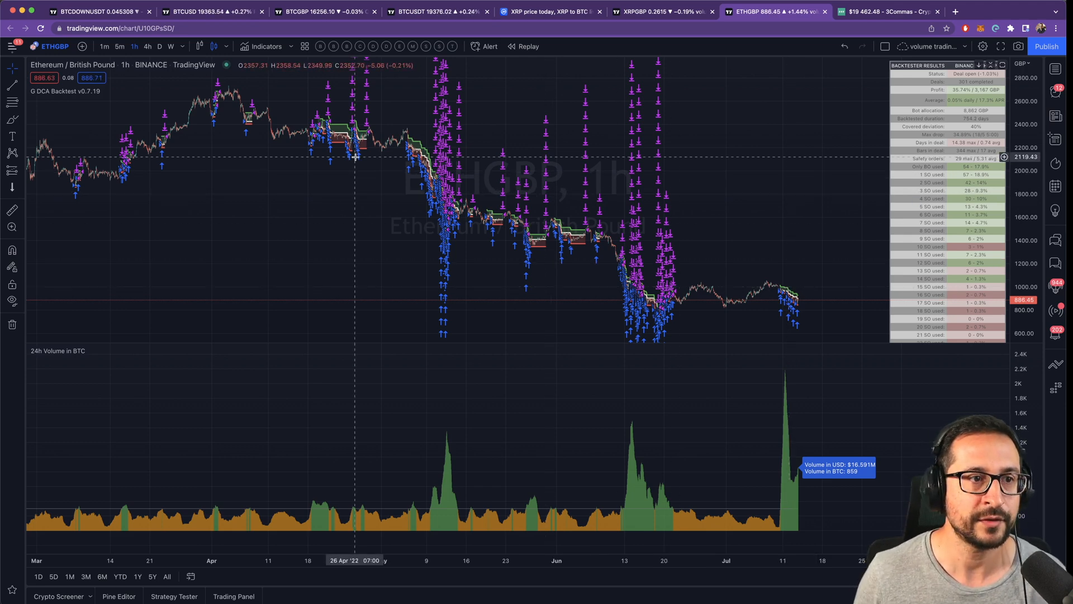
{"action": "mouse_move", "coordinate": [736, 200]}
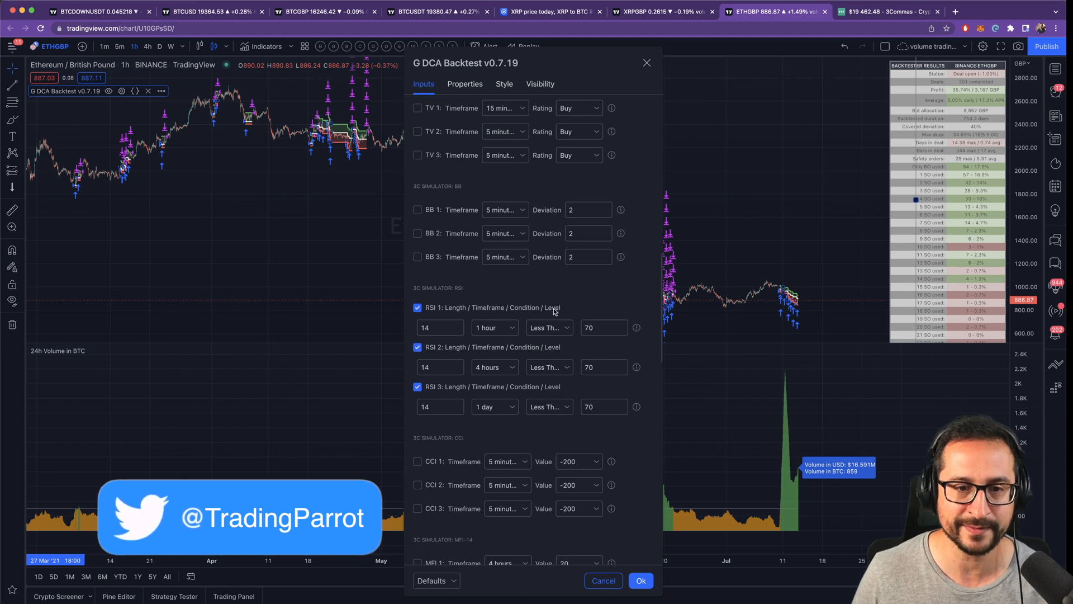
{"action": "mouse_move", "coordinate": [538, 317]}
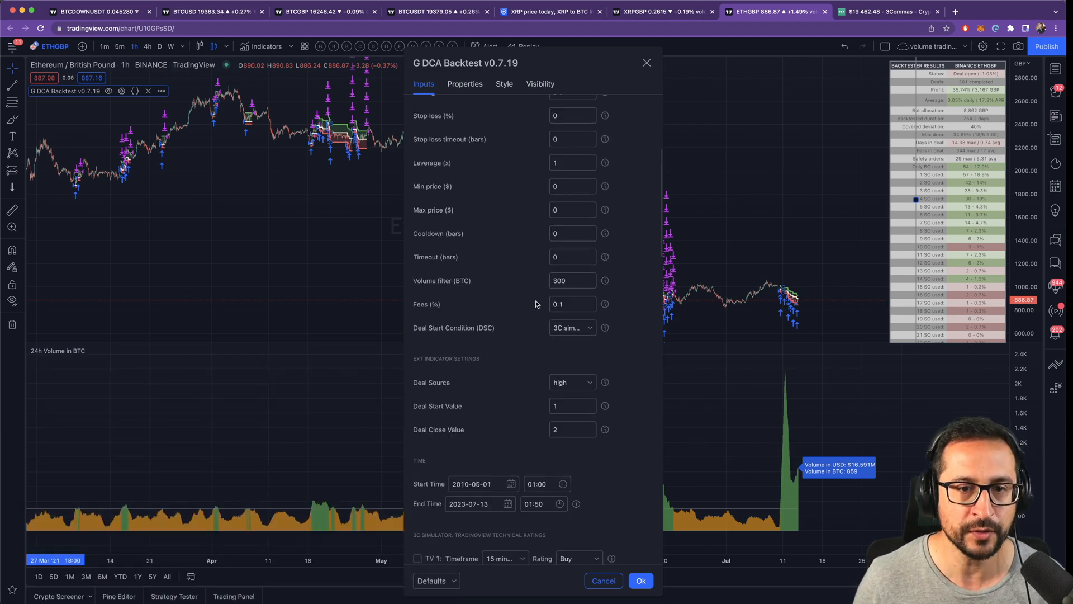
{"action": "left_click", "coordinate": [571, 280]}
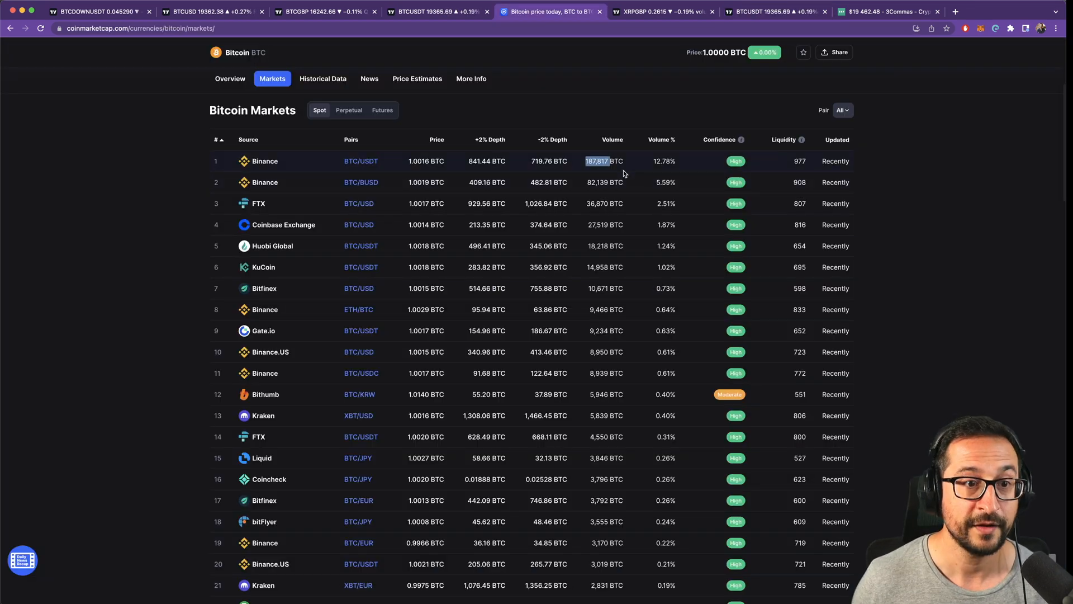
{"action": "mouse_move", "coordinate": [616, 162]}
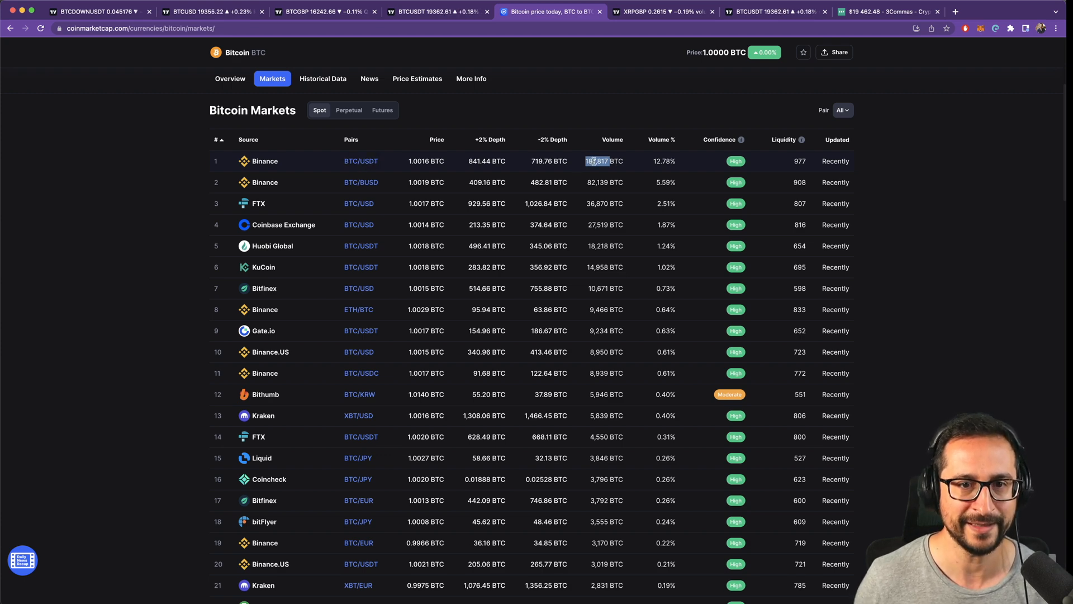
- Switch to the BTCUSDT chart and read its Volume in BTC label (~188,355)
{"action": "left_click", "coordinate": [775, 12]}
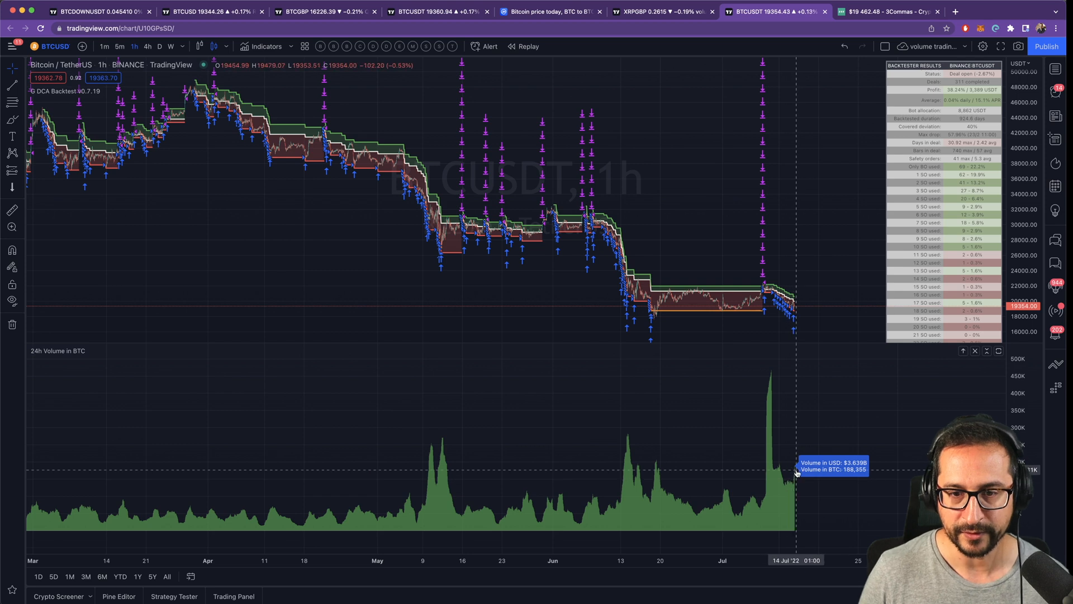
{"action": "mouse_move", "coordinate": [847, 477]}
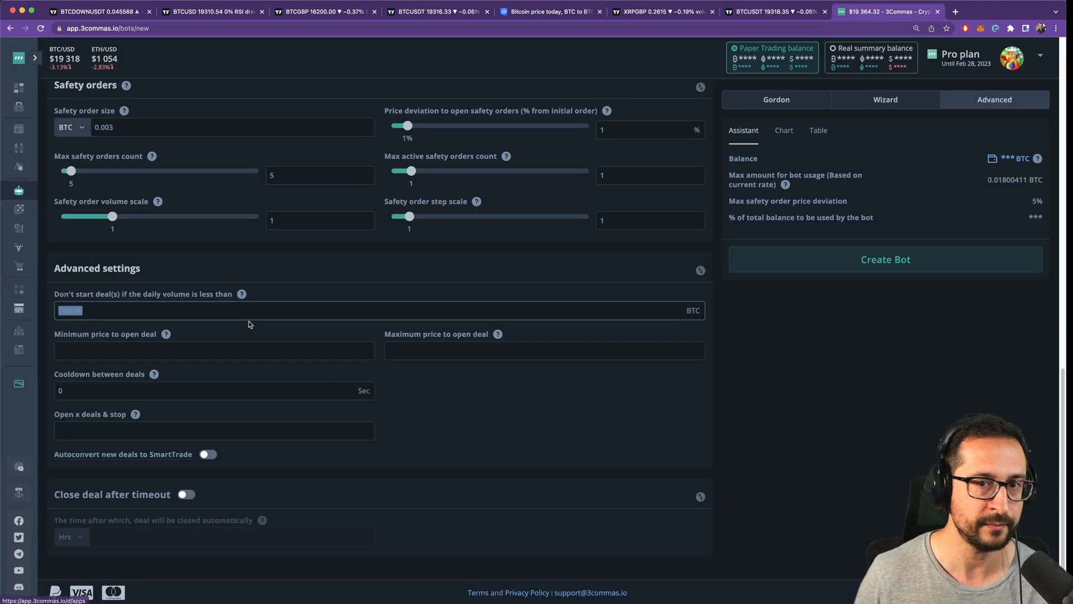
- Enter 180000 as the bot's minimum daily volume for starting deals
{"action": "type", "text": "180"}
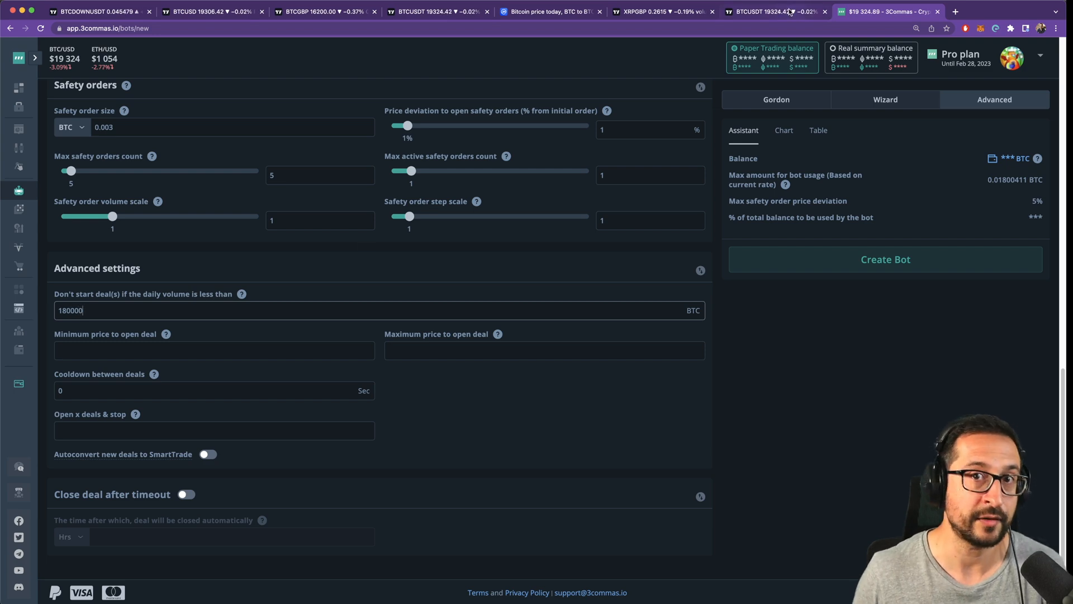
{"action": "mouse_move", "coordinate": [774, 12]}
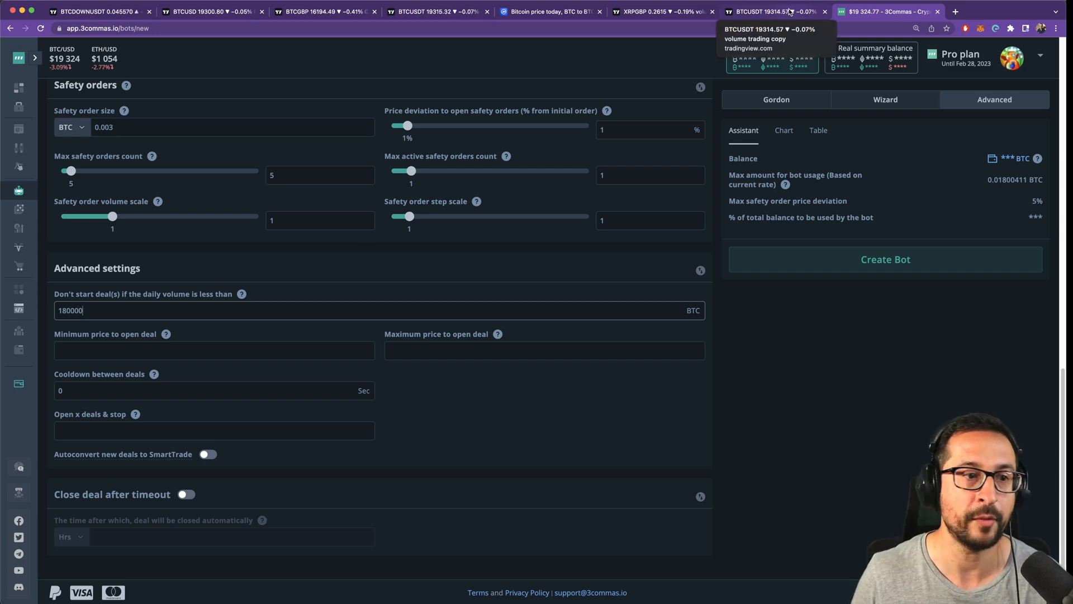
{"action": "left_click", "coordinate": [770, 12]}
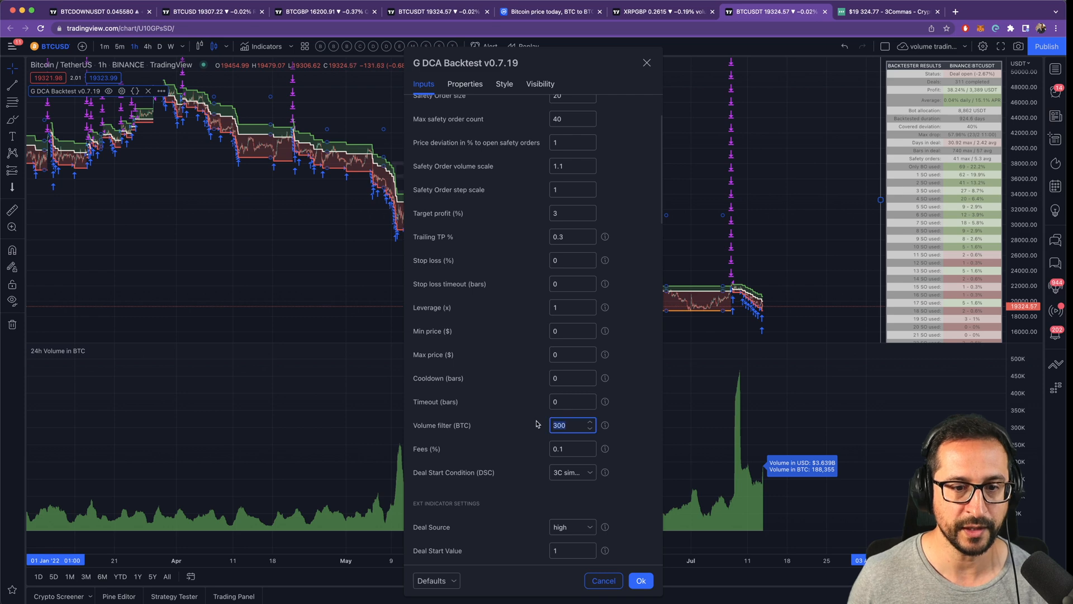
{"action": "left_click", "coordinate": [639, 581]}
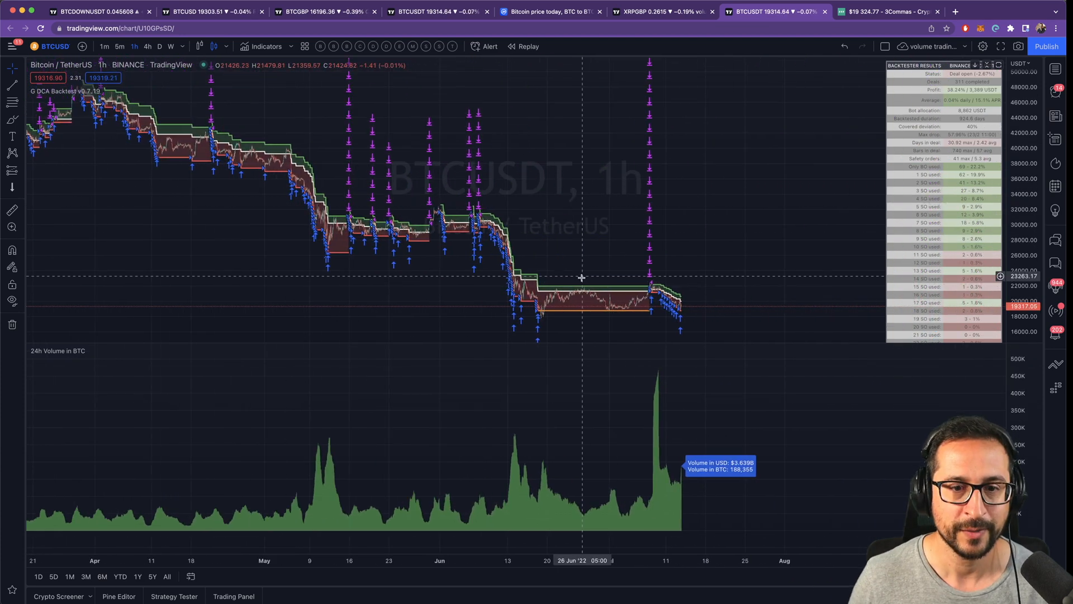
{"action": "mouse_move", "coordinate": [544, 308]}
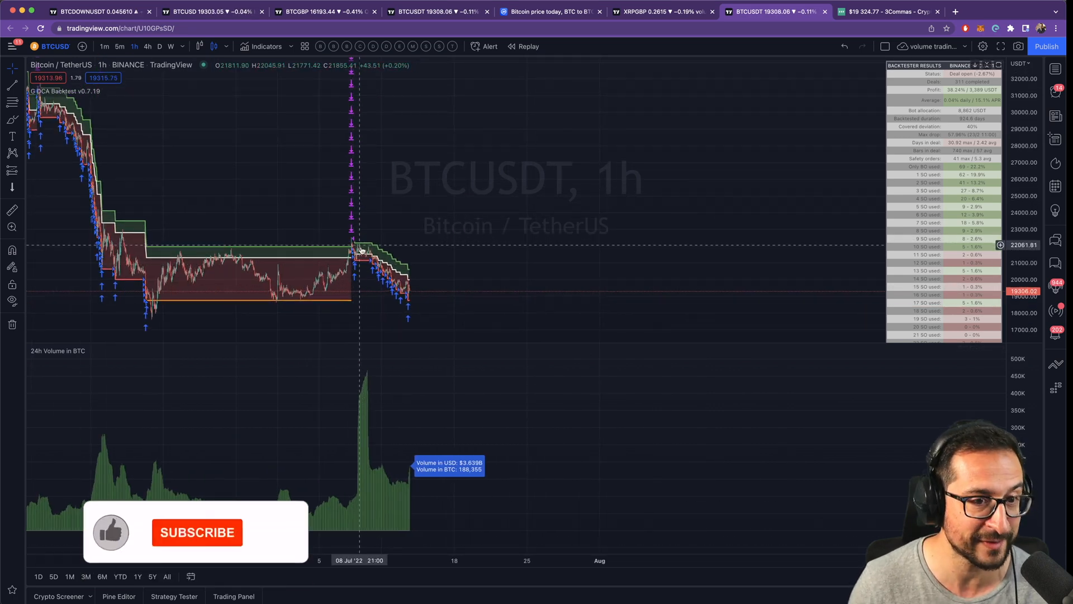
{"action": "left_click_drag", "start_coordinate": [359, 198], "coordinate": [519, 198]}
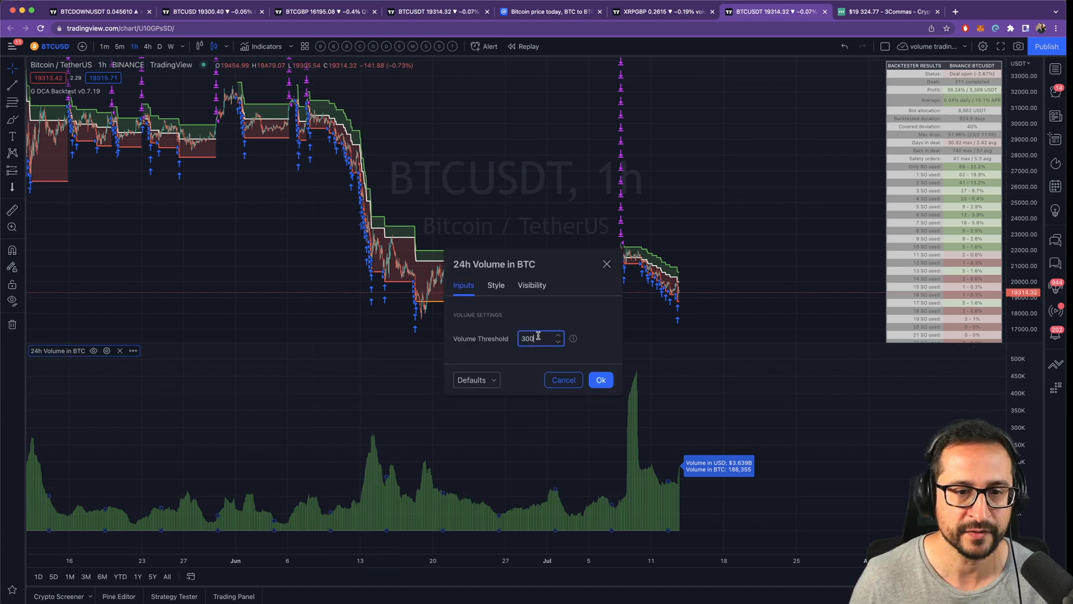
- Raise the volume threshold to 1200 and set the backtest's Volume filter (BTC) to 120
{"action": "type", "text": "1200"}
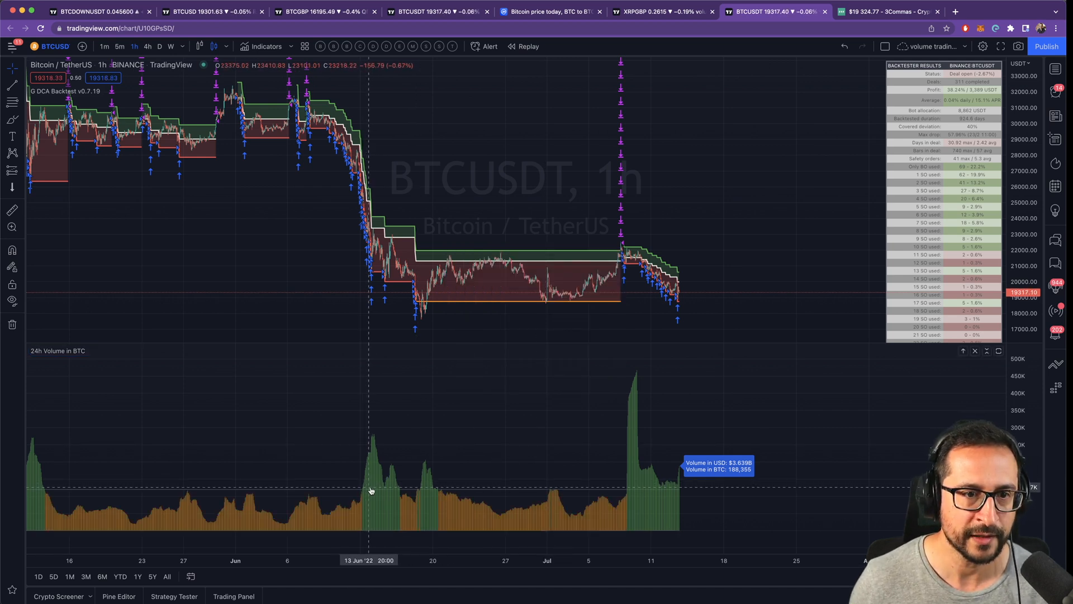
{"action": "mouse_move", "coordinate": [425, 499]}
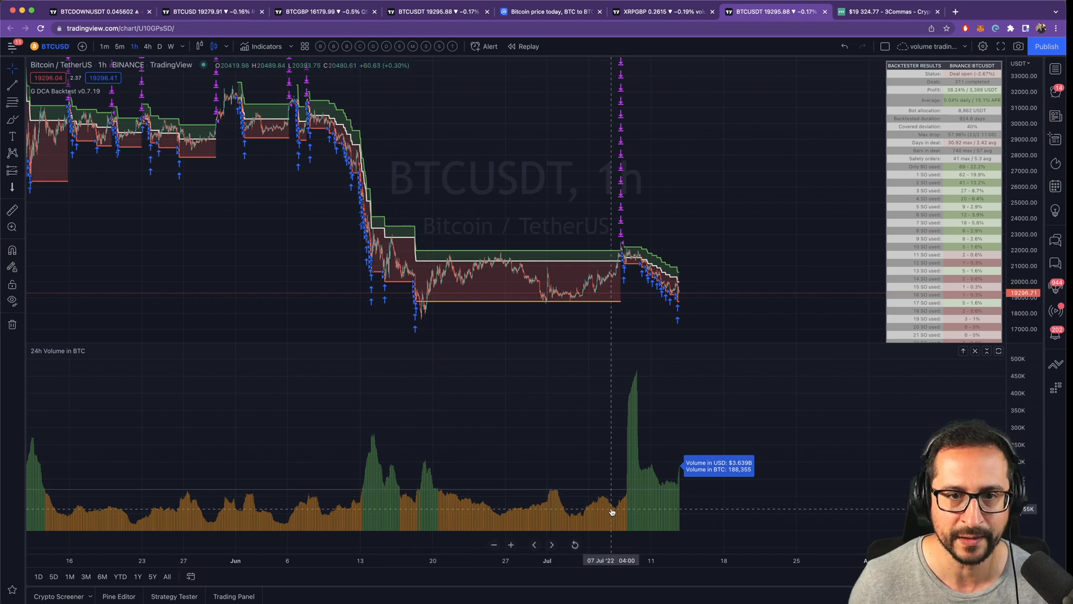
{"action": "mouse_move", "coordinate": [651, 497]}
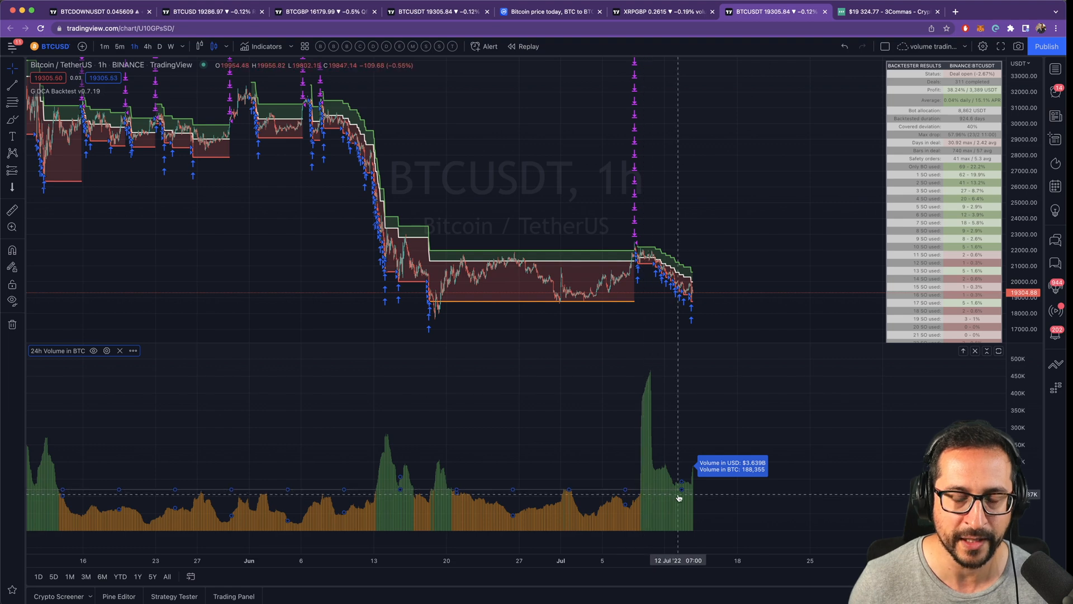
{"action": "left_click", "coordinate": [107, 91]}
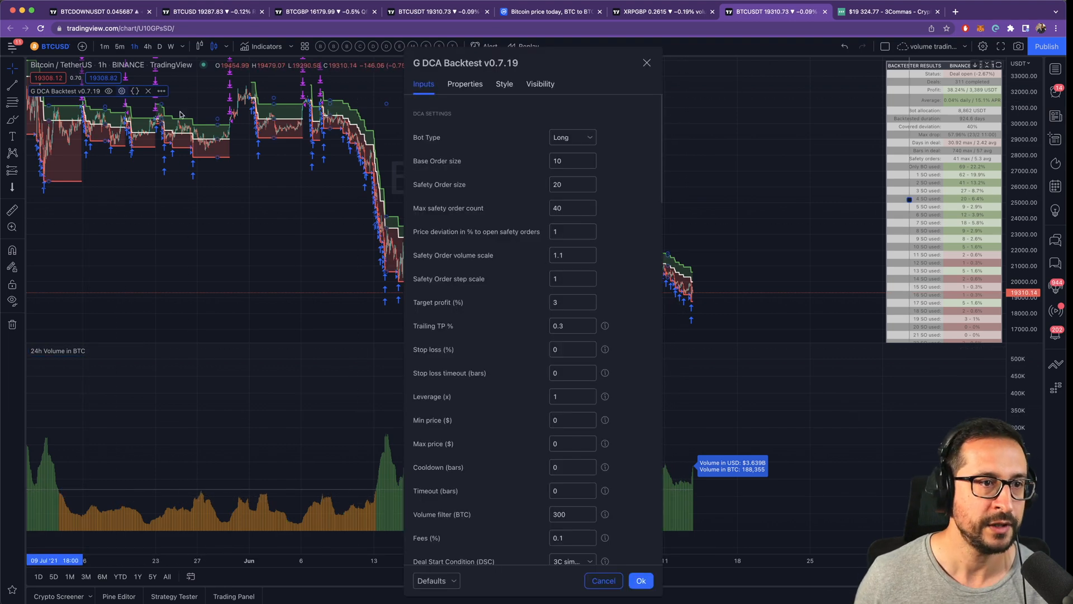
{"action": "left_click", "coordinate": [572, 514]}
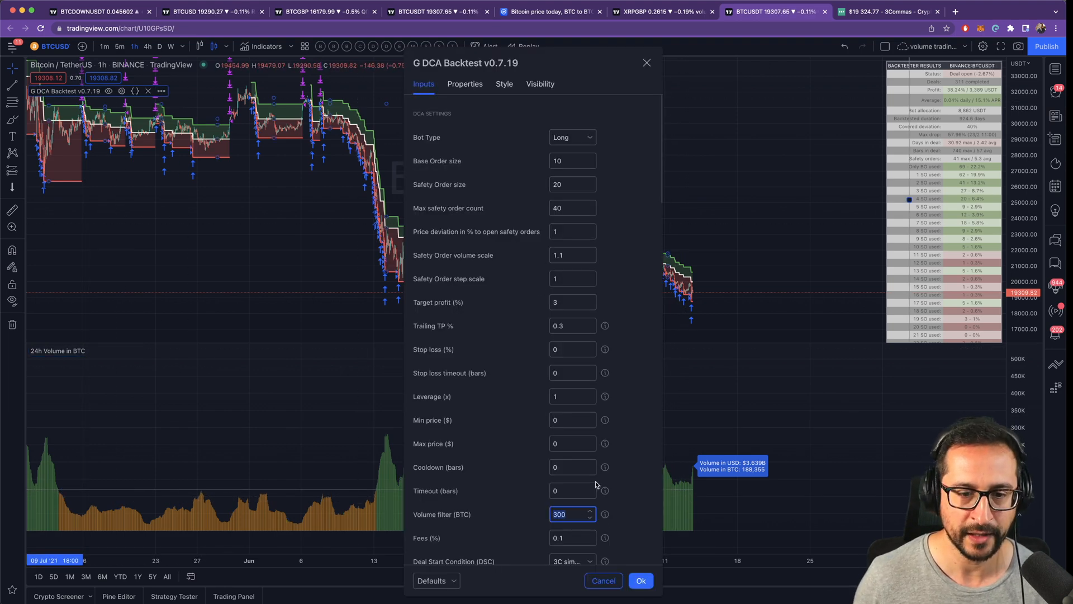
{"action": "type", "text": "120"}
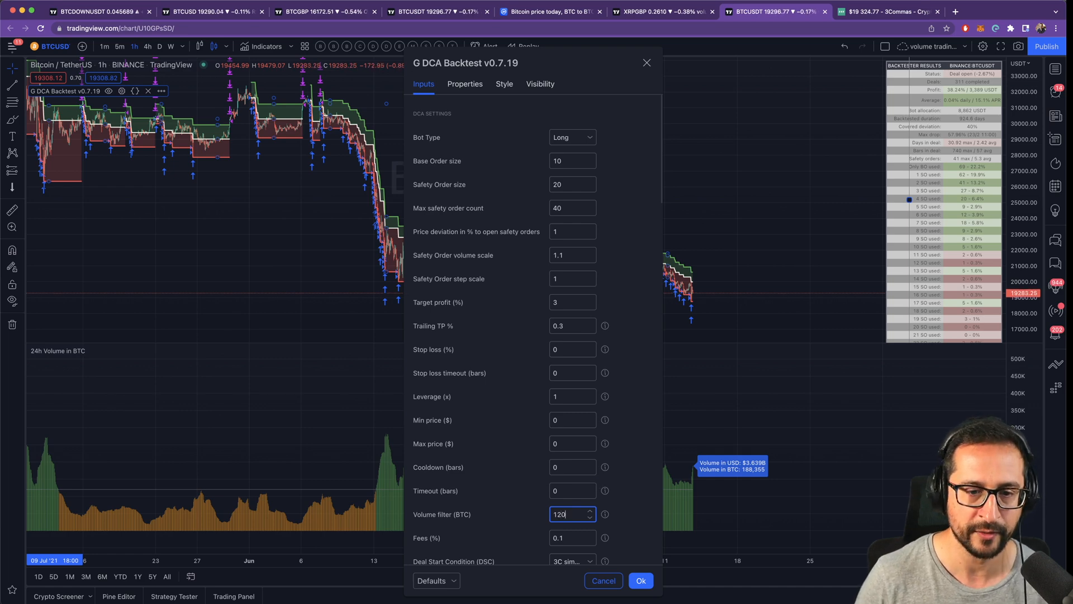
{"action": "left_click", "coordinate": [641, 580]}
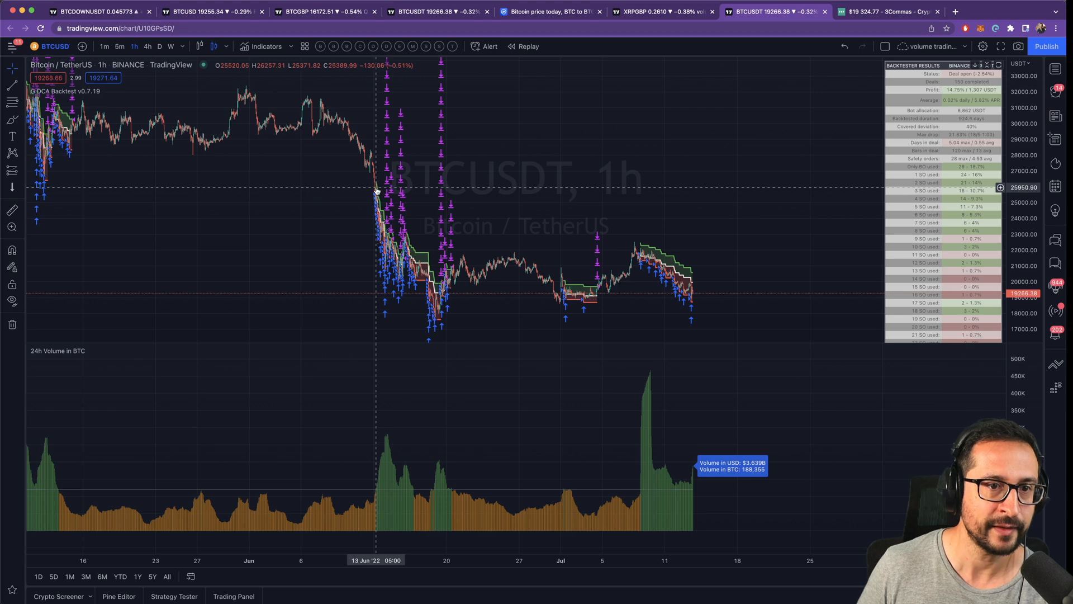
{"action": "mouse_move", "coordinate": [374, 490]}
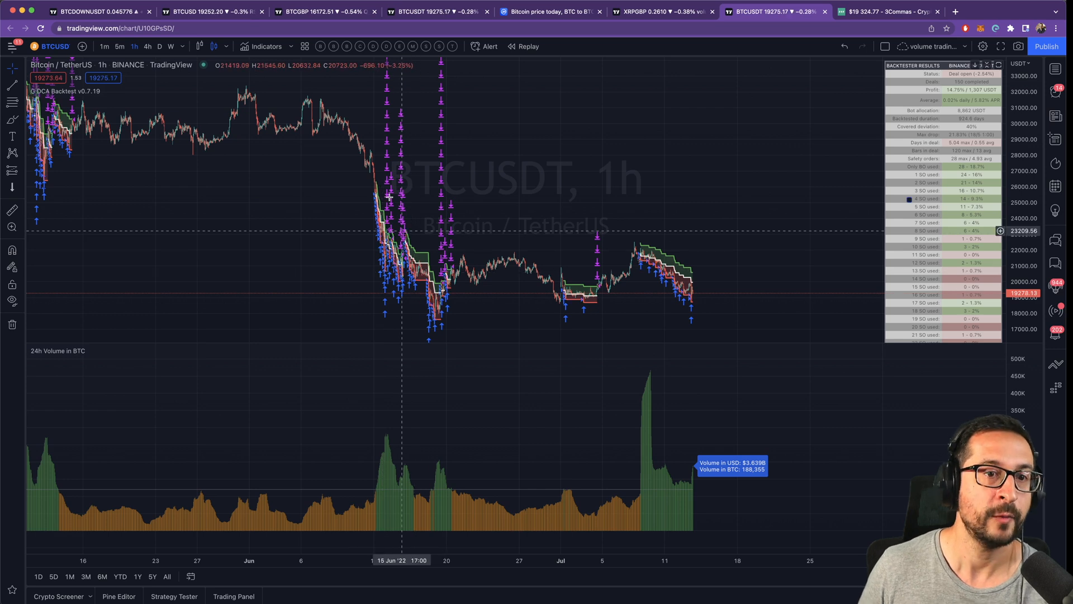
{"action": "mouse_move", "coordinate": [276, 111]}
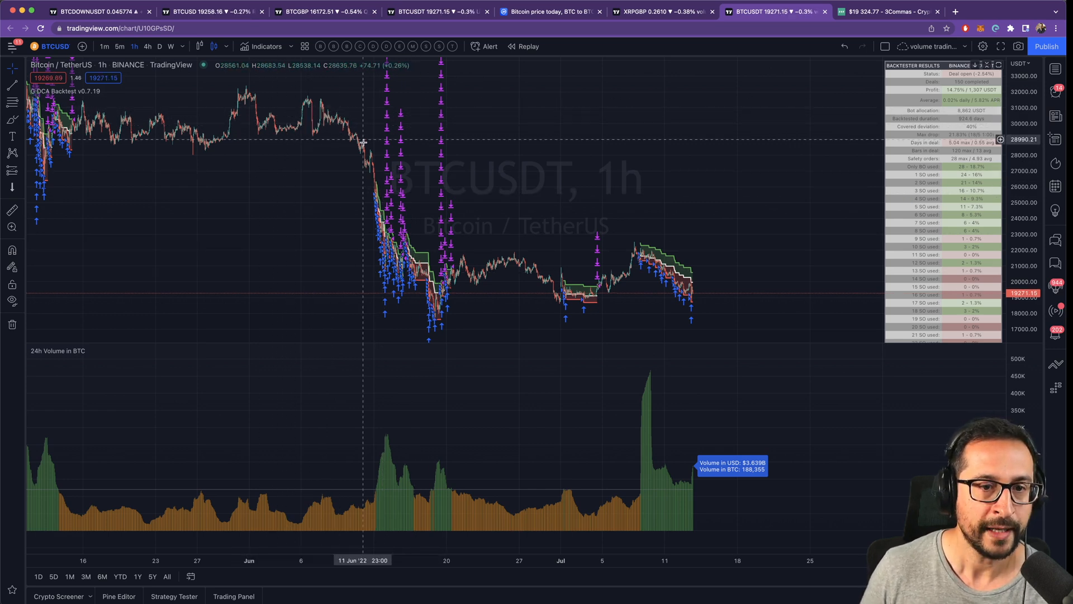
{"action": "mouse_move", "coordinate": [463, 262]}
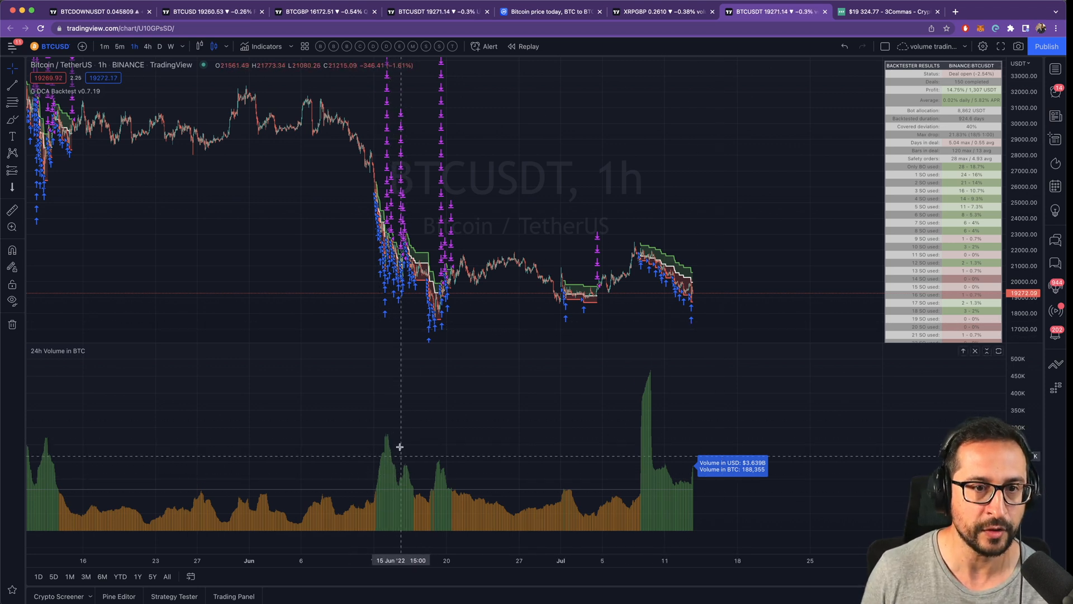
{"action": "mouse_move", "coordinate": [371, 196]}
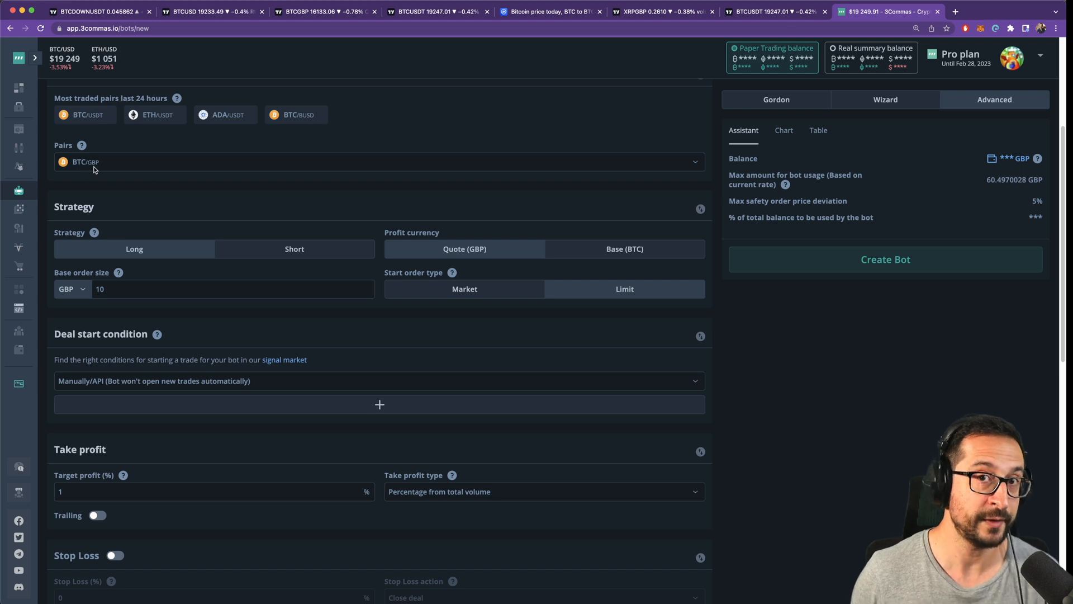
- Set max safety orders to 40, 5 active at once, and volume scale 1.1
{"action": "scroll", "scroll_direction": "down", "scroll_amount": 3}
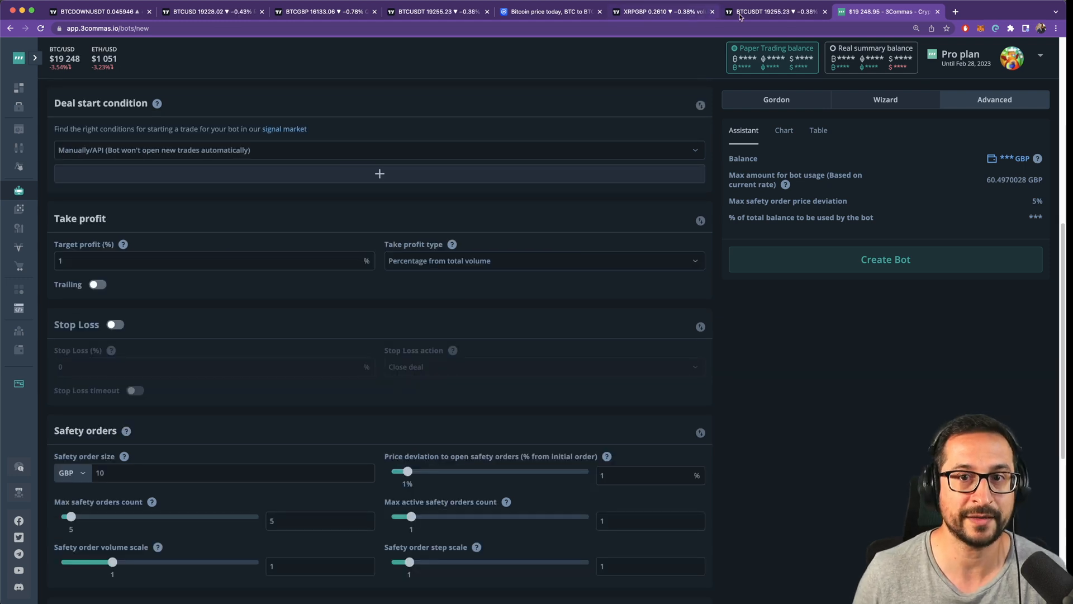
{"action": "left_click", "coordinate": [775, 12]}
{"action": "type", "text": "10"}
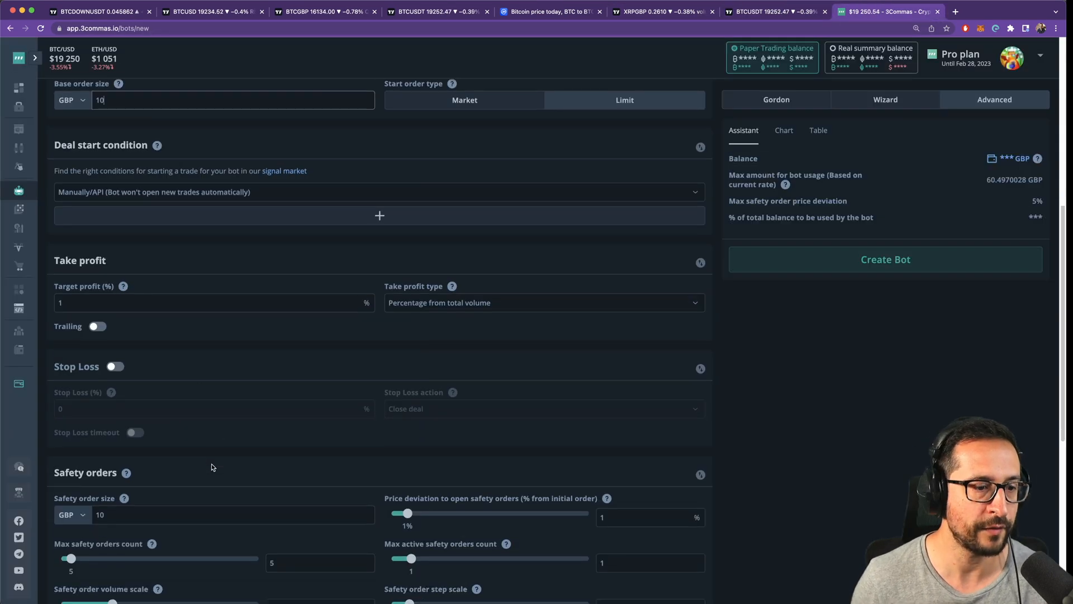
{"action": "scroll", "scroll_direction": "down", "scroll_amount": 3}
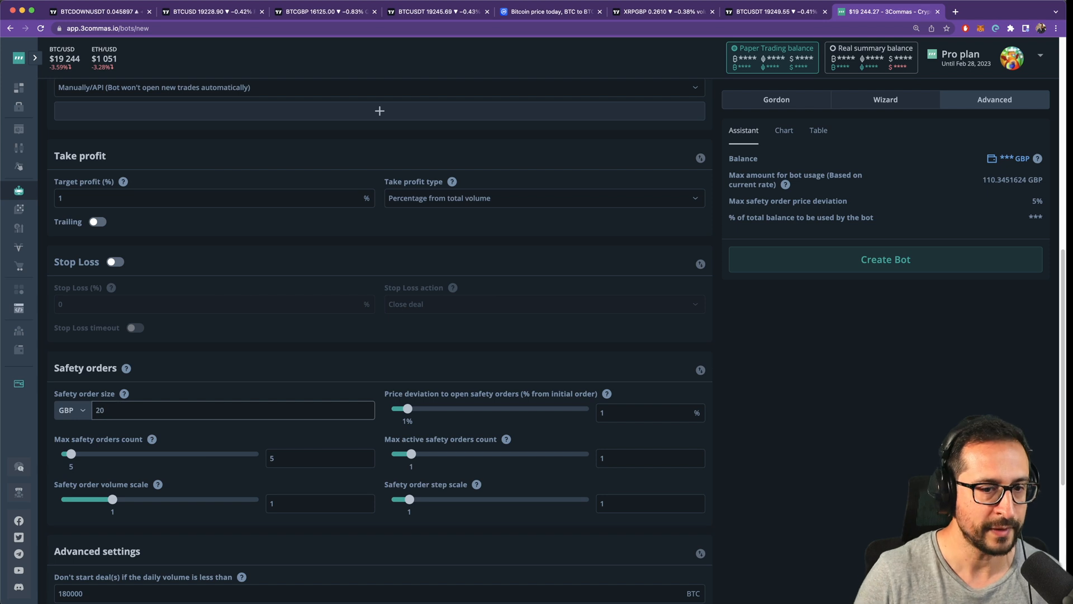
{"action": "left_click_drag", "start_coordinate": [68, 454], "coordinate": [142, 454]}
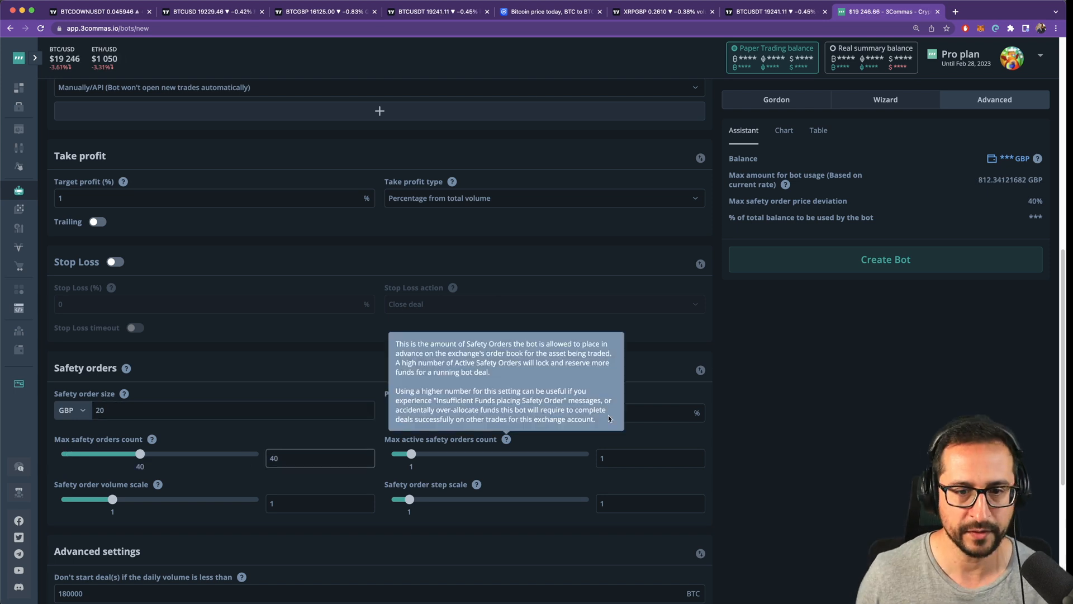
{"action": "left_click", "coordinate": [649, 458]}
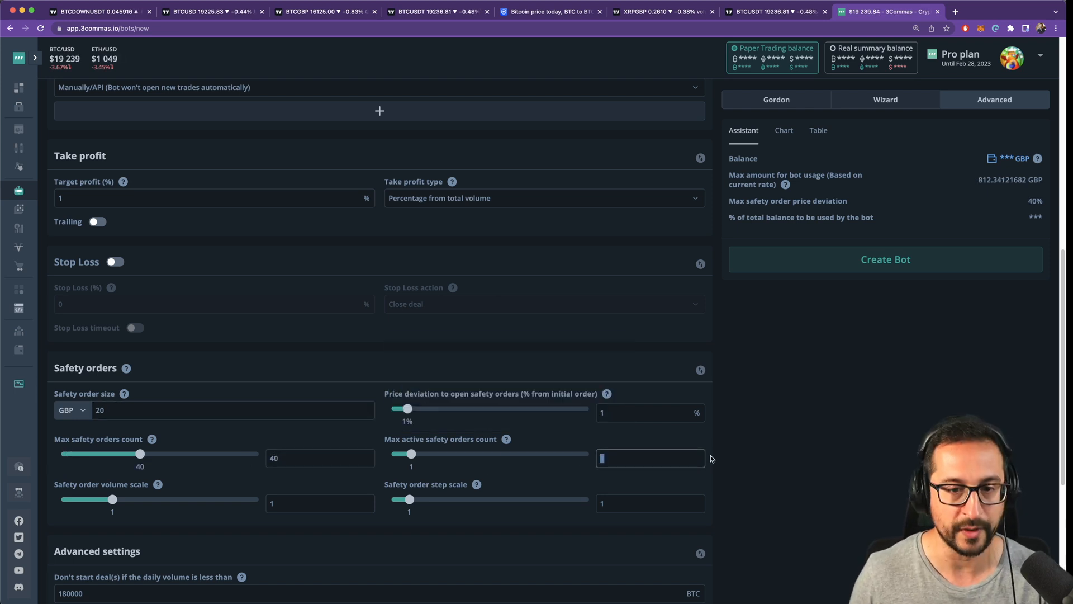
{"action": "type", "text": "5"}
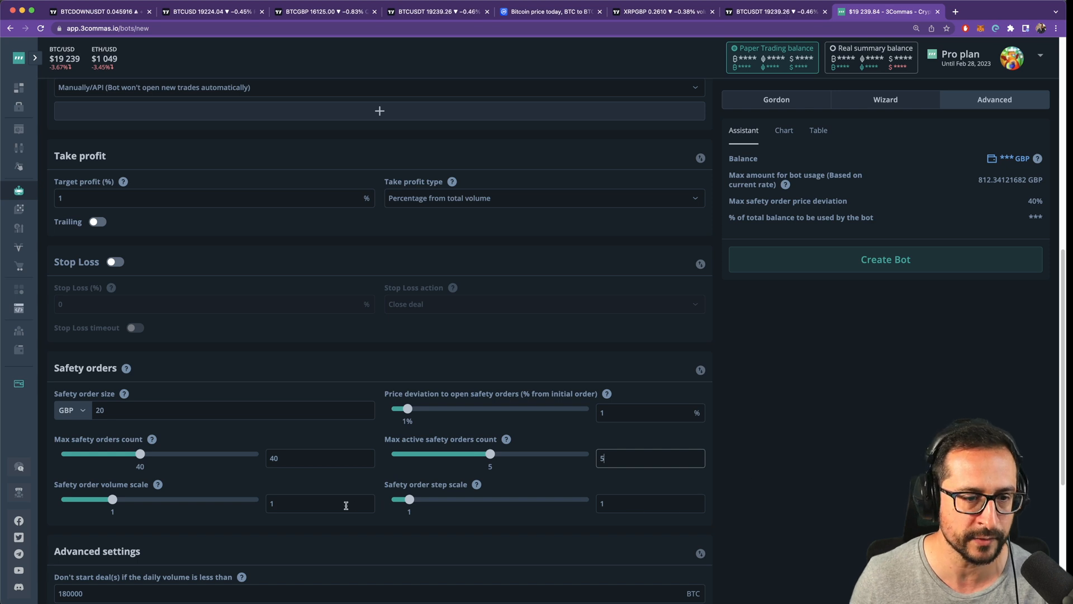
{"action": "type", "text": "1.1"}
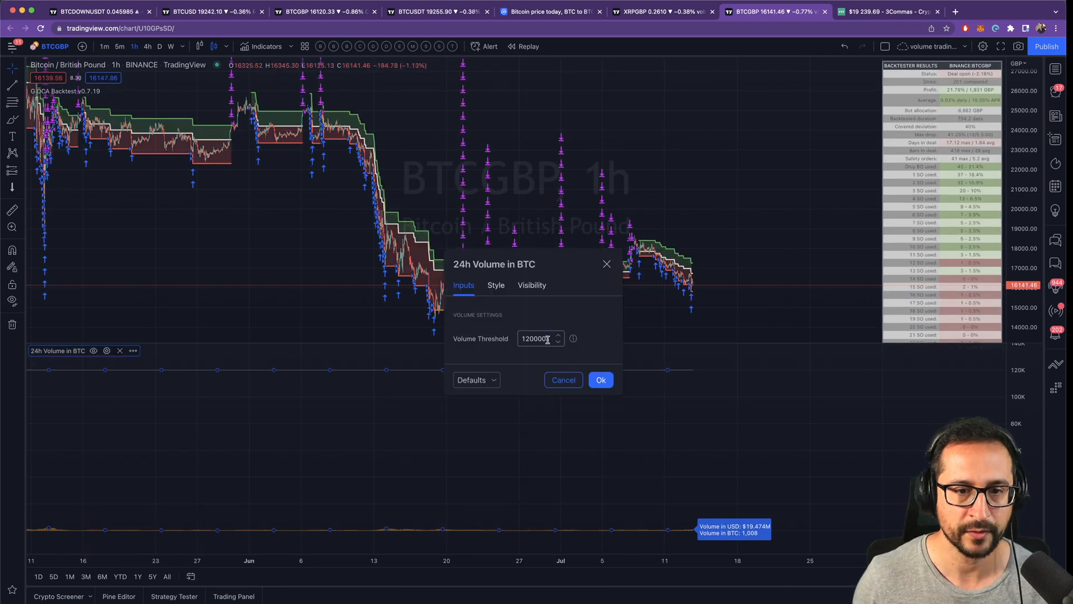
- Try the 24h Volume in BTC threshold at 300, then apply 700
{"action": "type", "text": "300"}
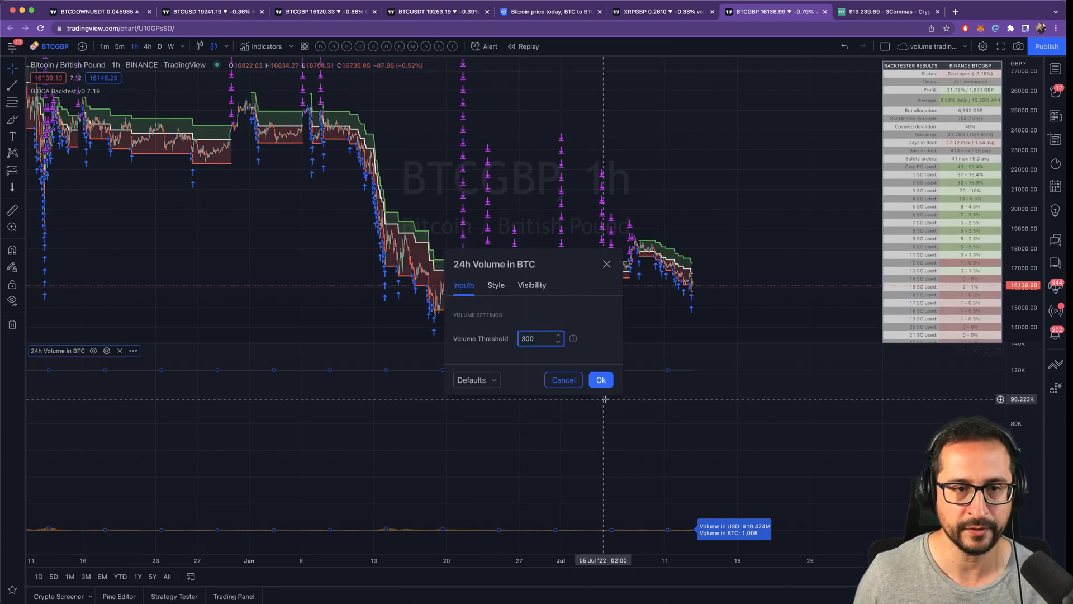
{"action": "left_click", "coordinate": [601, 380]}
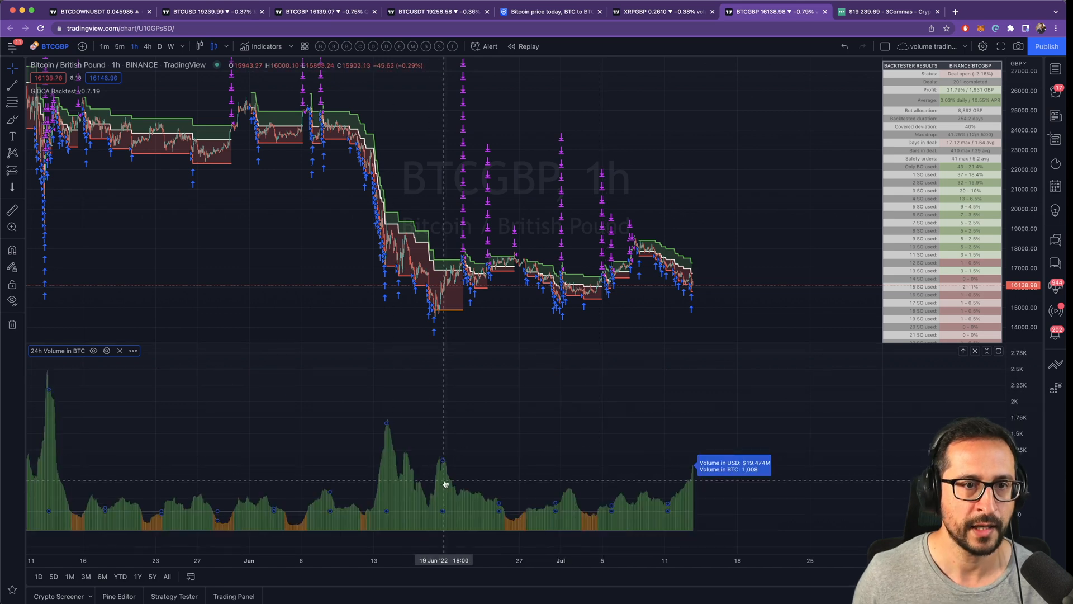
{"action": "mouse_move", "coordinate": [516, 426]}
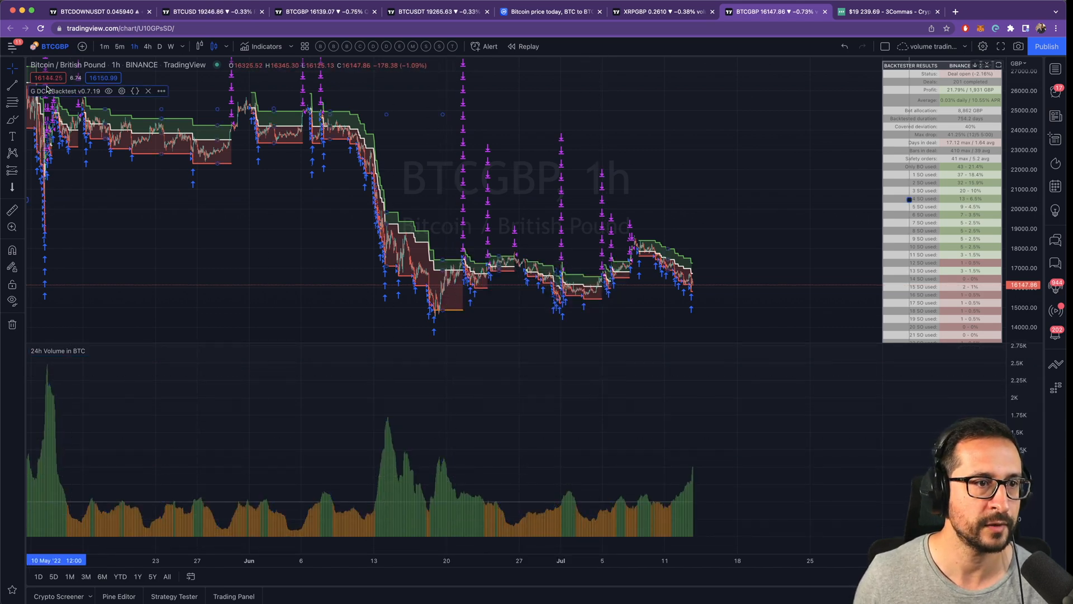
{"action": "left_click", "coordinate": [107, 351]}
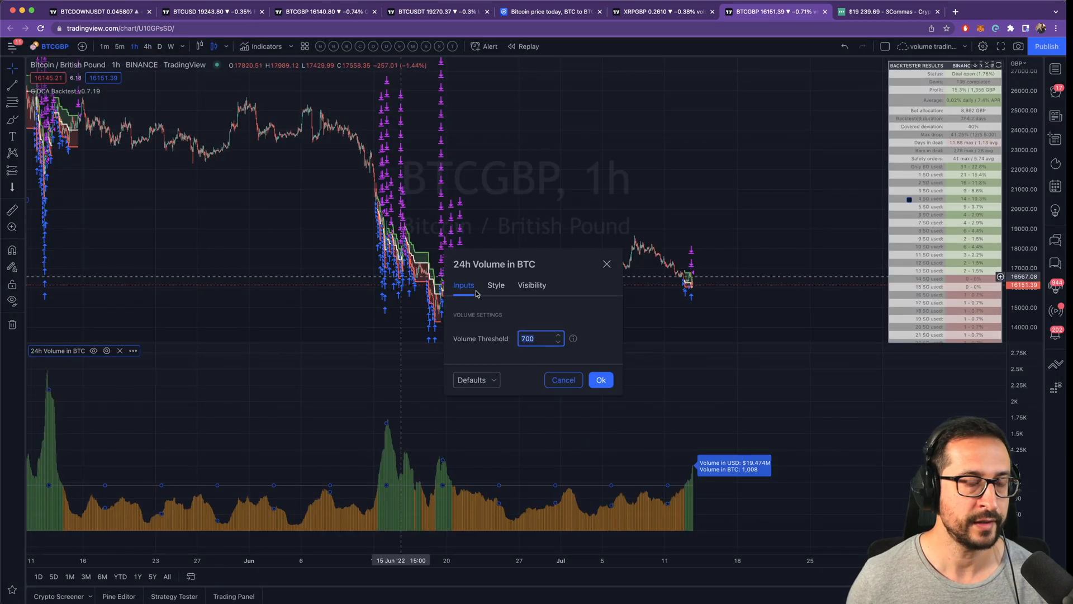
{"action": "left_click", "coordinate": [600, 380]}
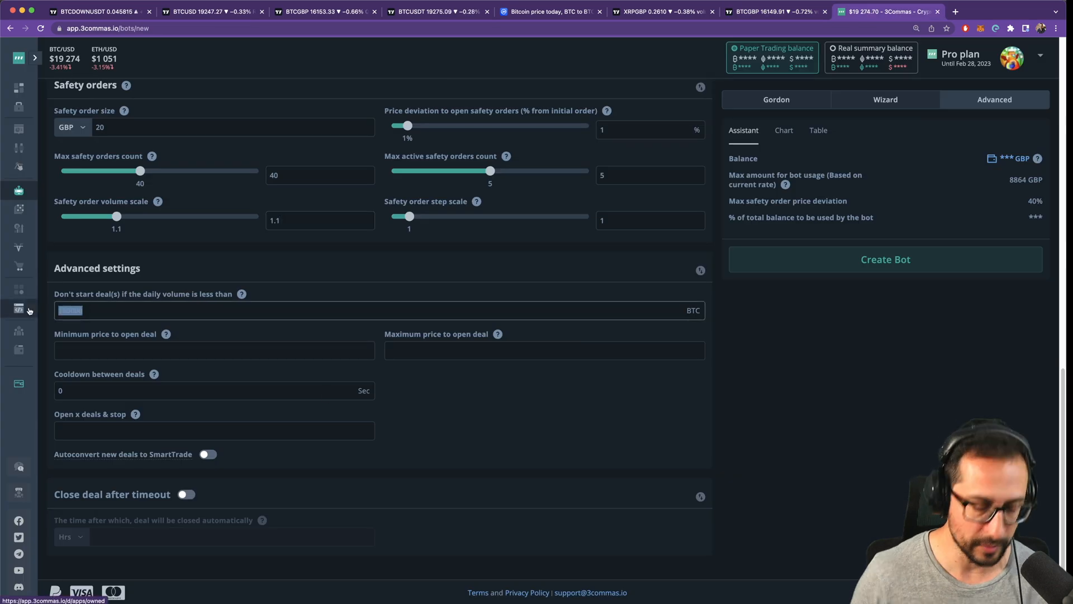
- Require 700 BTC daily volume, add RSI-14 below-70 start conditions, set 3% trailing take profit
{"action": "type", "text": "700"}
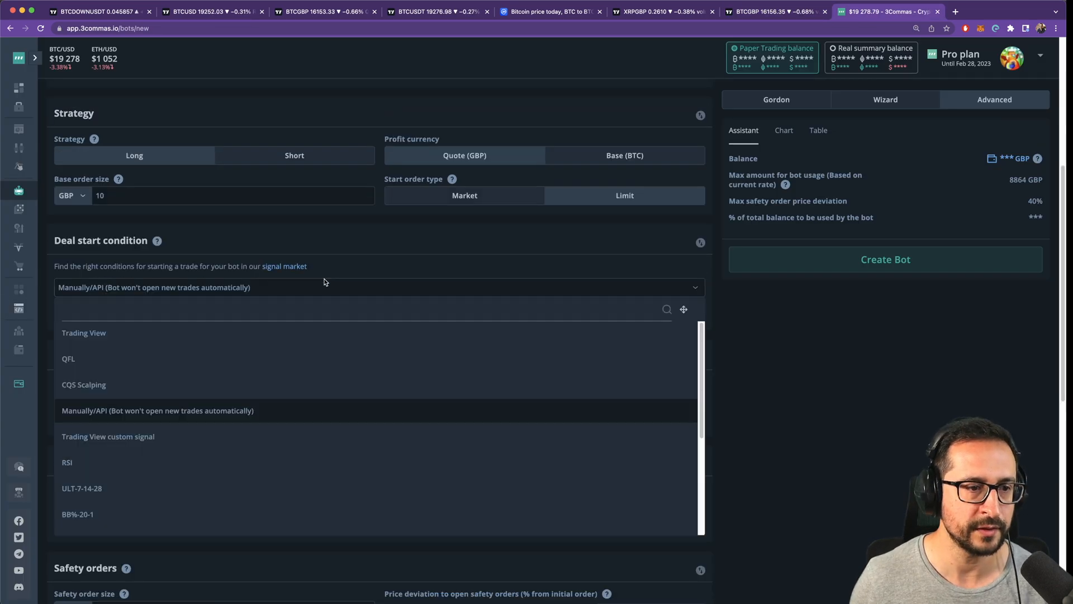
{"action": "left_click", "coordinate": [67, 463]}
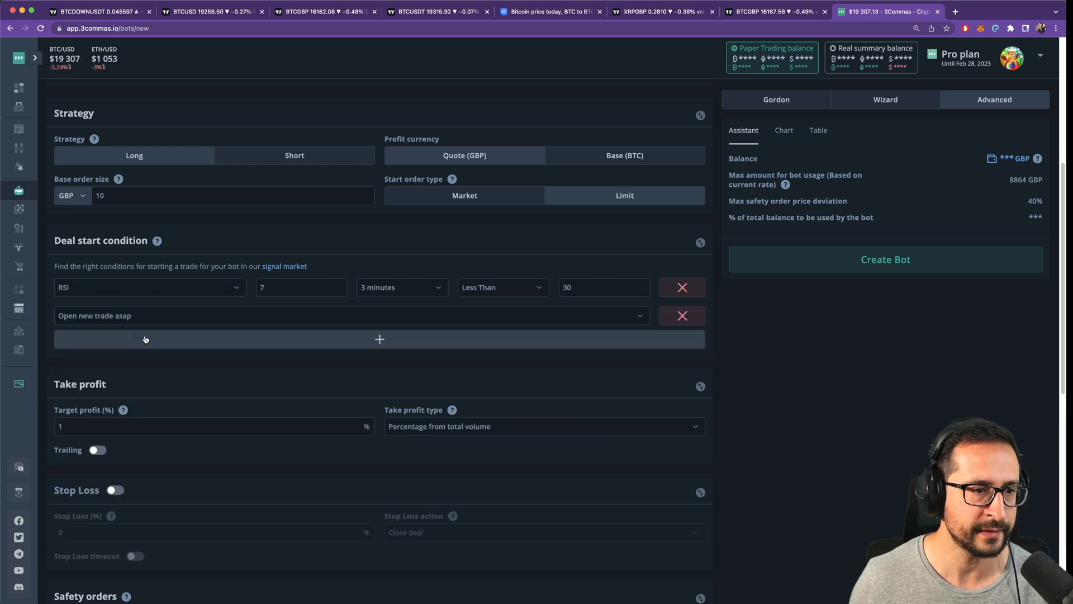
{"action": "left_click", "coordinate": [379, 339]}
{"action": "type", "text": "7"}
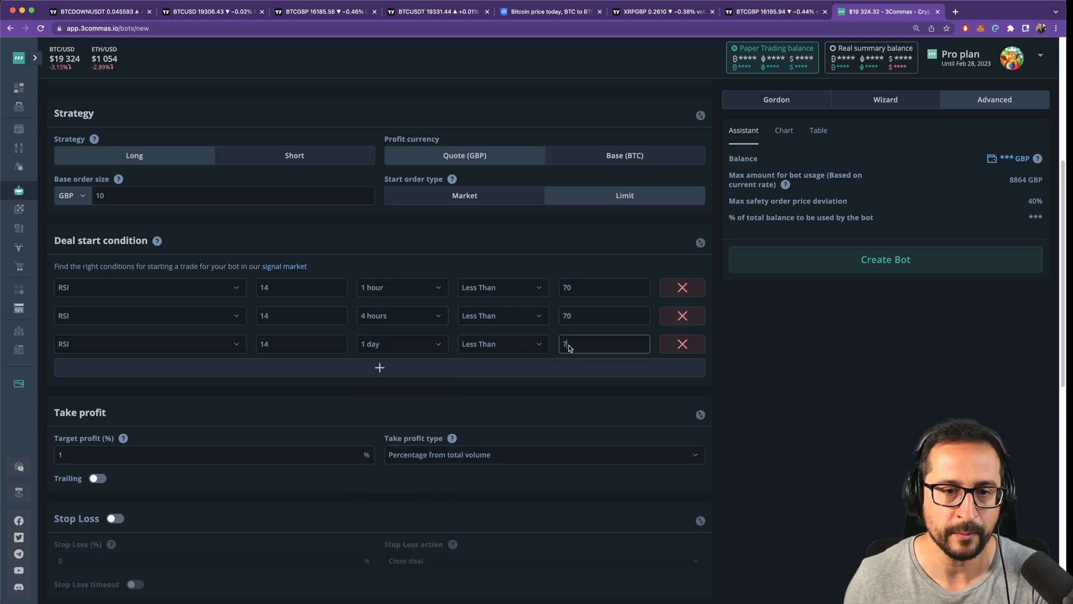
{"action": "left_click", "coordinate": [97, 478]}
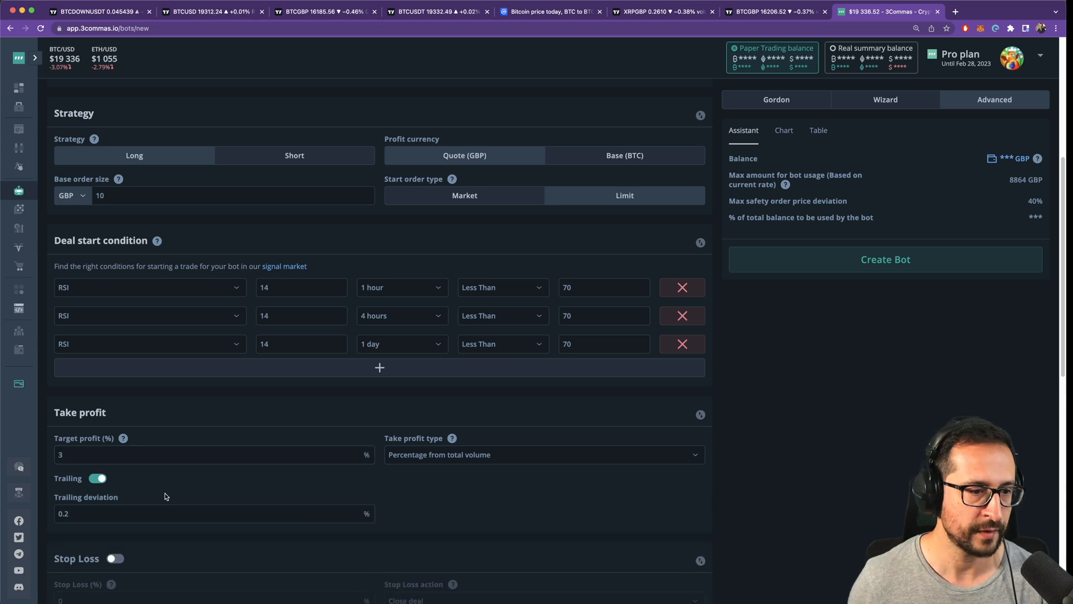
{"action": "left_click", "coordinate": [774, 12]}
{"action": "type", "text": "BTCGBP"}
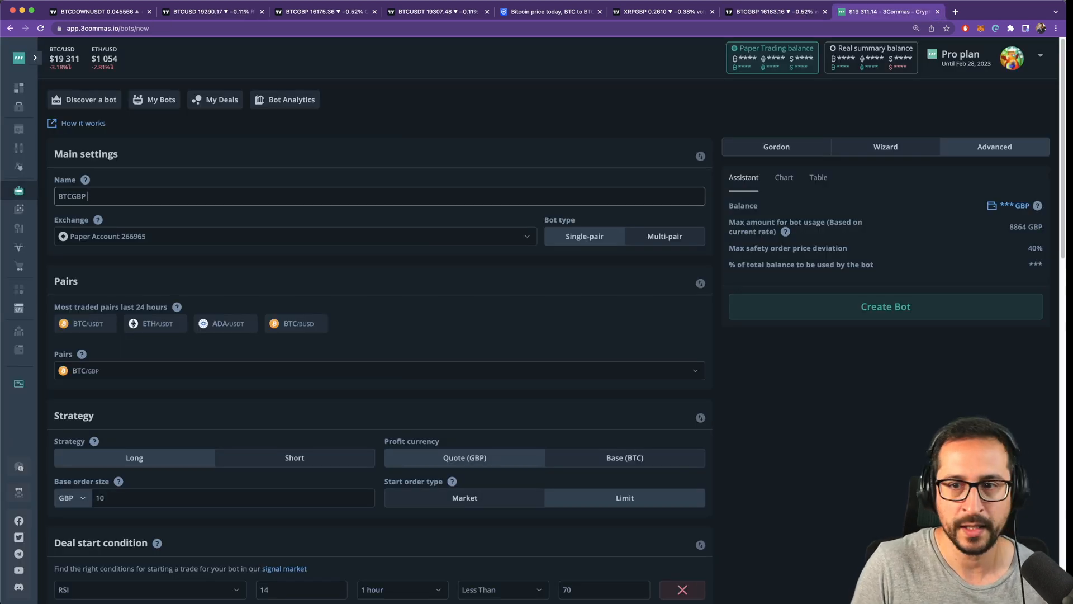
- Name the bot 'BTCGBP 8864 volume trading' and return to the daily volume setting
{"action": "type", "text": "8864 volume"}
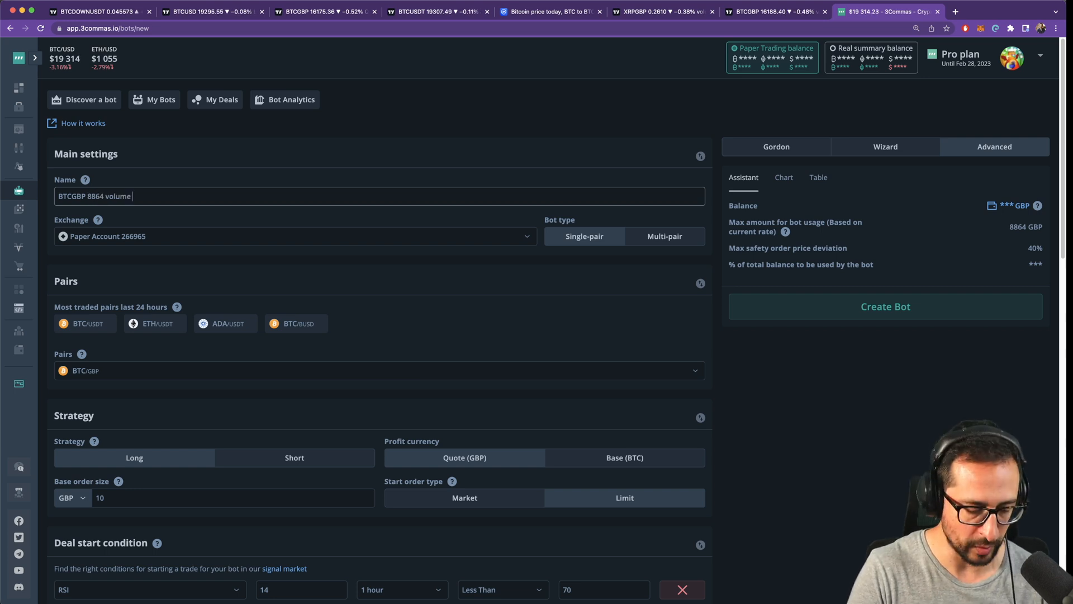
{"action": "type", "text": "trading"}
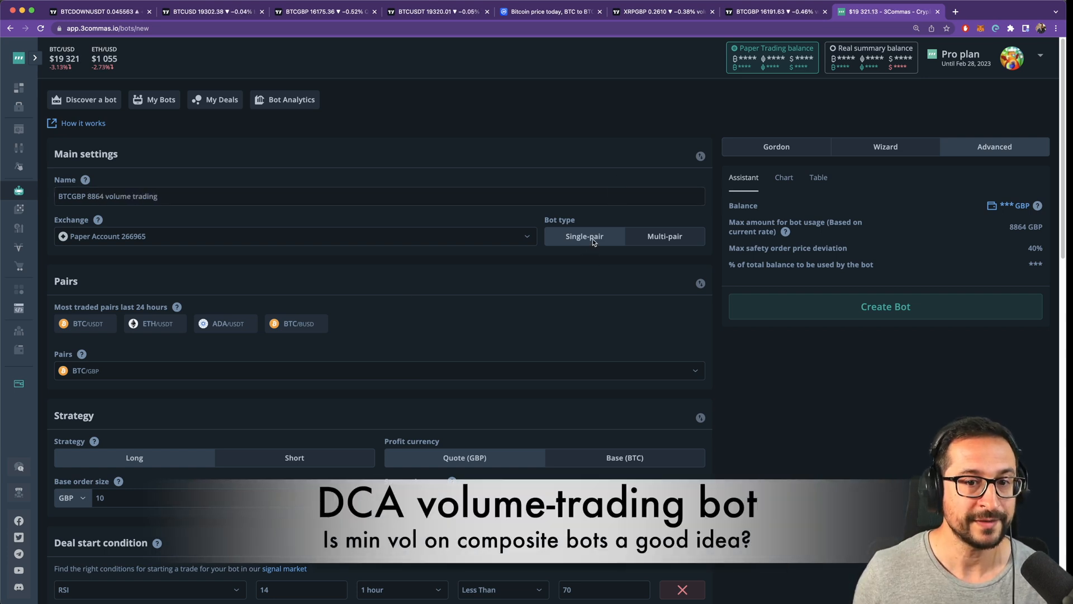
{"action": "mouse_move", "coordinate": [87, 395]}
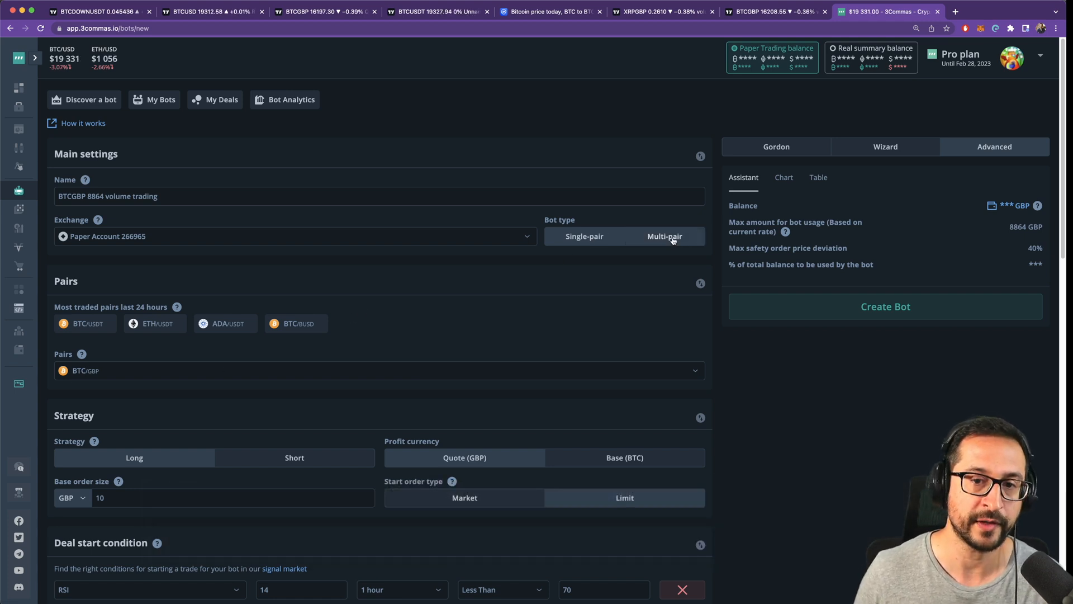
{"action": "scroll", "scroll_direction": "down", "scroll_amount": 3}
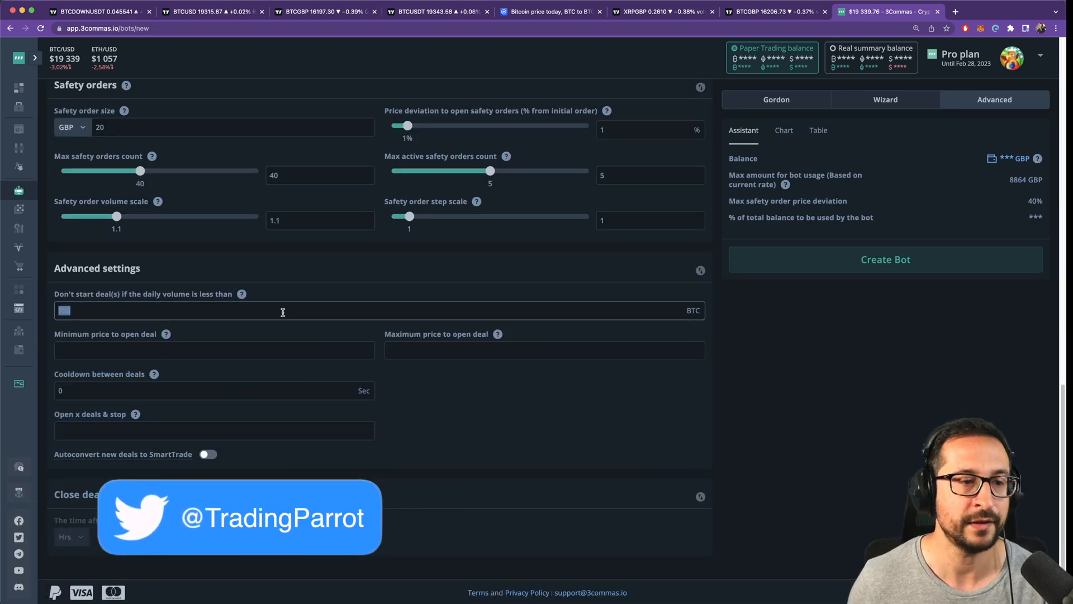
{"action": "left_click", "coordinate": [776, 11]}
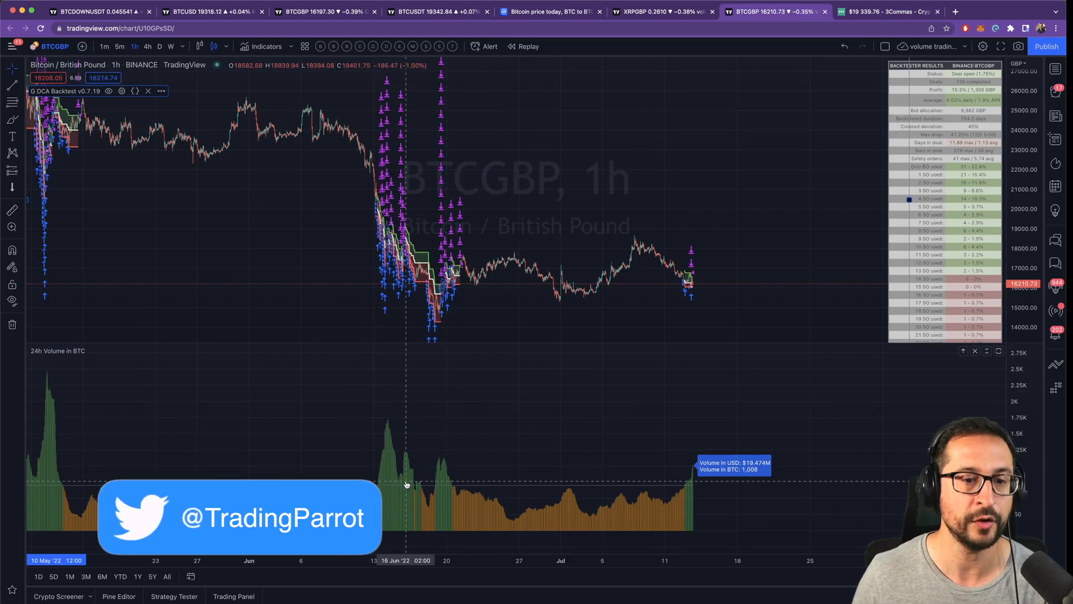
- Add a 24H Vol indicator pane to the BTCGBP chart from the indicators list
{"action": "left_click", "coordinate": [161, 91]}
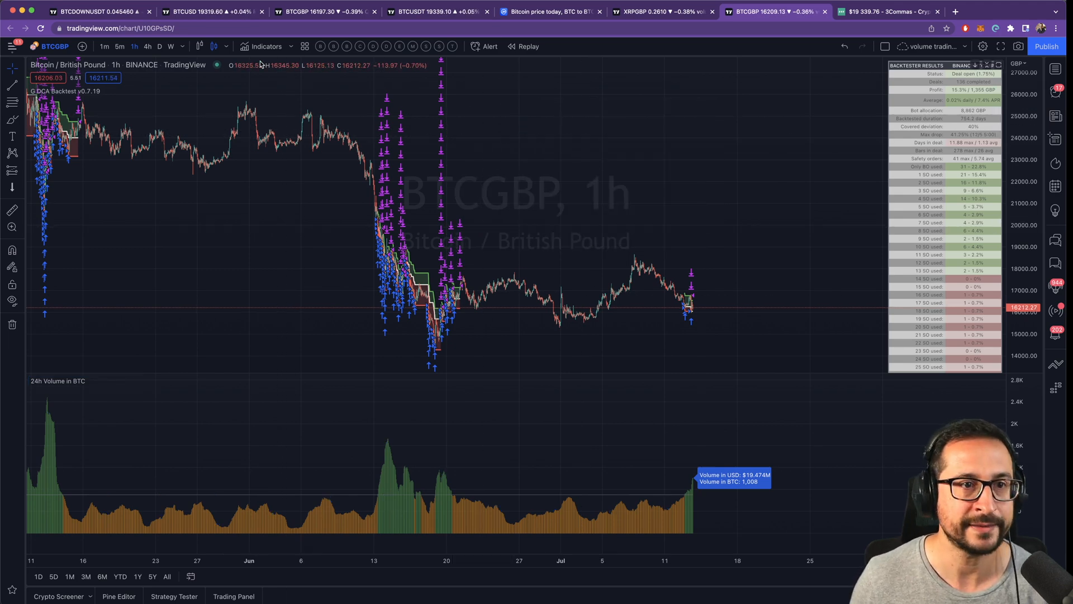
{"action": "left_click", "coordinate": [265, 46]}
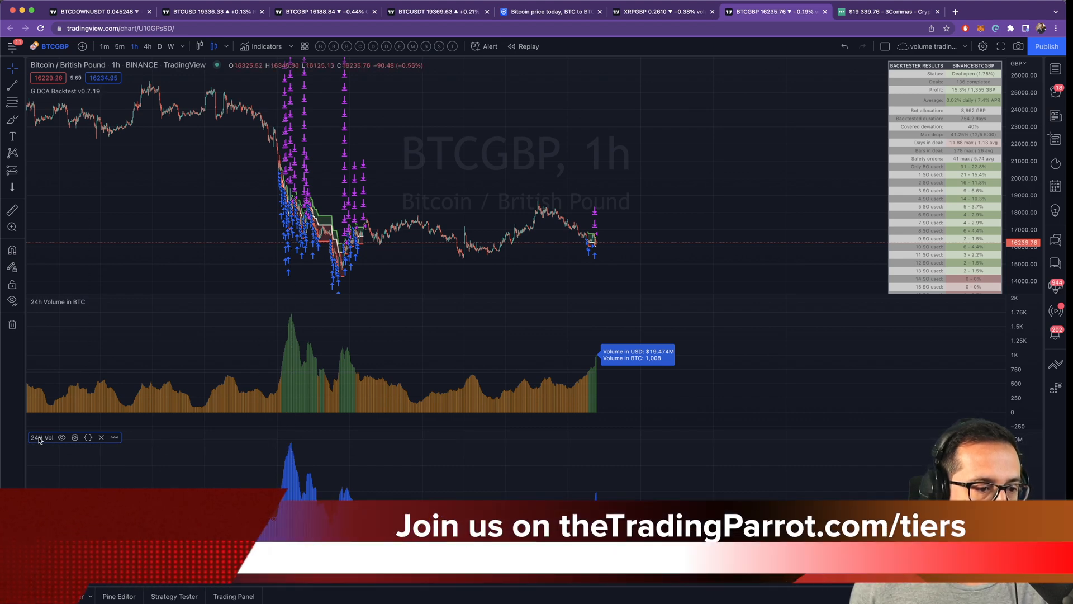
{"action": "left_click", "coordinate": [74, 437]}
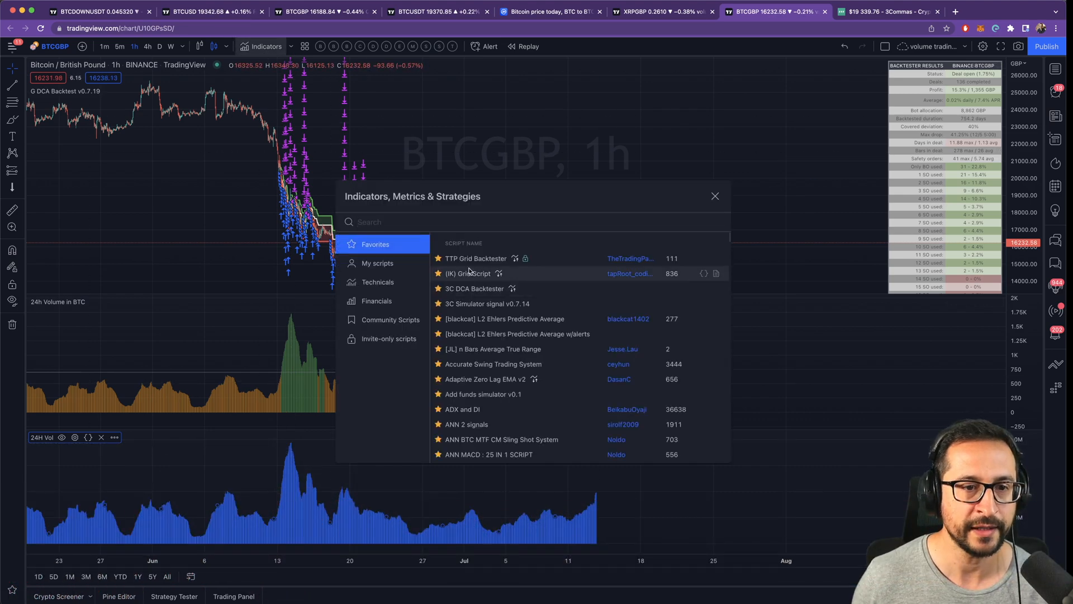
{"action": "type", "text": "vole"}
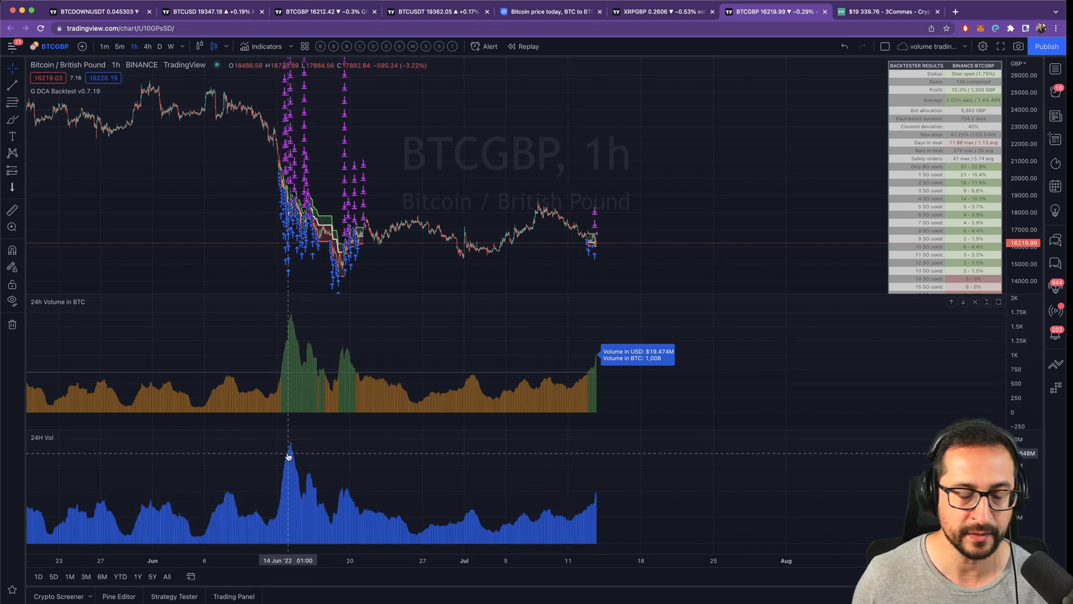
{"action": "mouse_move", "coordinate": [591, 530]}
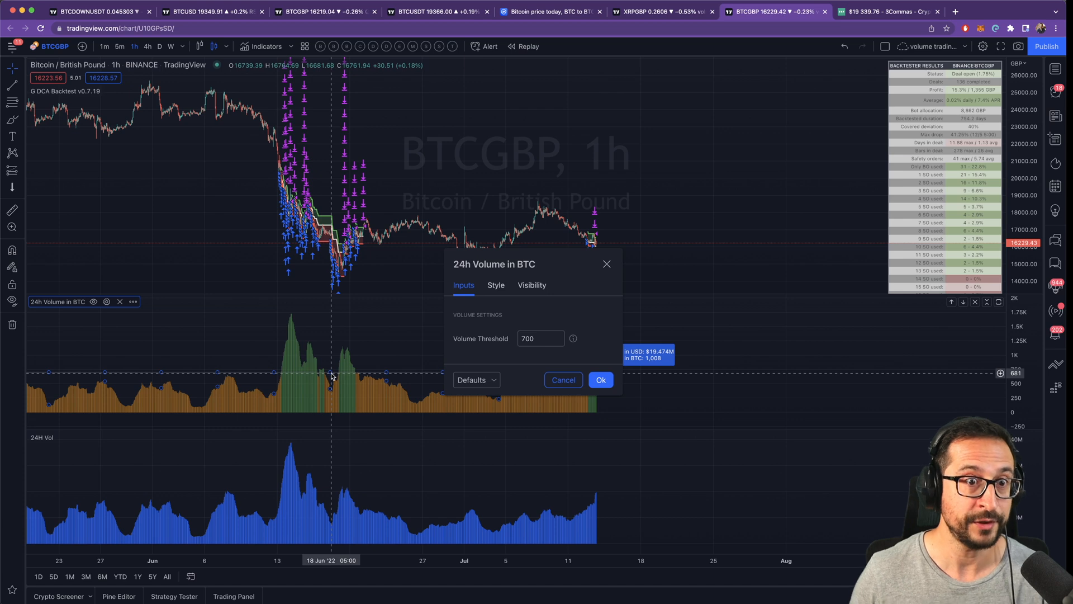
{"action": "left_click", "coordinate": [600, 379]}
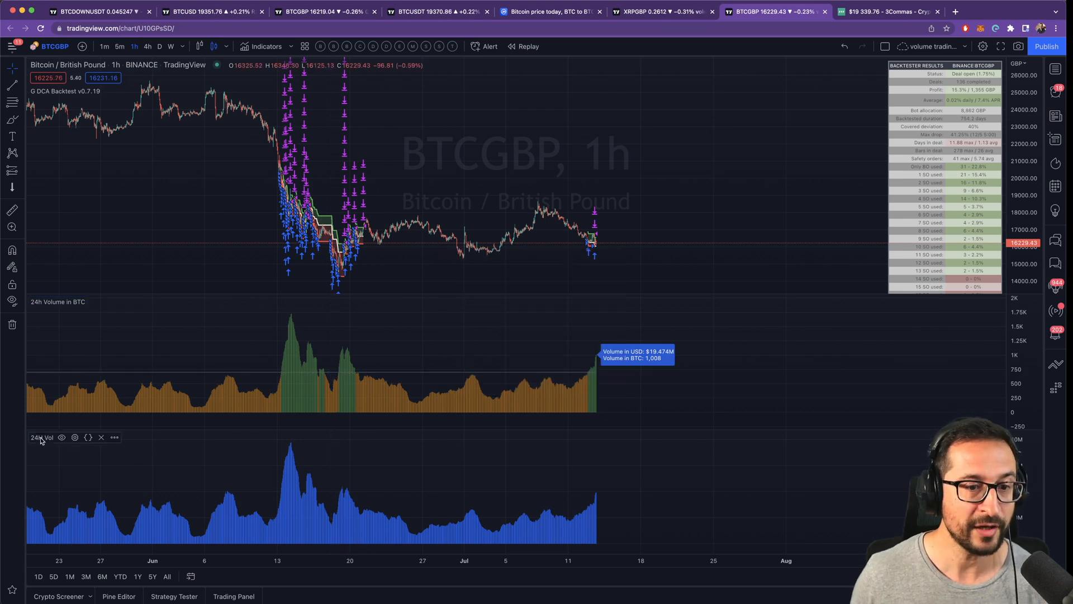